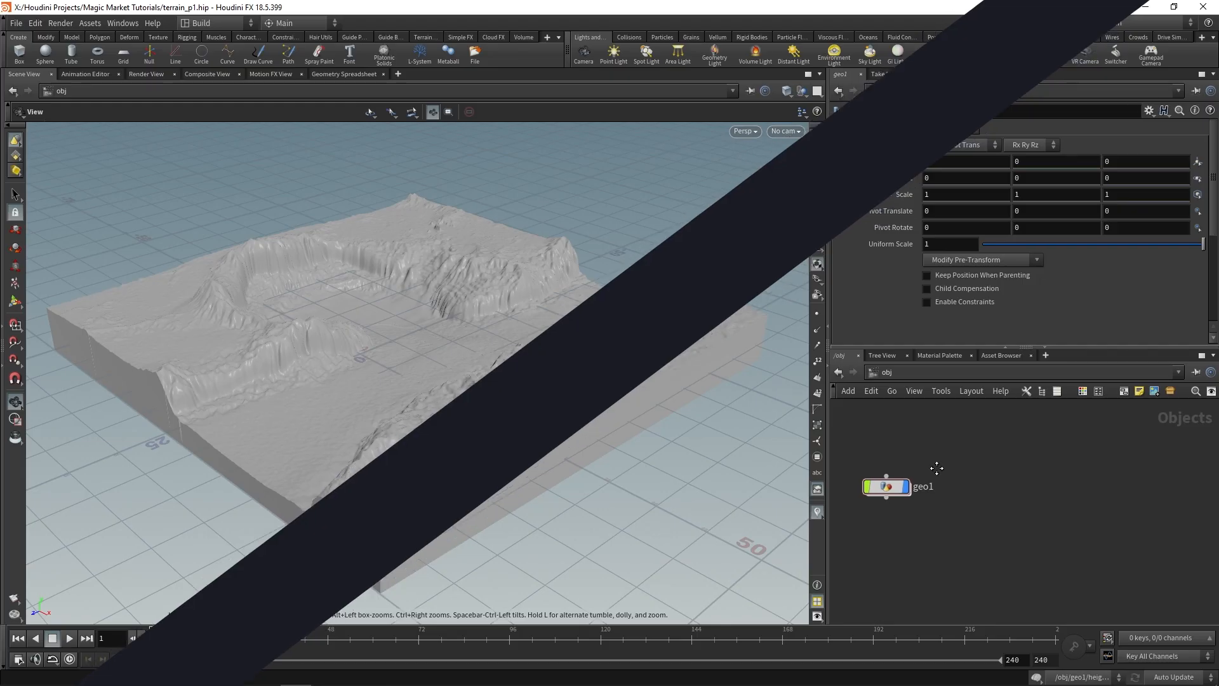
# Step: Tab-search 'lop' at object level to place the TERRAIN_STAGE LOP Network
pyautogui.press('Tab')
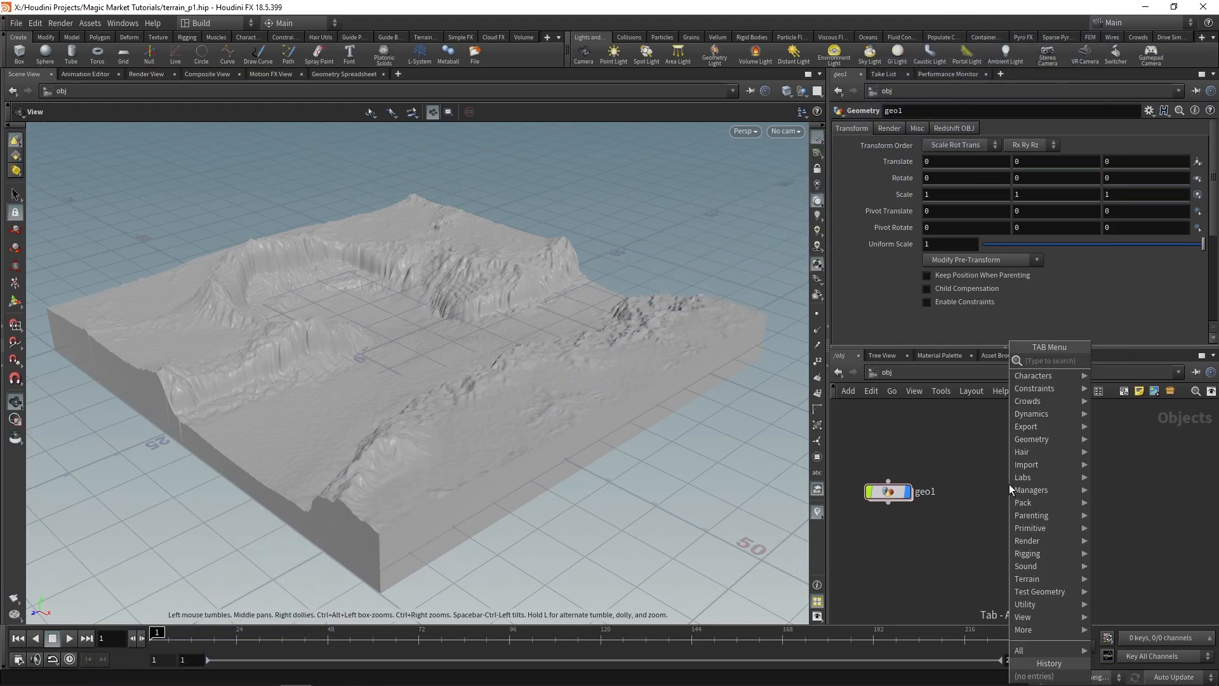
pyautogui.write('lop')
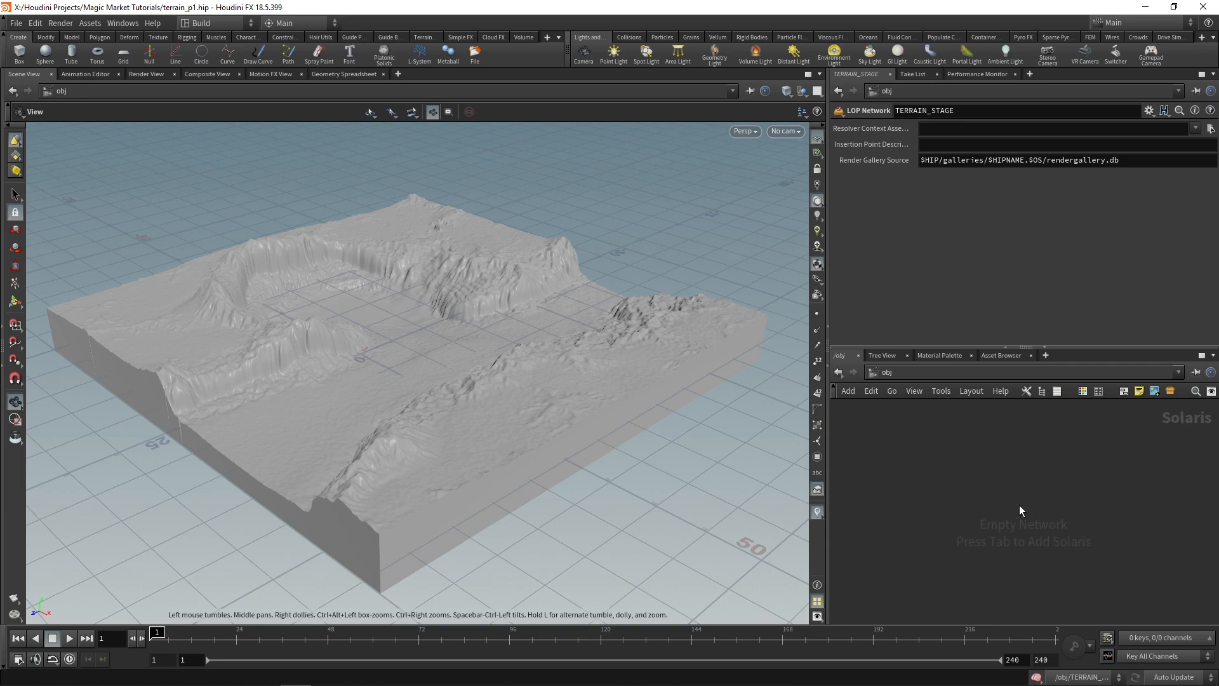
# Step: Add a SOP Import loading TERRAIN_OUT as a reference with /terrain primitive path and prefix
pyautogui.press('tab')
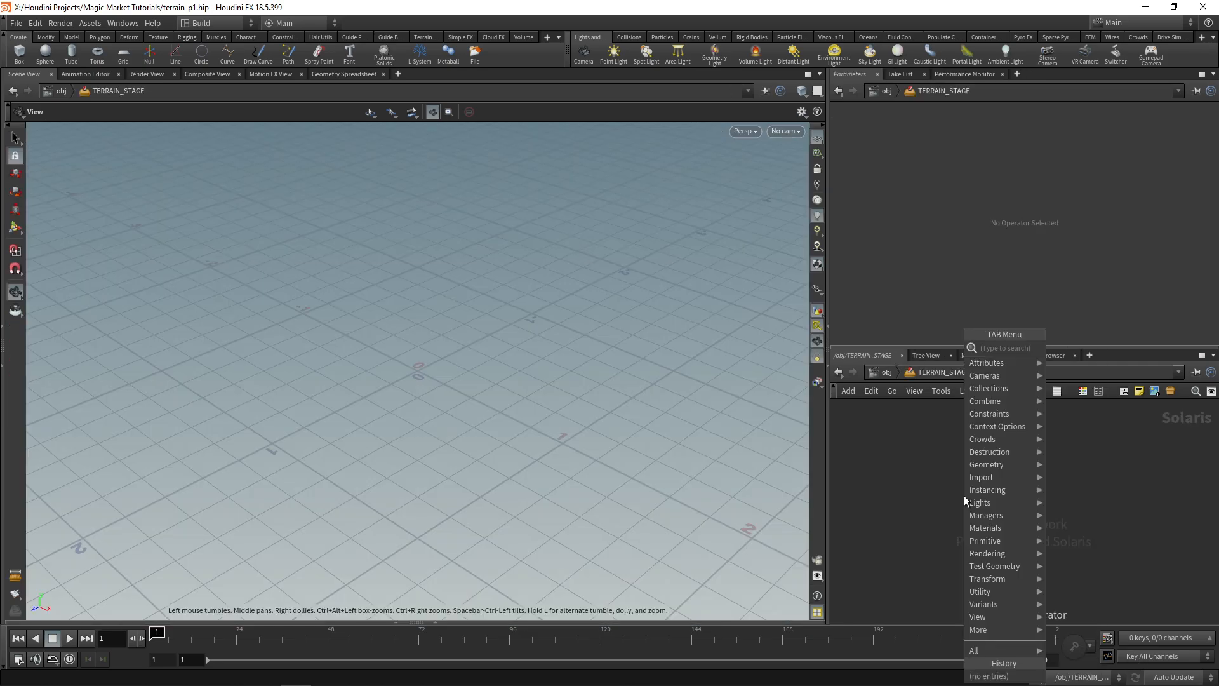
pyautogui.write('sop imp')
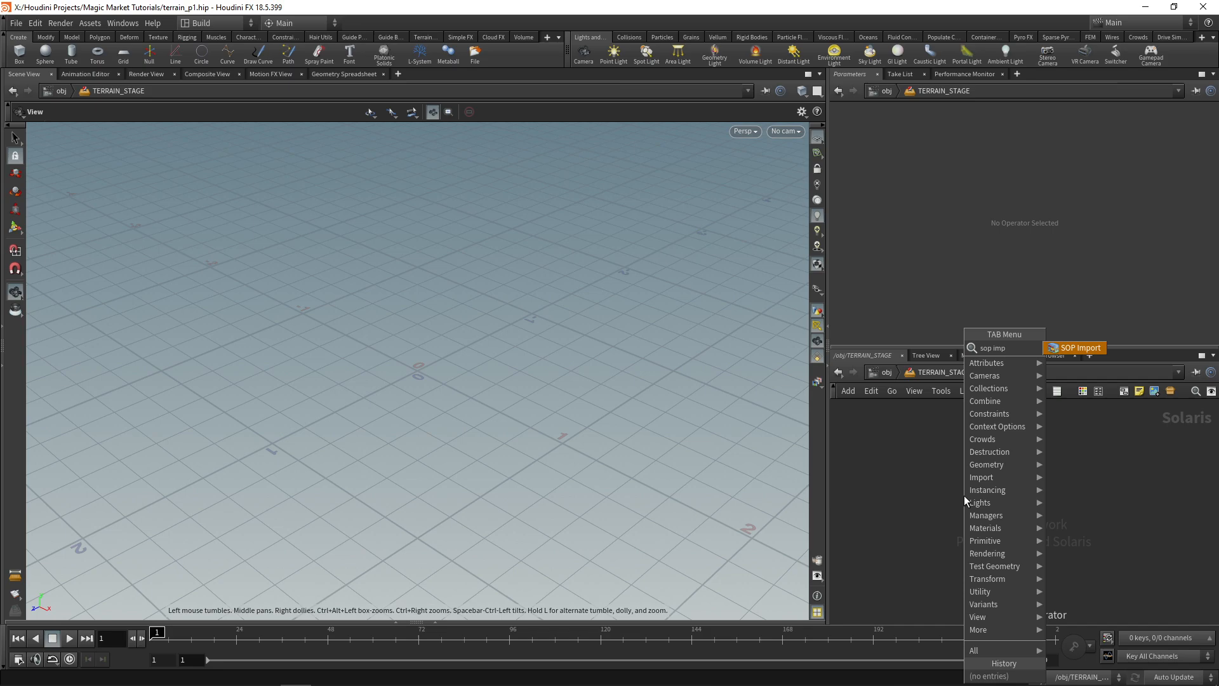
pyautogui.click(1072, 347)
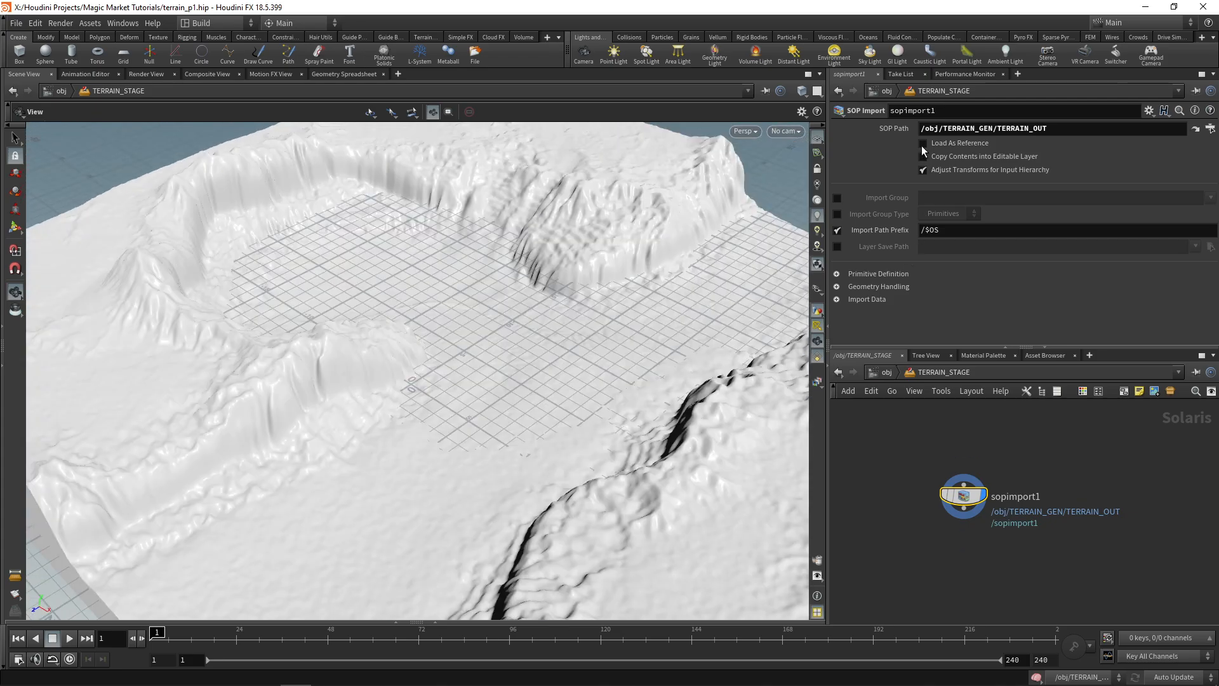
pyautogui.click(923, 143)
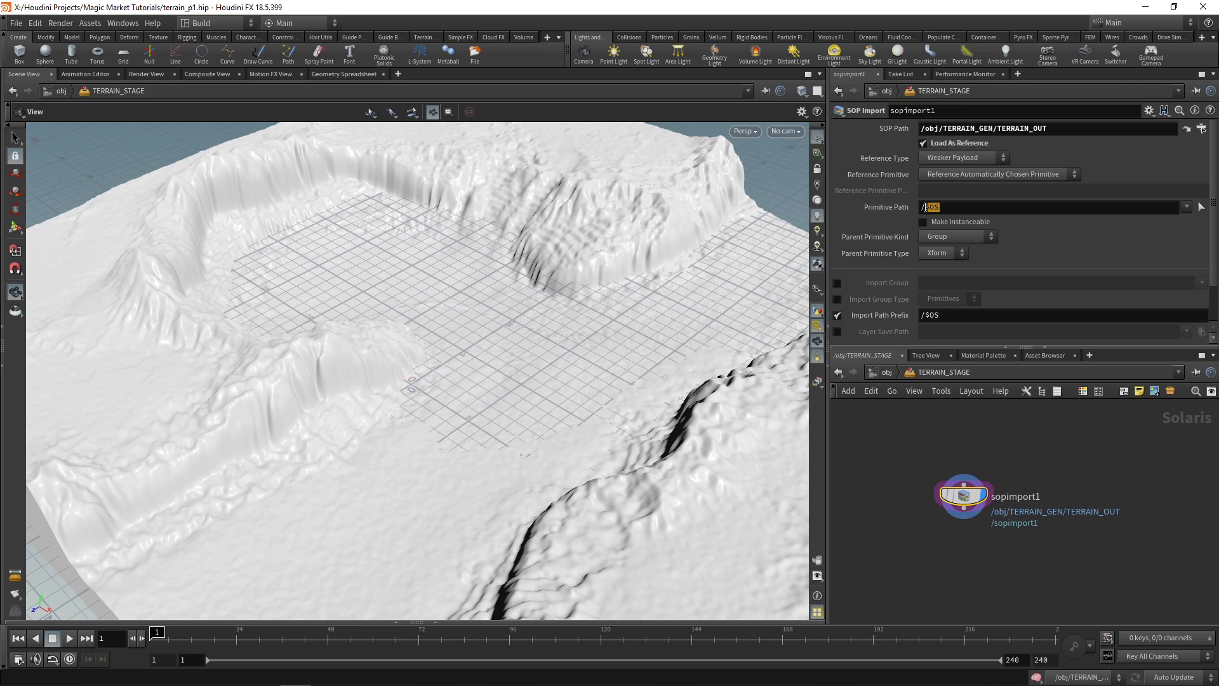
pyautogui.write('/terrain')
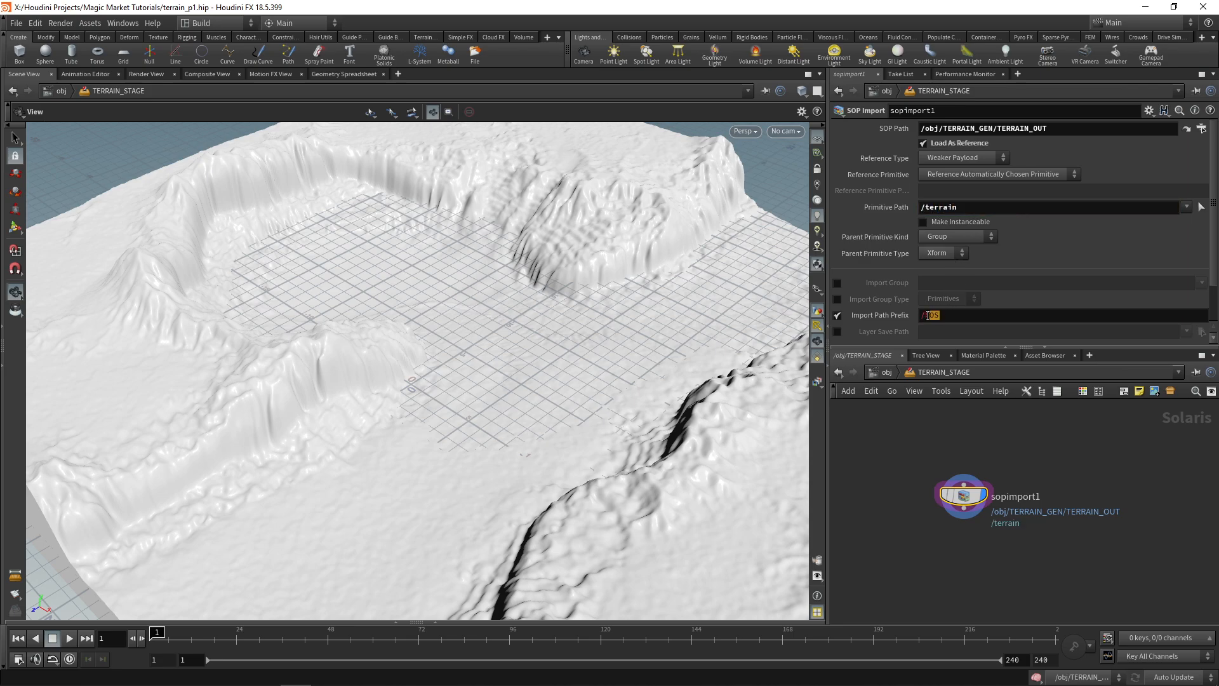
pyautogui.write('/ter')
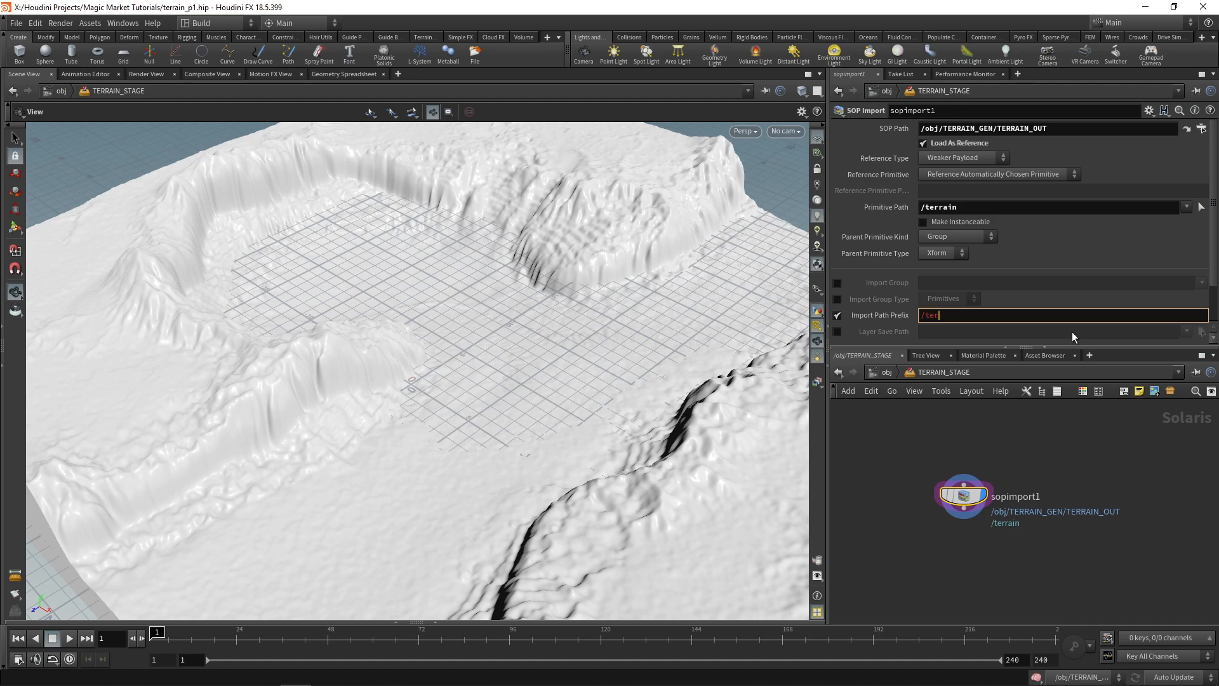
pyautogui.click(204, 23)
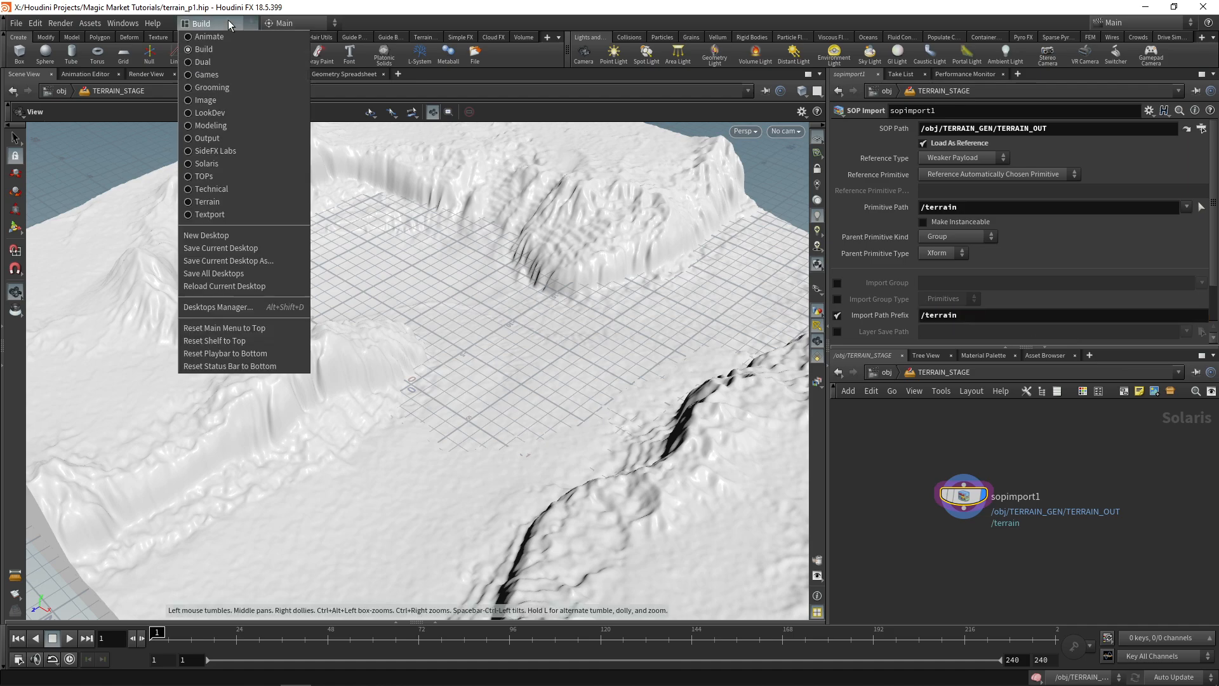
# Step: Switch to the Solaris desktop and treat terrain polygons as subdivision surfaces
pyautogui.click(202, 49)
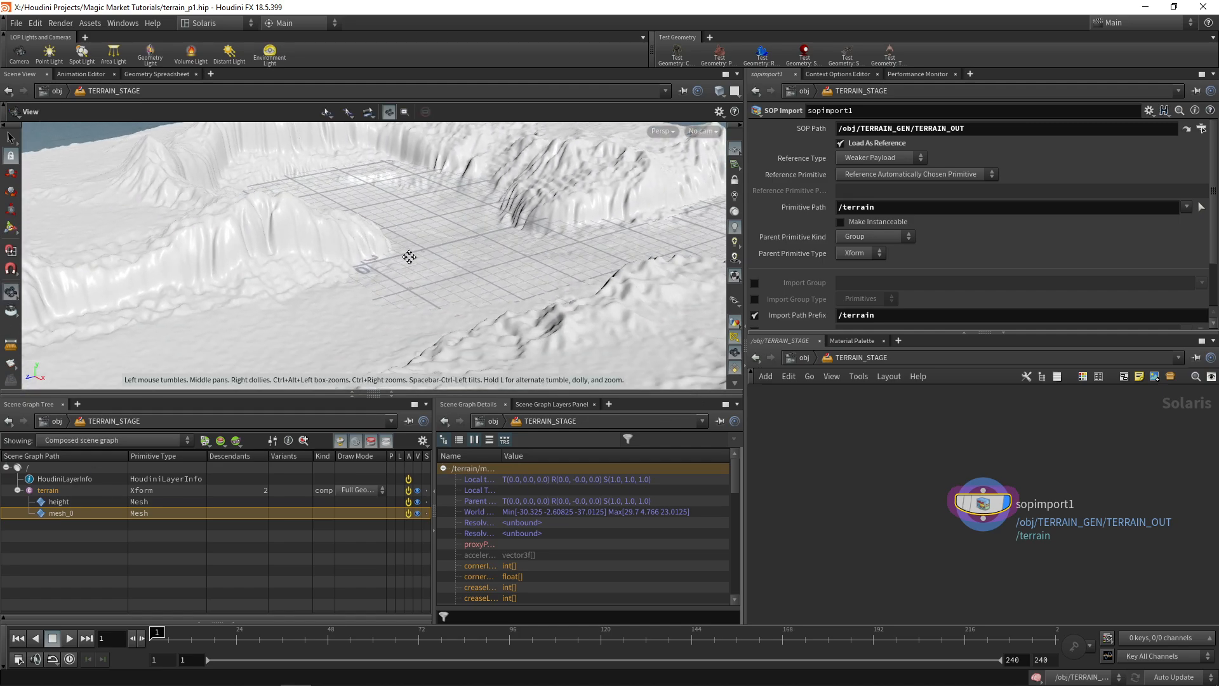
pyautogui.moveTo(409, 257); pyautogui.dragTo(372, 214)
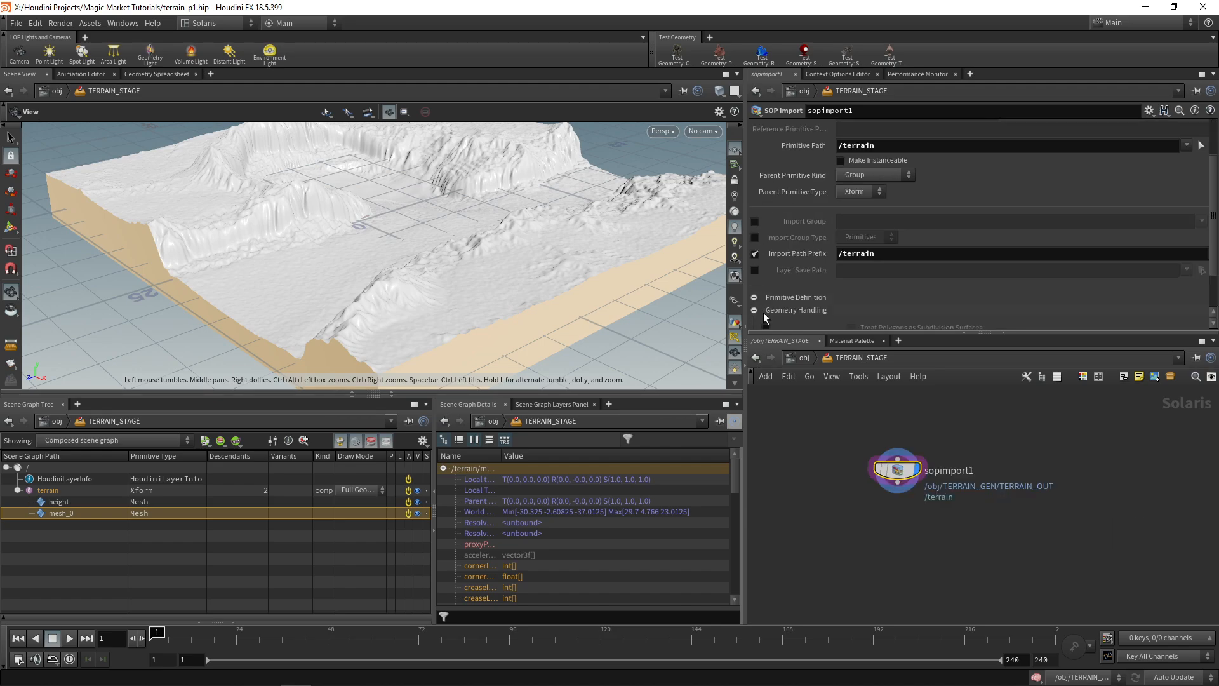
pyautogui.click(754, 309)
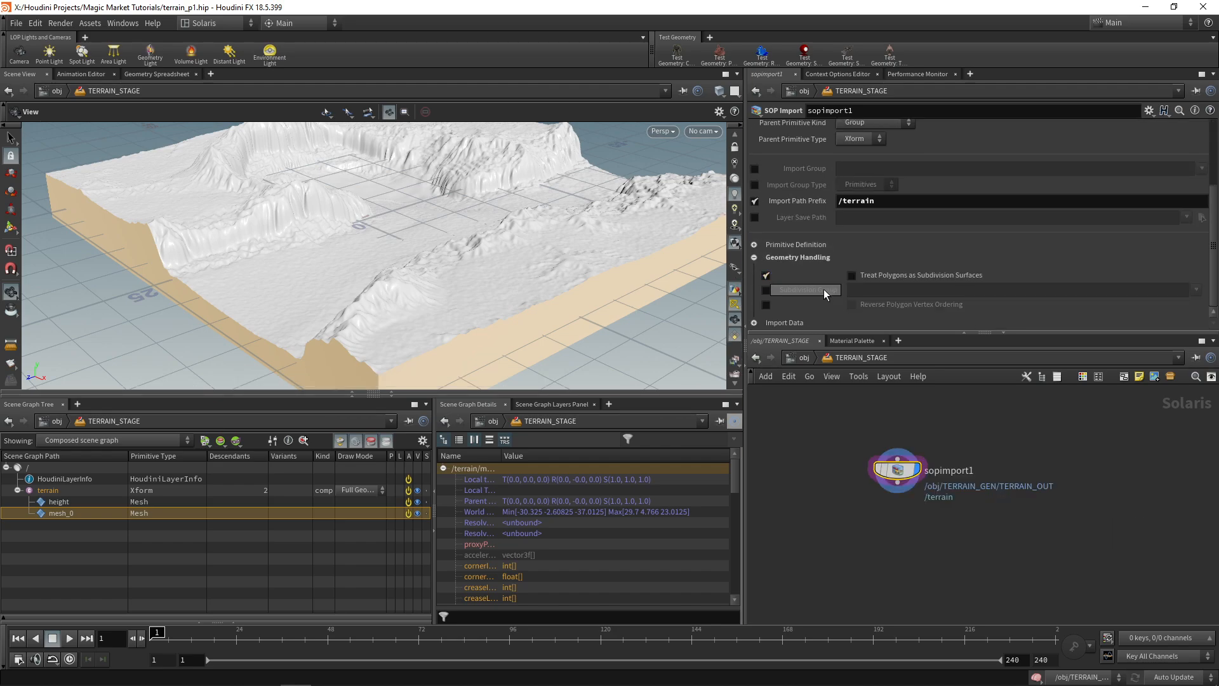
pyautogui.click(852, 275)
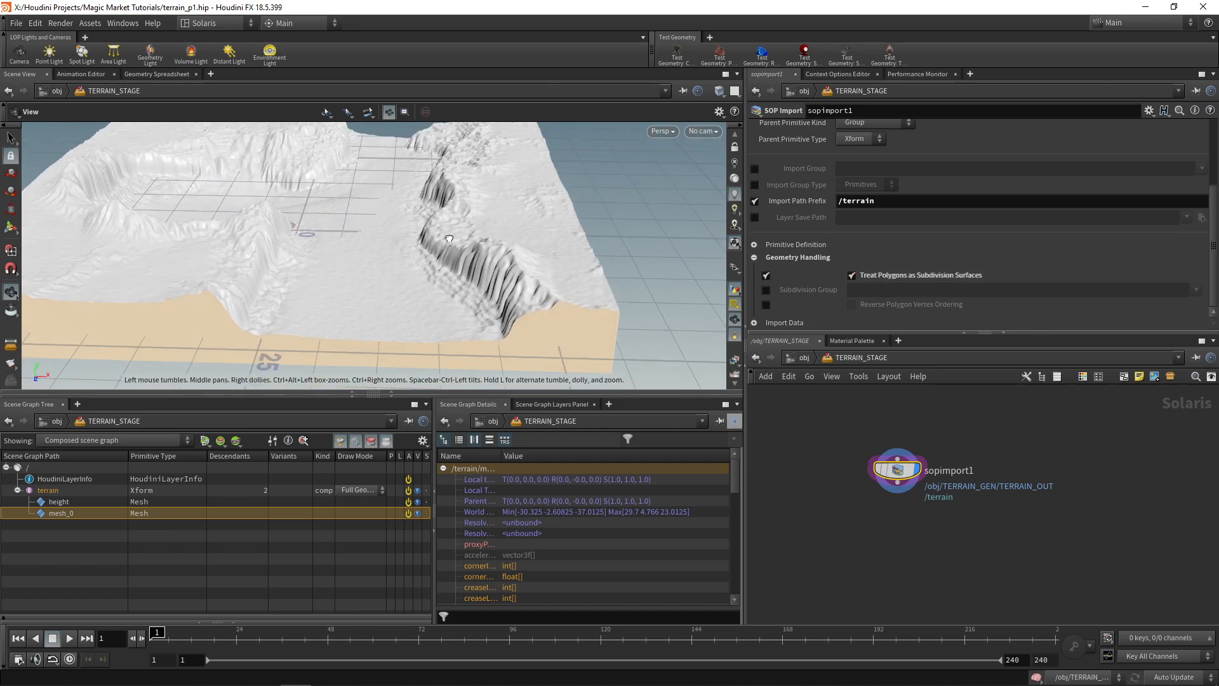
pyautogui.moveTo(447, 237); pyautogui.dragTo(370, 282)
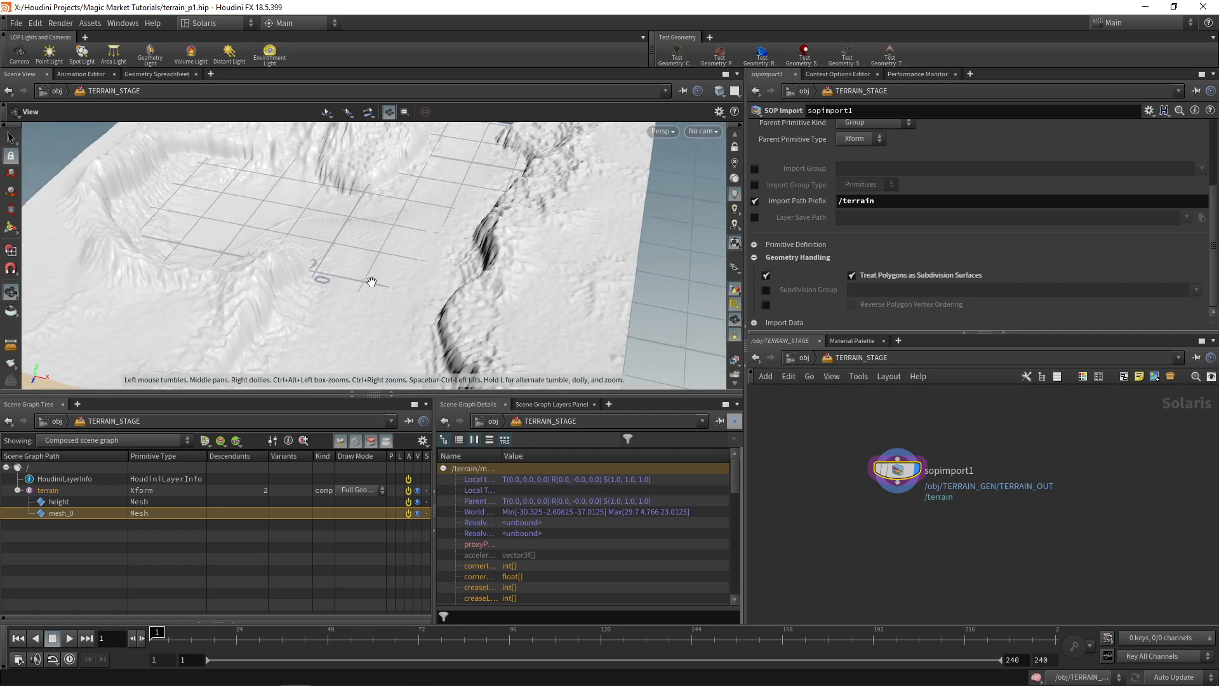
pyautogui.moveTo(370, 281); pyautogui.dragTo(252, 315)
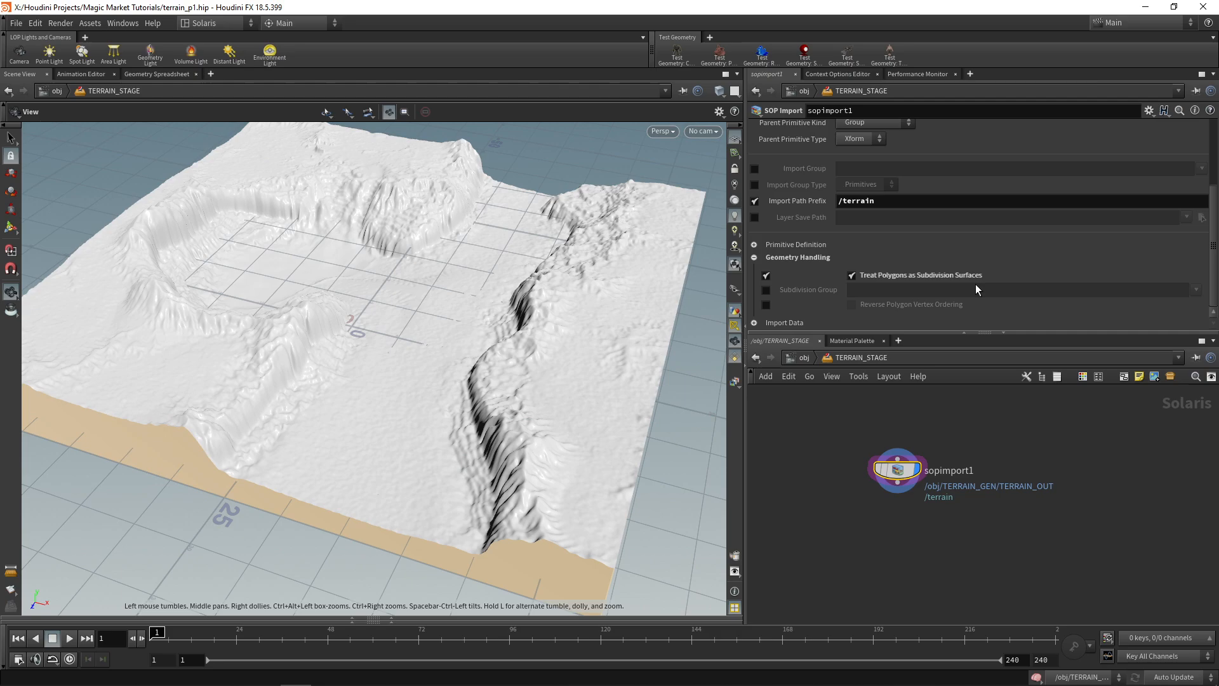
pyautogui.moveTo(941, 550)
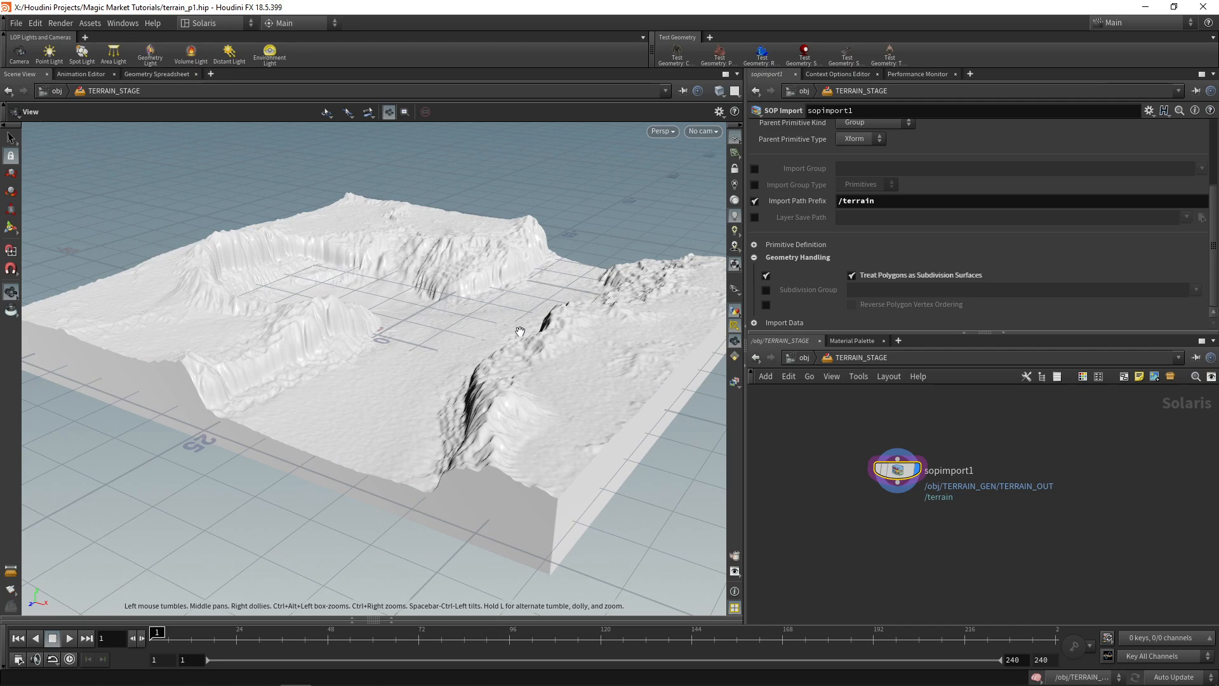
pyautogui.moveTo(226, 410)
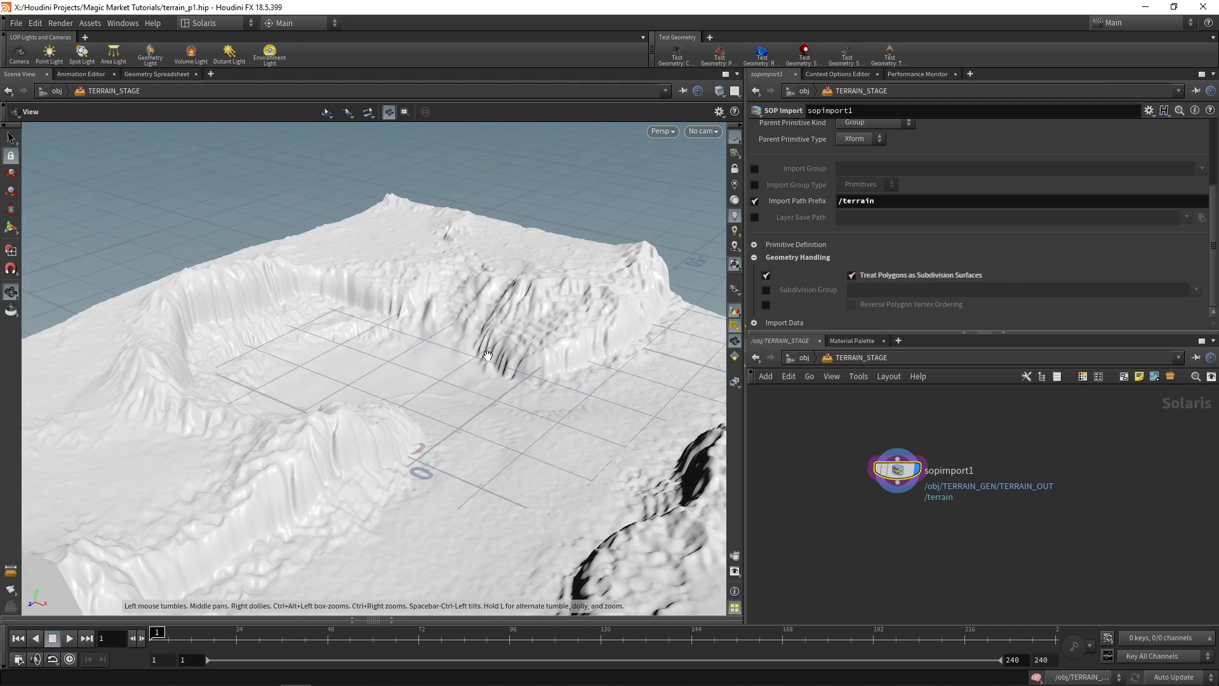
pyautogui.moveTo(486, 354); pyautogui.dragTo(465, 357)
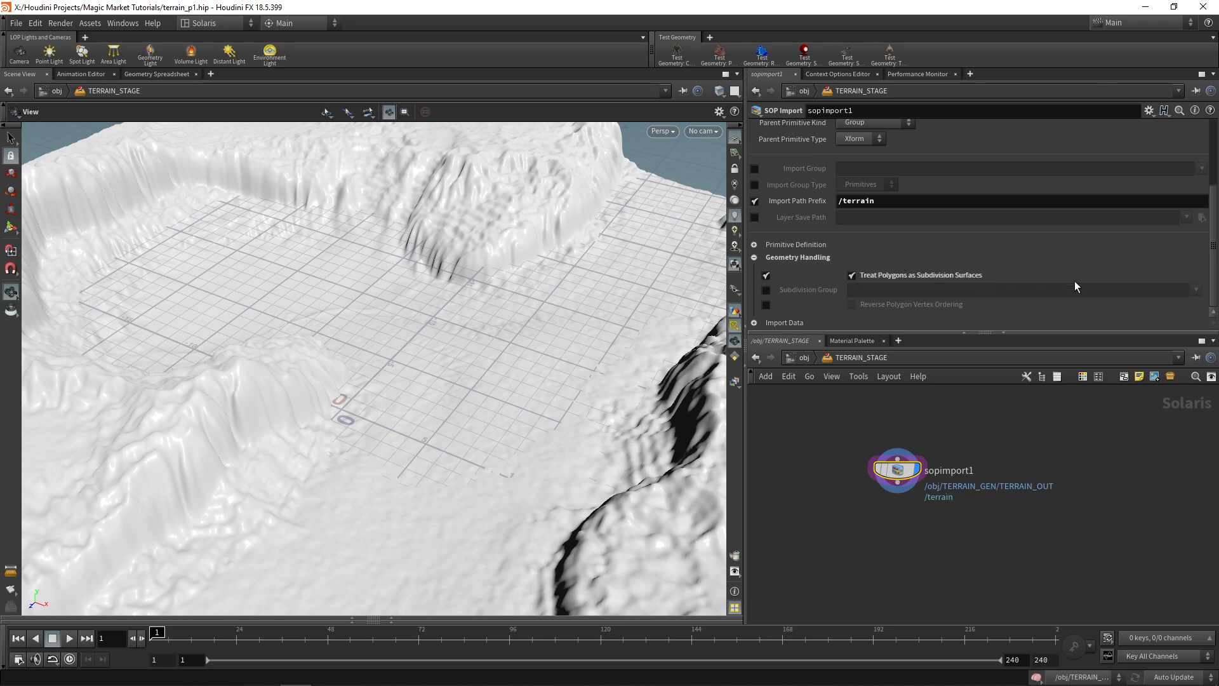
pyautogui.moveTo(536, 167)
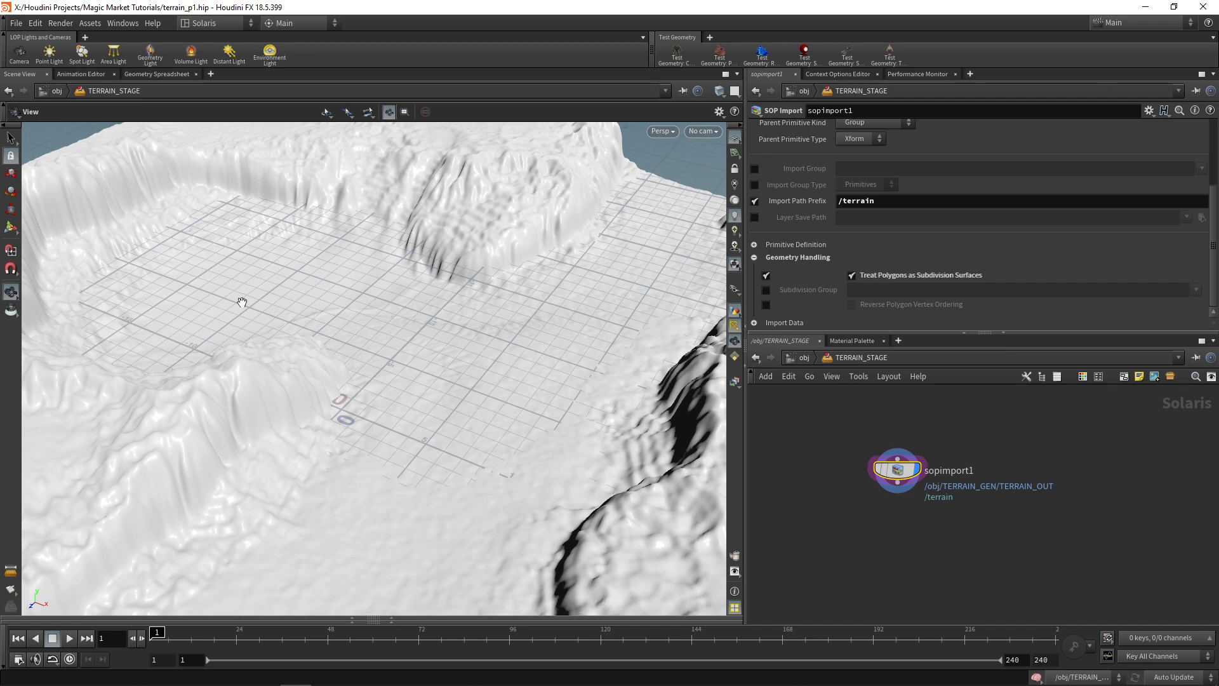
# Step: Rename the SOP Import to terrain_import and try a layer save folder, then cancel the chooser
pyautogui.doubleClick(946, 470)
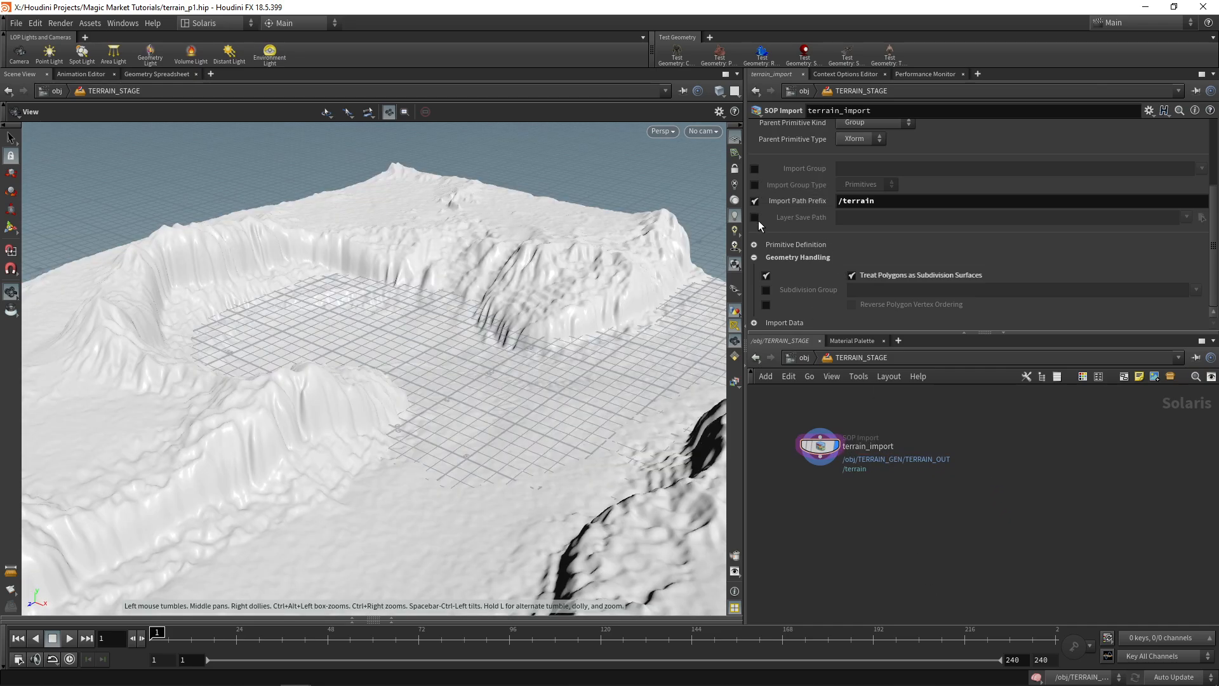
pyautogui.click(754, 217)
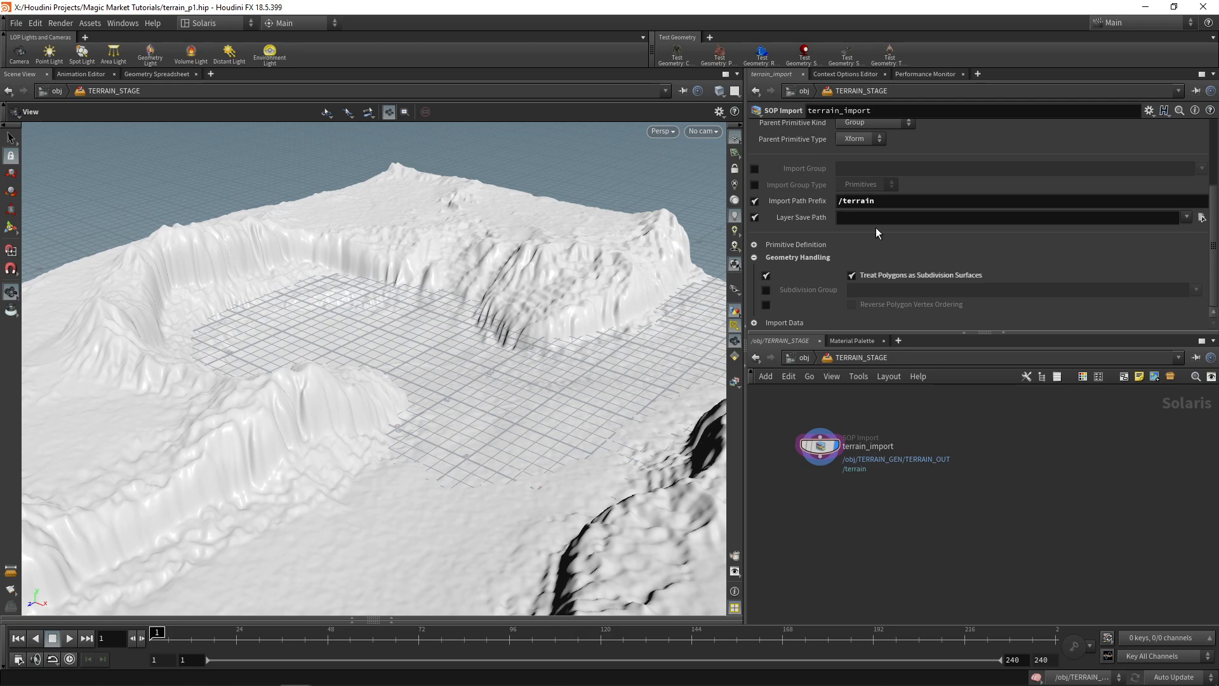
pyautogui.moveTo(787, 228)
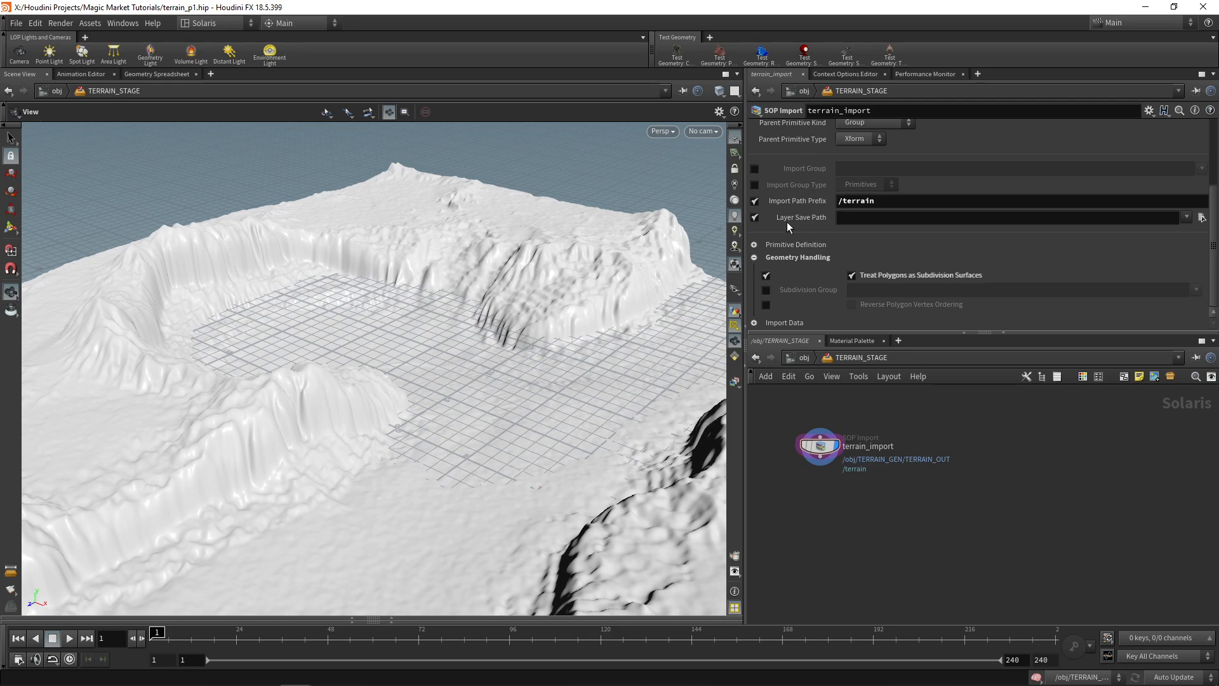
pyautogui.moveTo(852, 274)
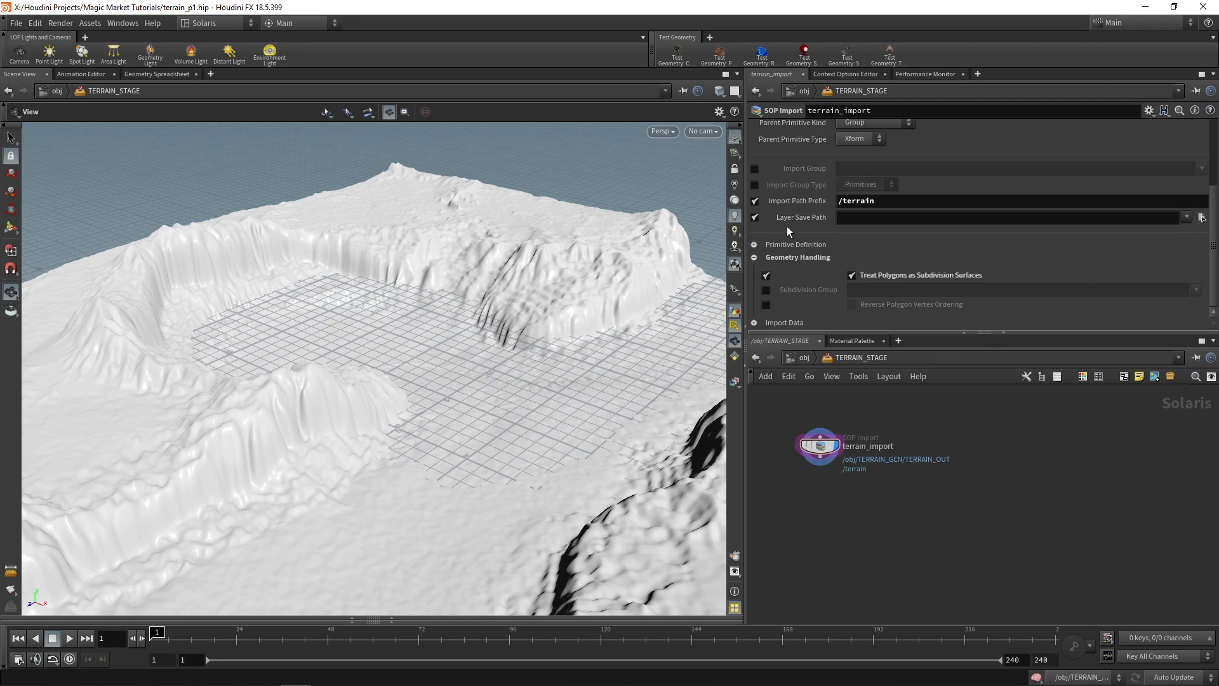
pyautogui.click(1202, 217)
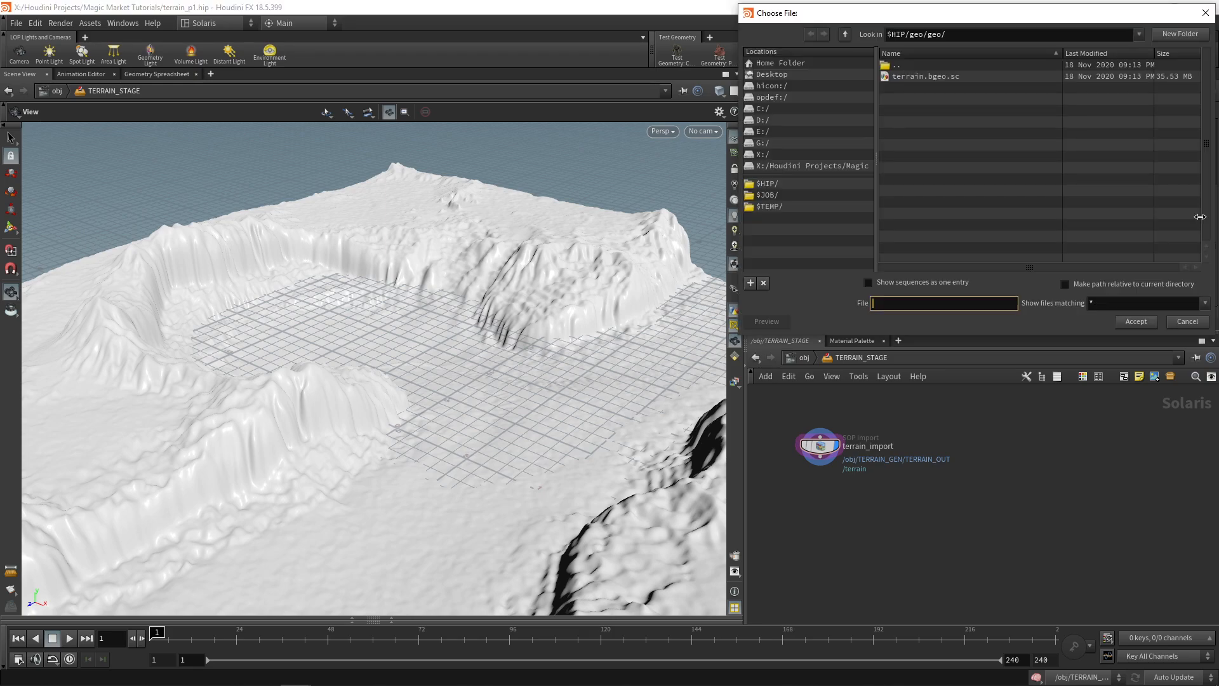
pyautogui.click(1178, 34)
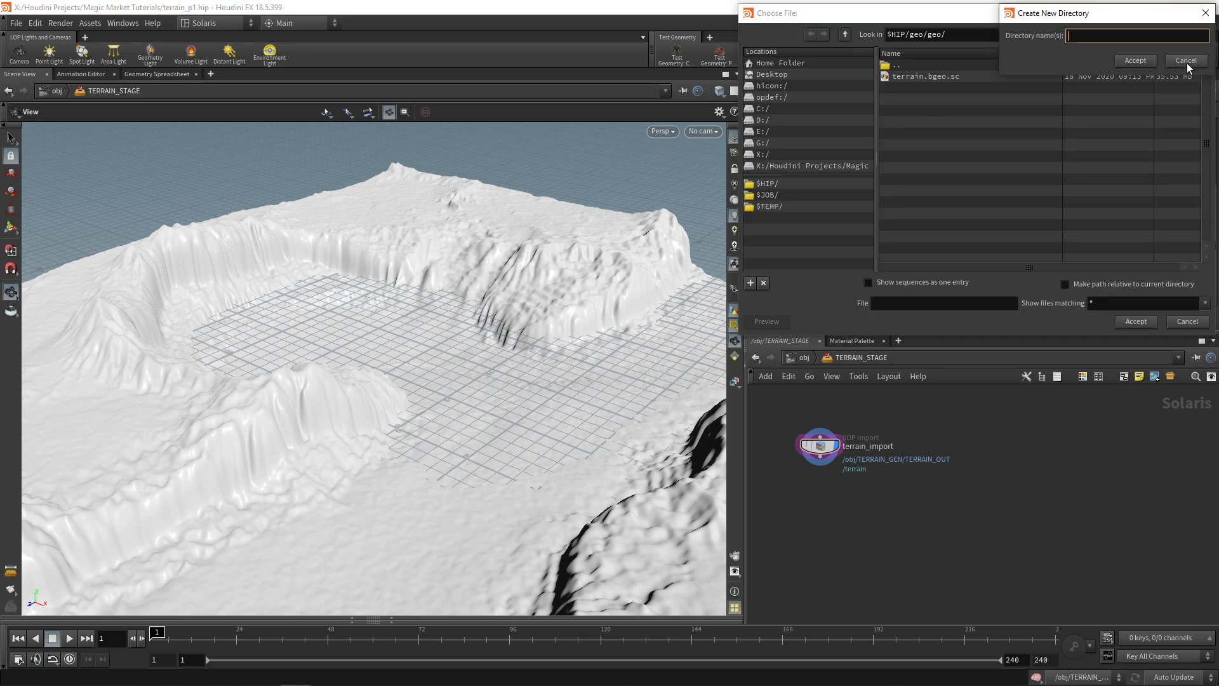
pyautogui.click(1134, 60)
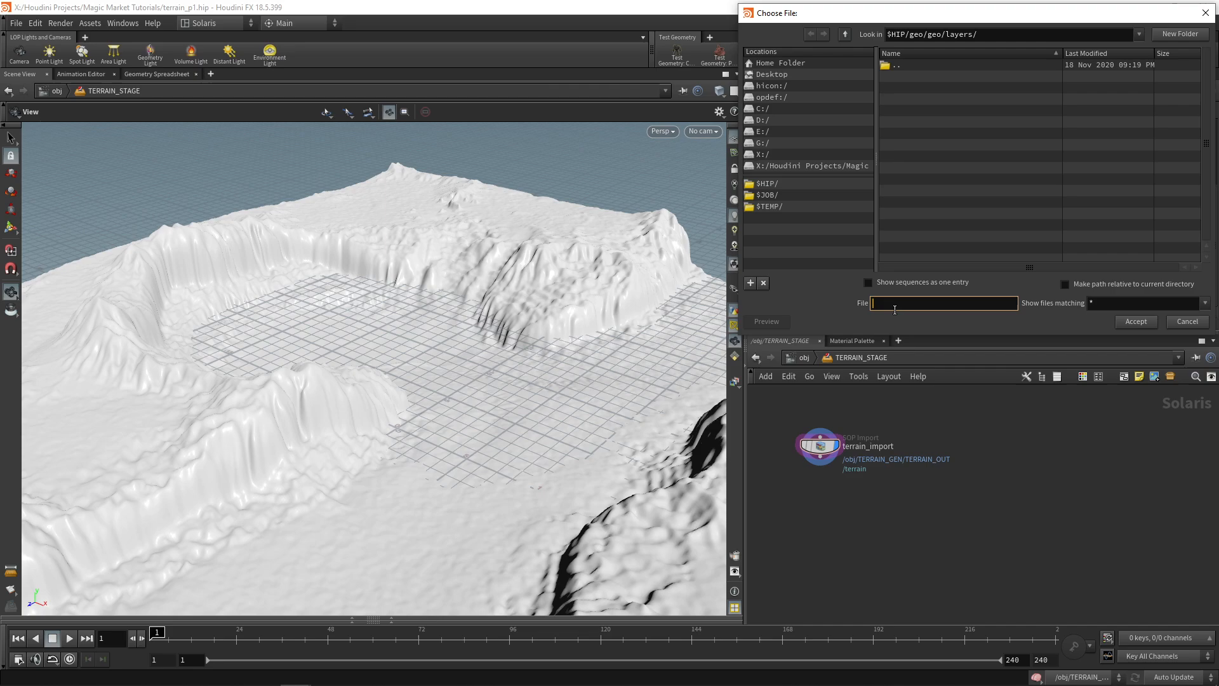
pyautogui.write('terrainla')
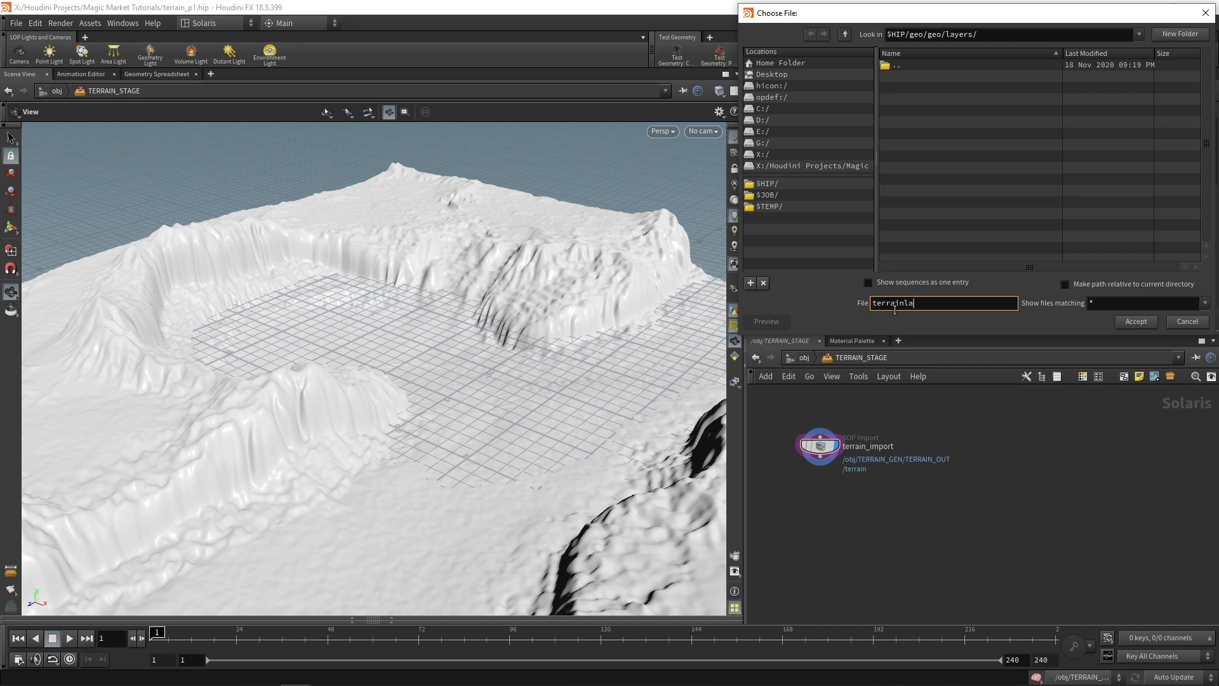
pyautogui.click(1185, 322)
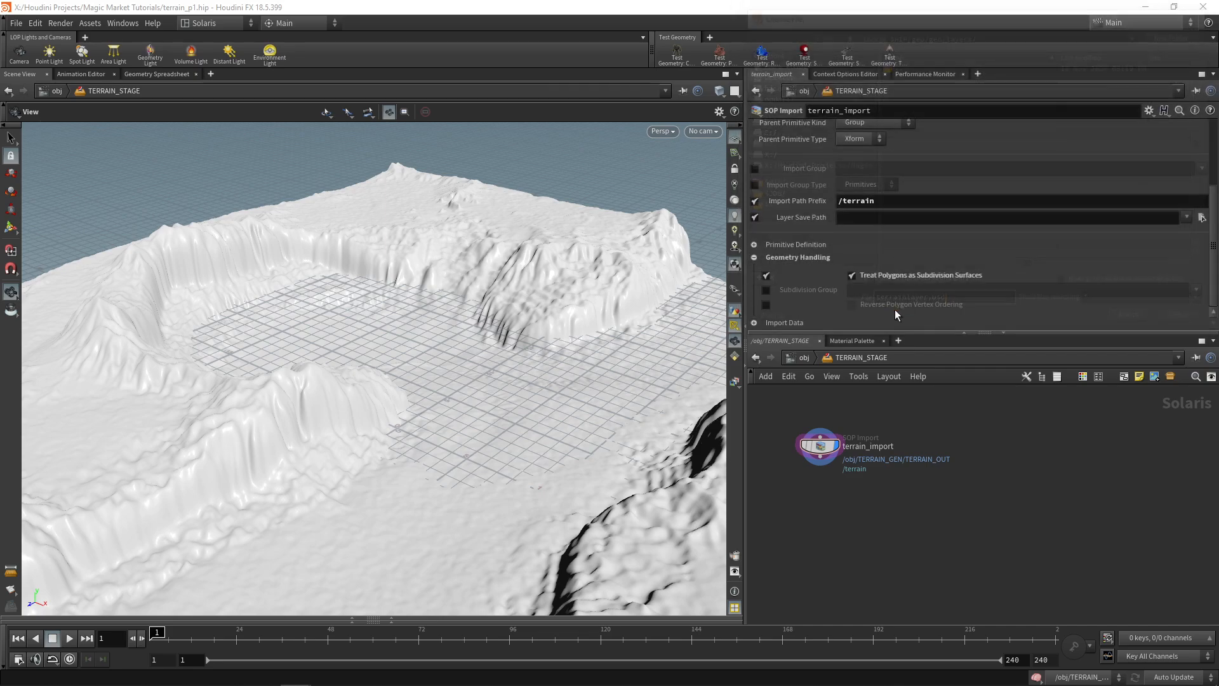
pyautogui.press('Tab')
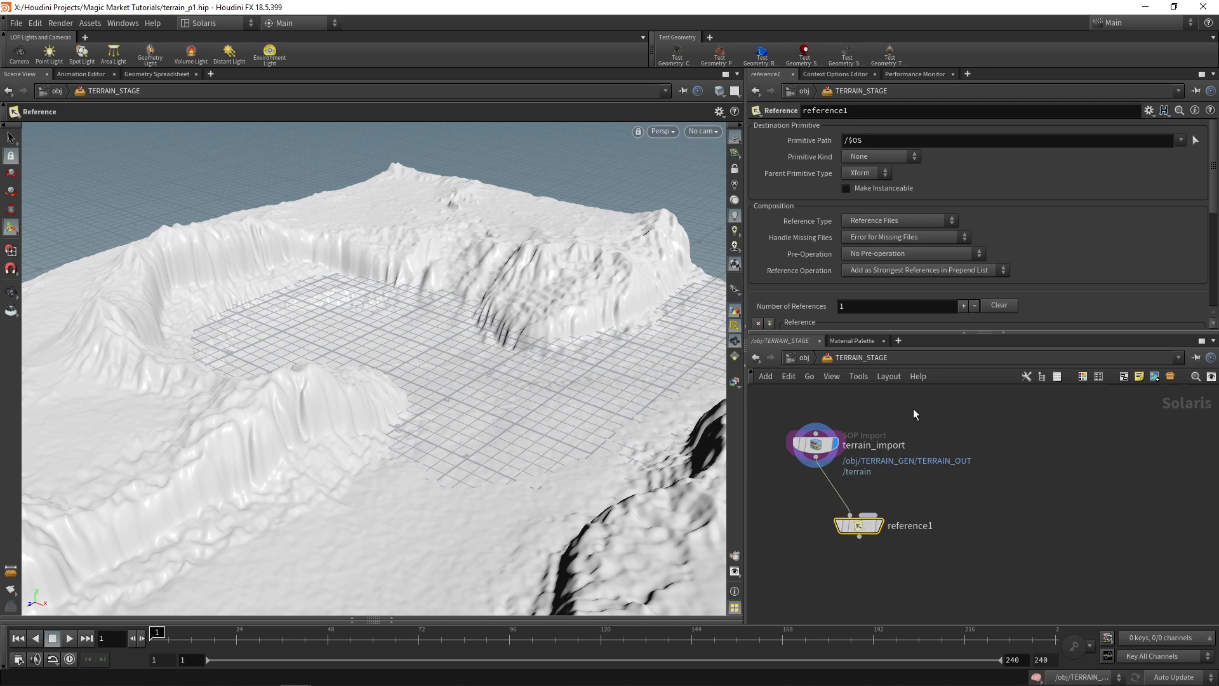
pyautogui.moveTo(852, 495)
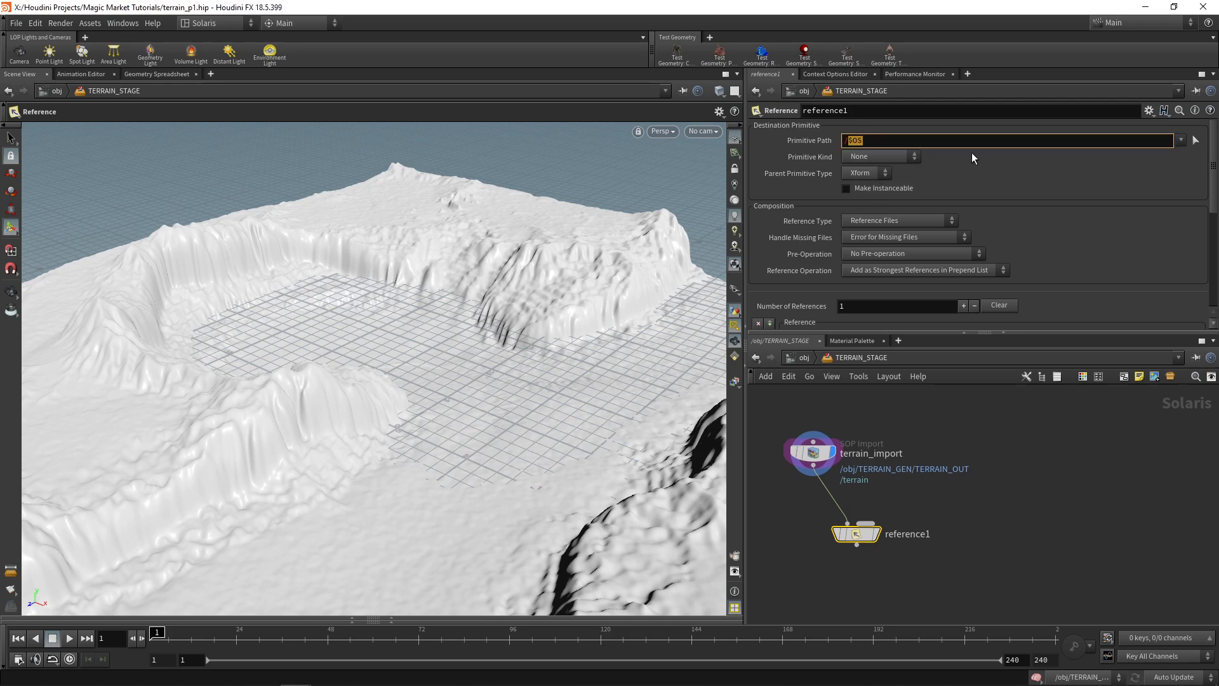
# Step: Point the Reference at /terrain/materials from multi-input and add a Material Library
pyautogui.write('/terrain/materials')
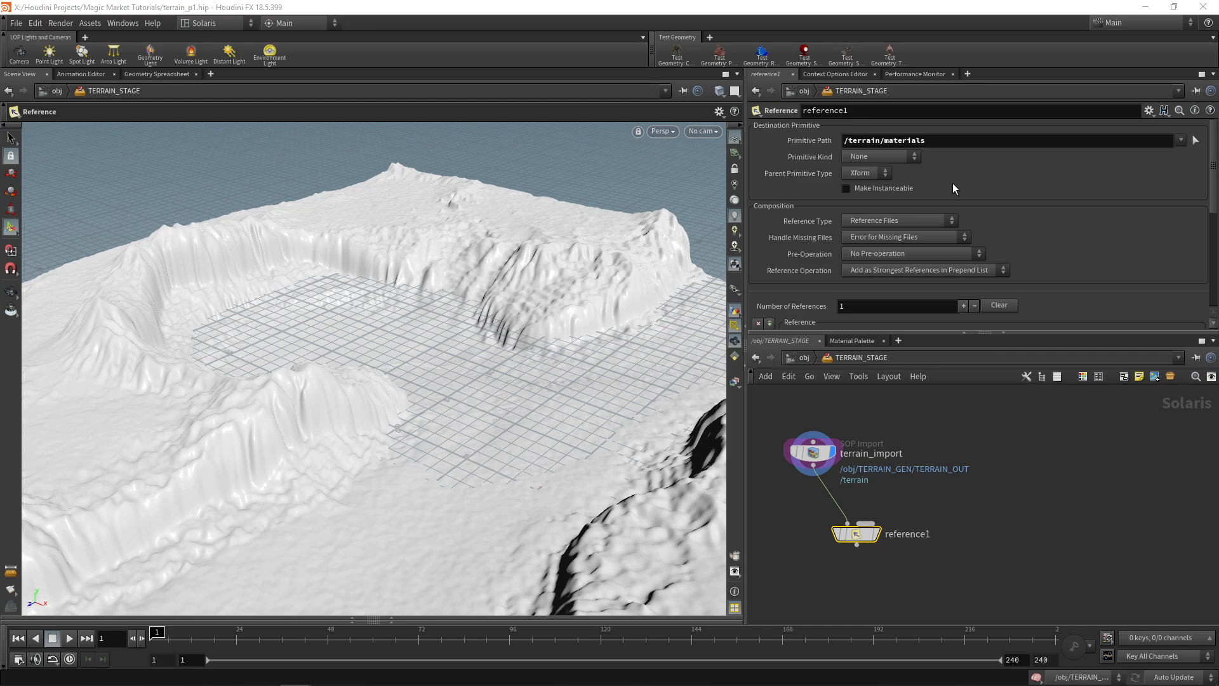
pyautogui.click(894, 220)
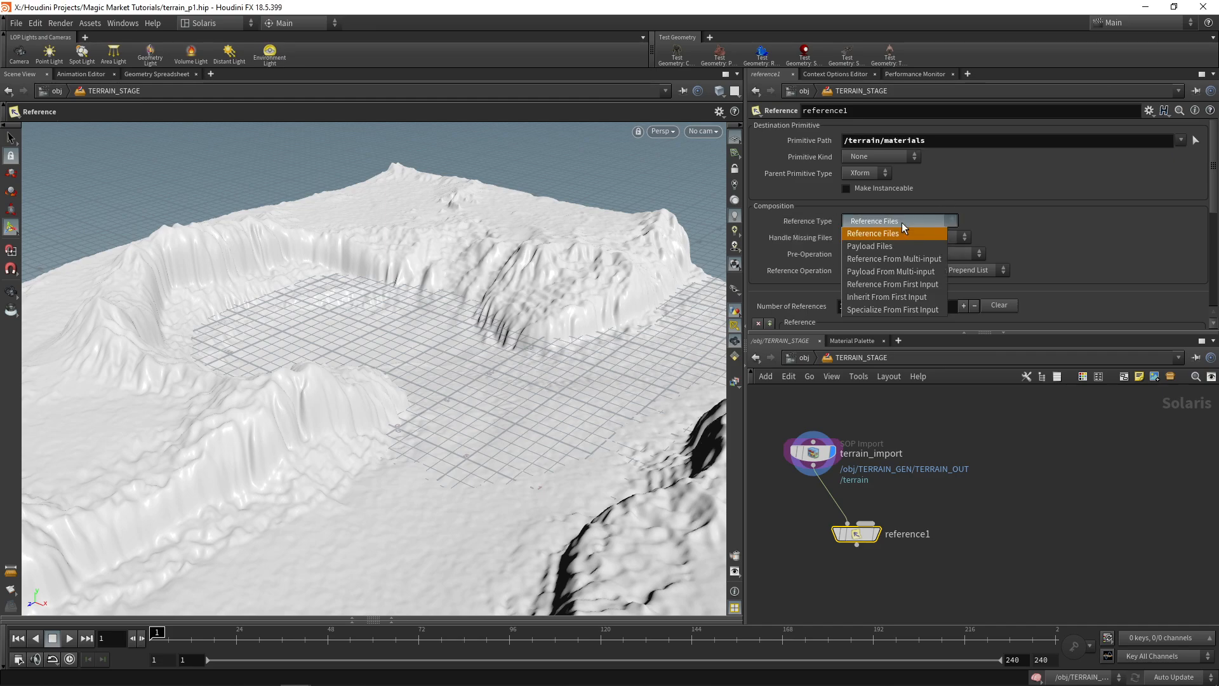
pyautogui.click(894, 258)
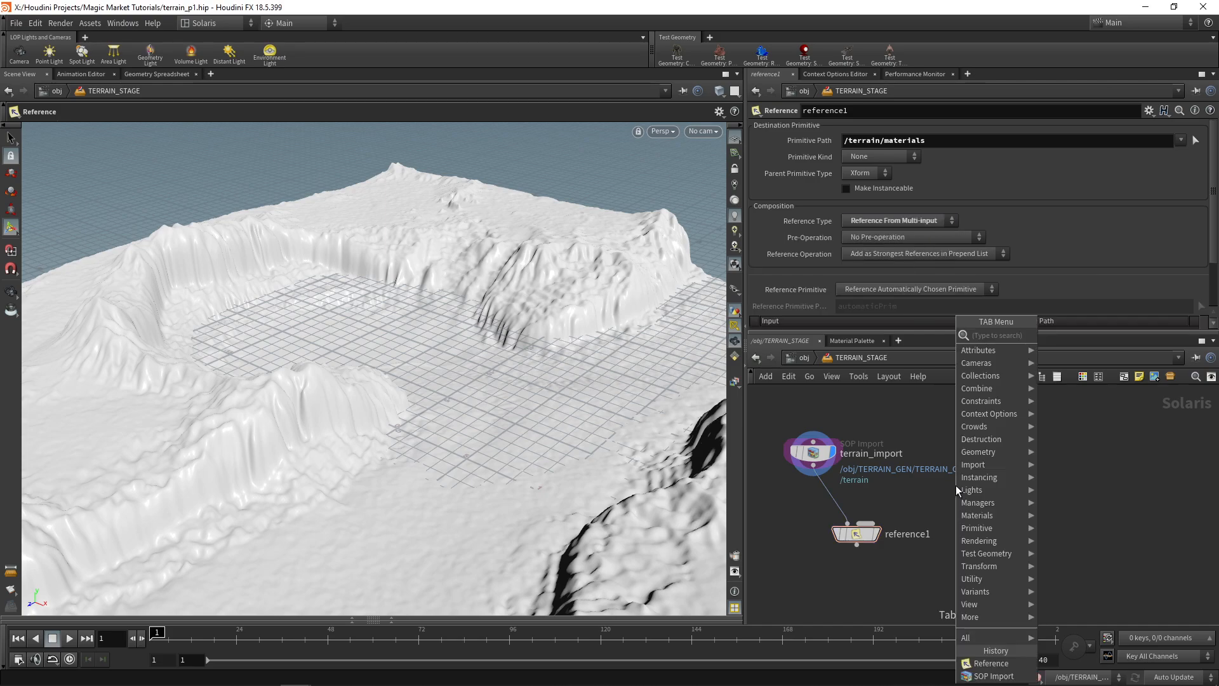
pyautogui.write('mater')
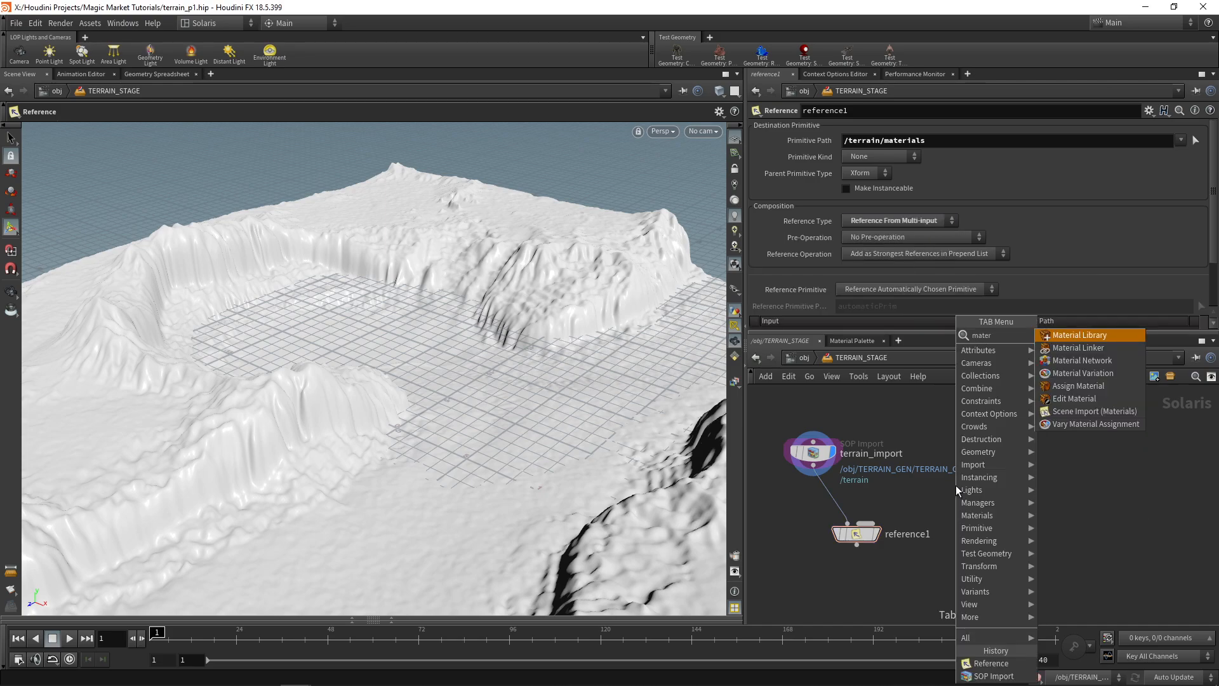
pyautogui.click(1079, 335)
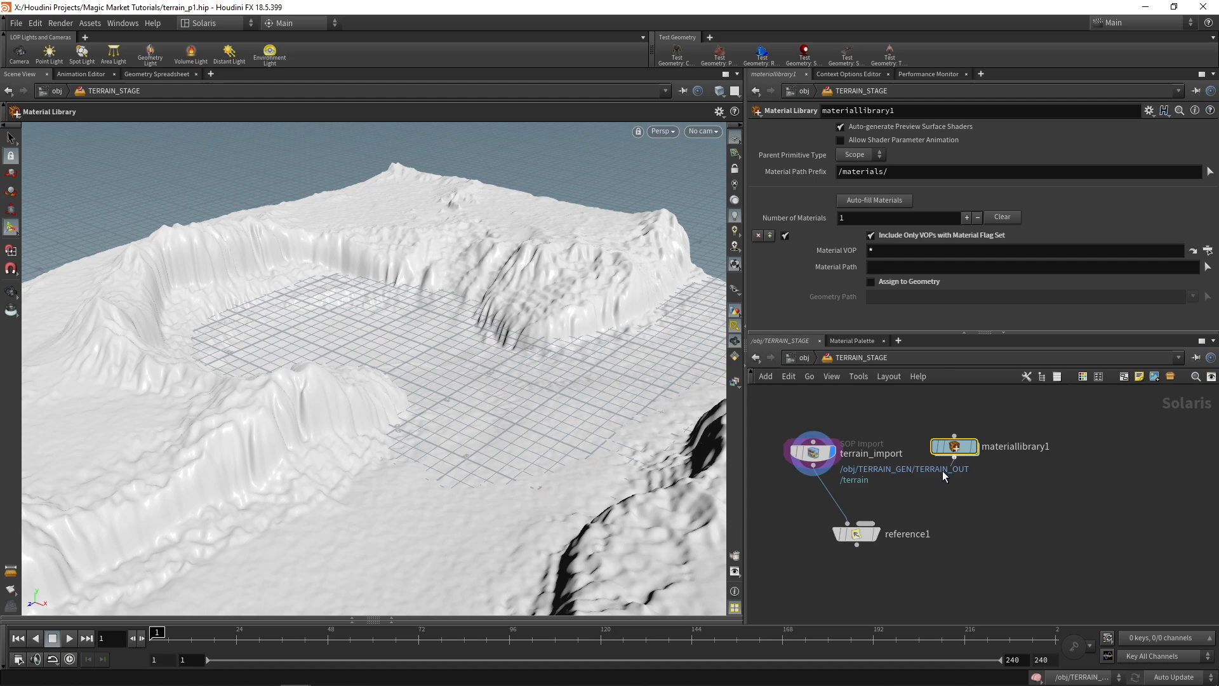
# Step: Add a Principled Shader and a Texture node loading ground_diffuse.png
pyautogui.moveTo(954, 446); pyautogui.dragTo(1011, 453)
pyautogui.write('princ')
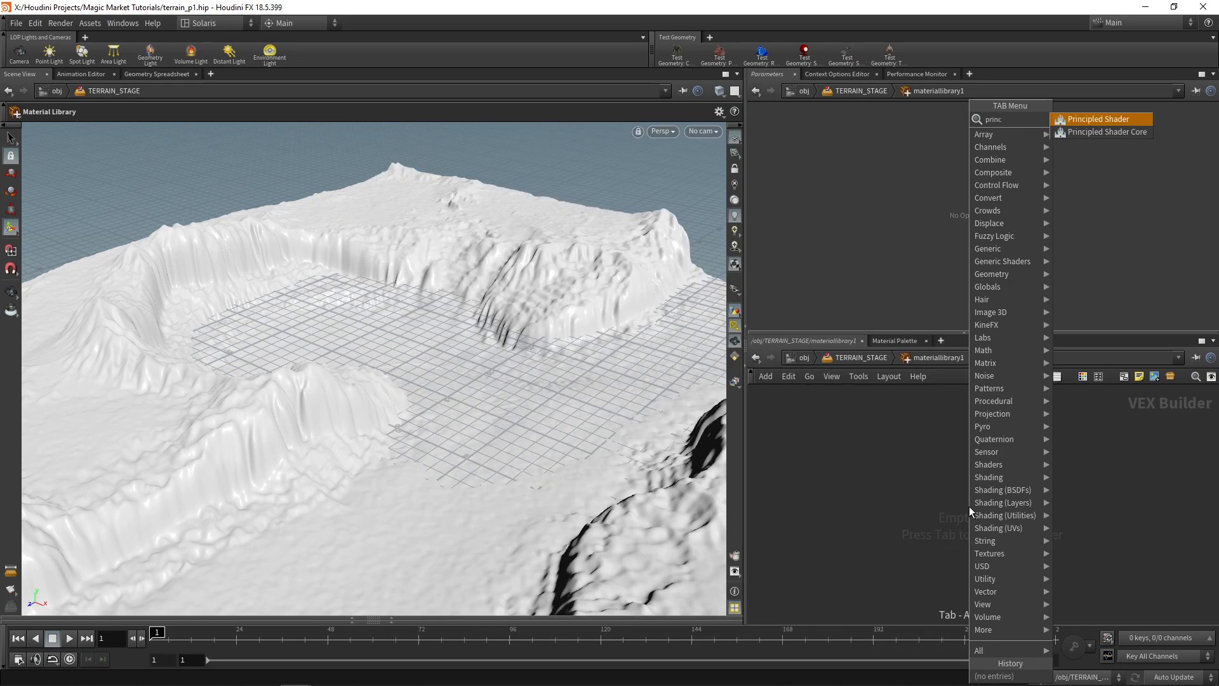
pyautogui.click(1097, 118)
pyautogui.write('text')
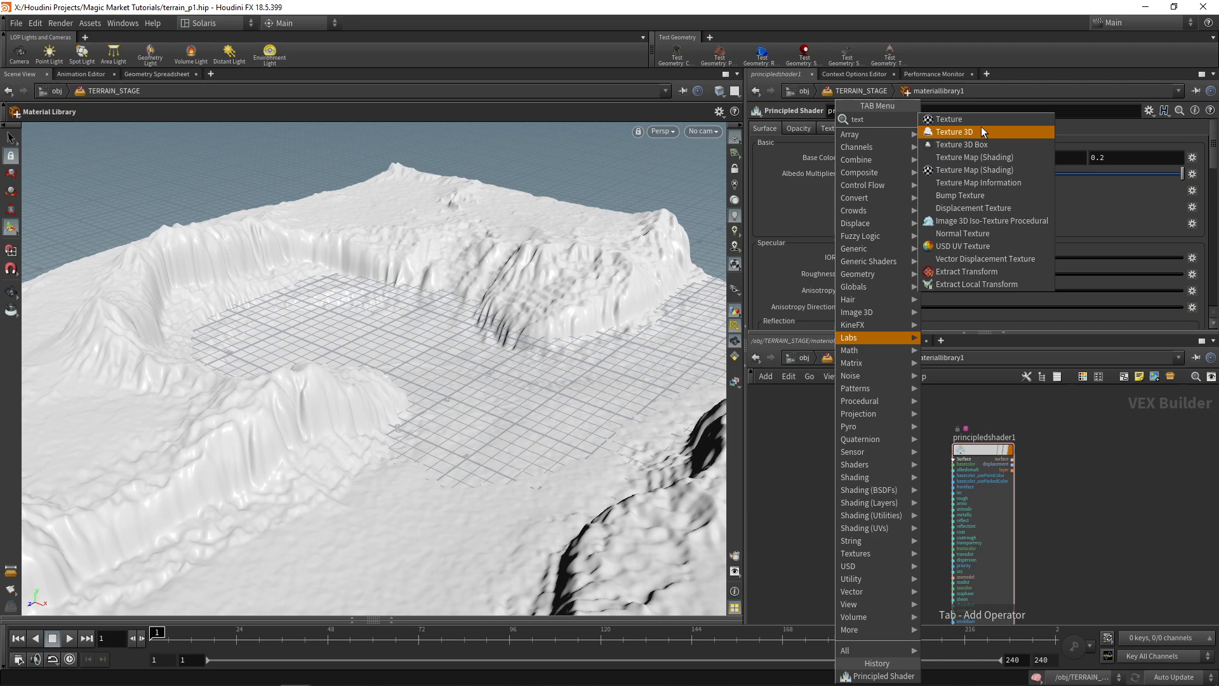
pyautogui.click(948, 119)
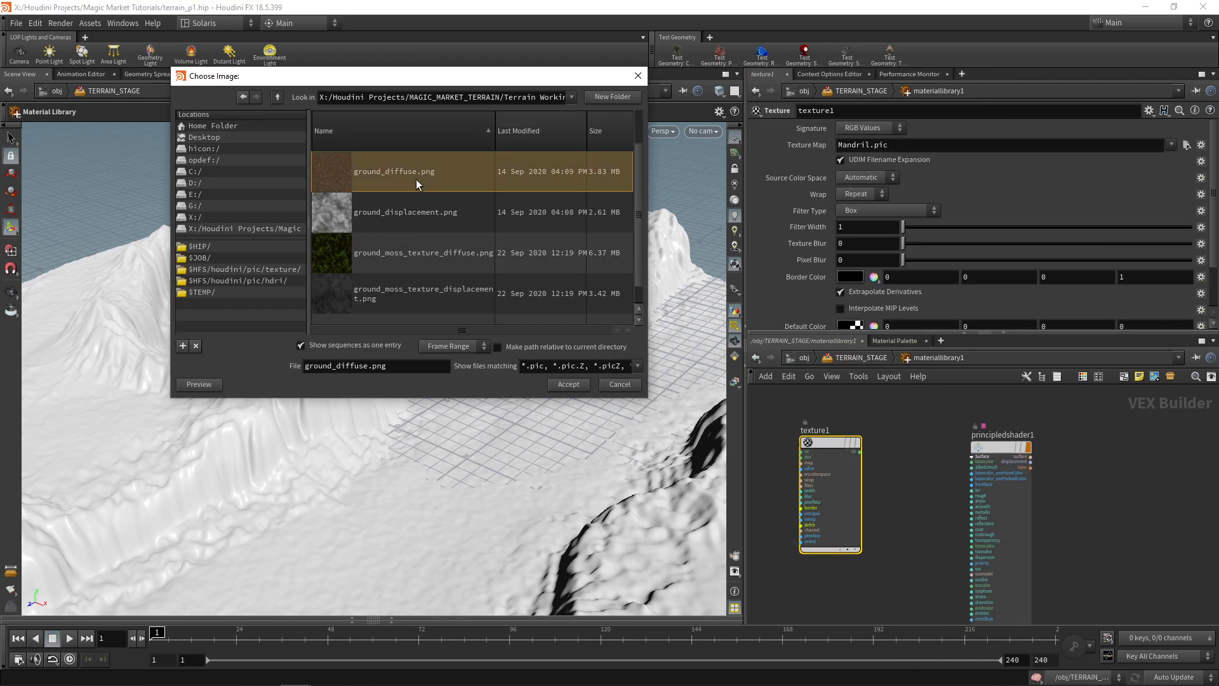
pyautogui.click(568, 384)
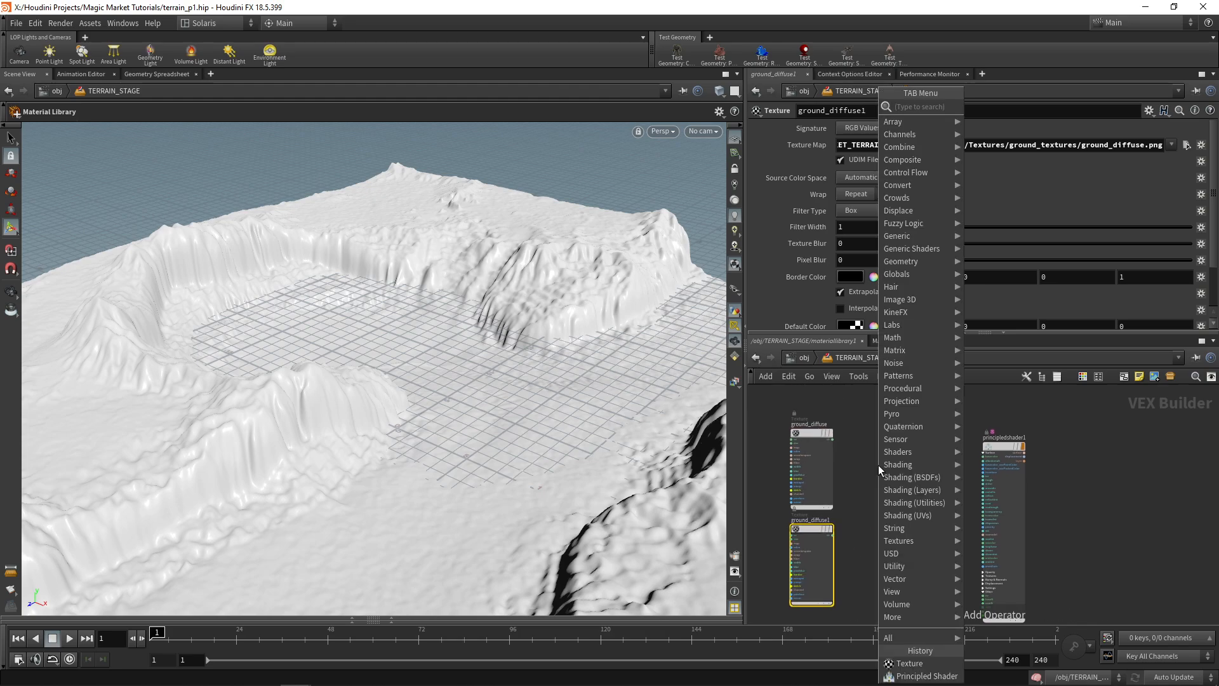
# Step: Add a toned-down Color Correction and a Color Mix blending the two textures
pyautogui.write('color co')
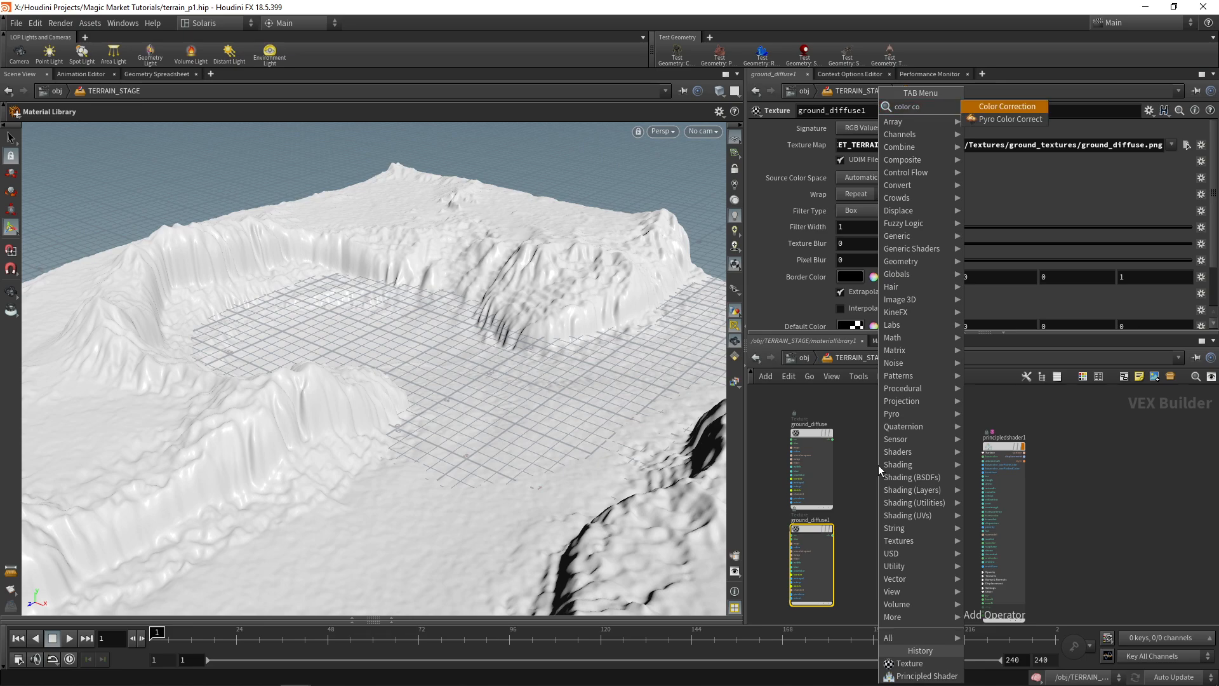
pyautogui.click(1007, 107)
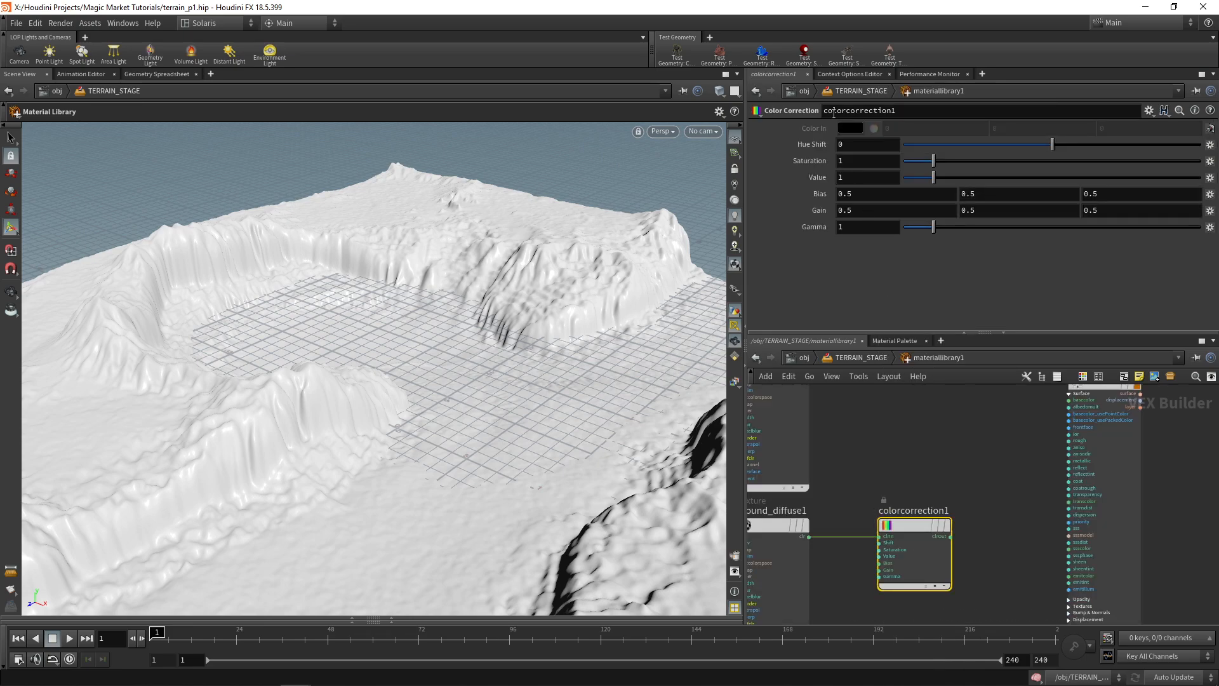
pyautogui.moveTo(937, 226); pyautogui.dragTo(931, 226)
pyautogui.write('mix')
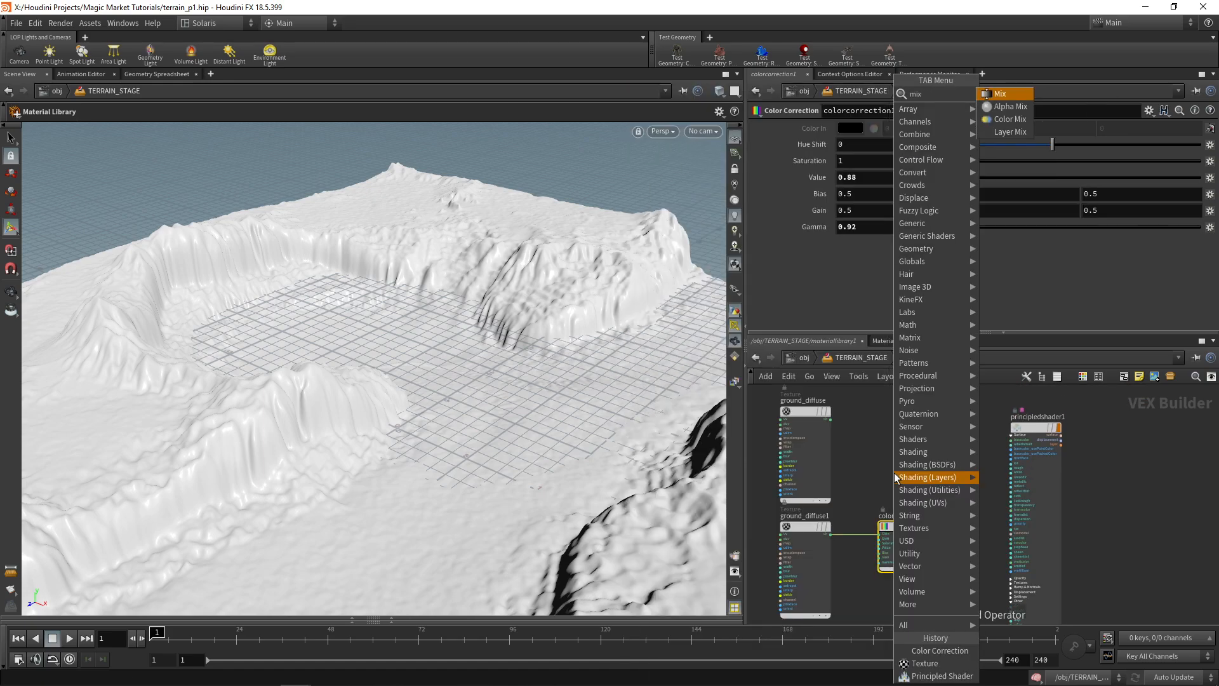
pyautogui.click(1010, 119)
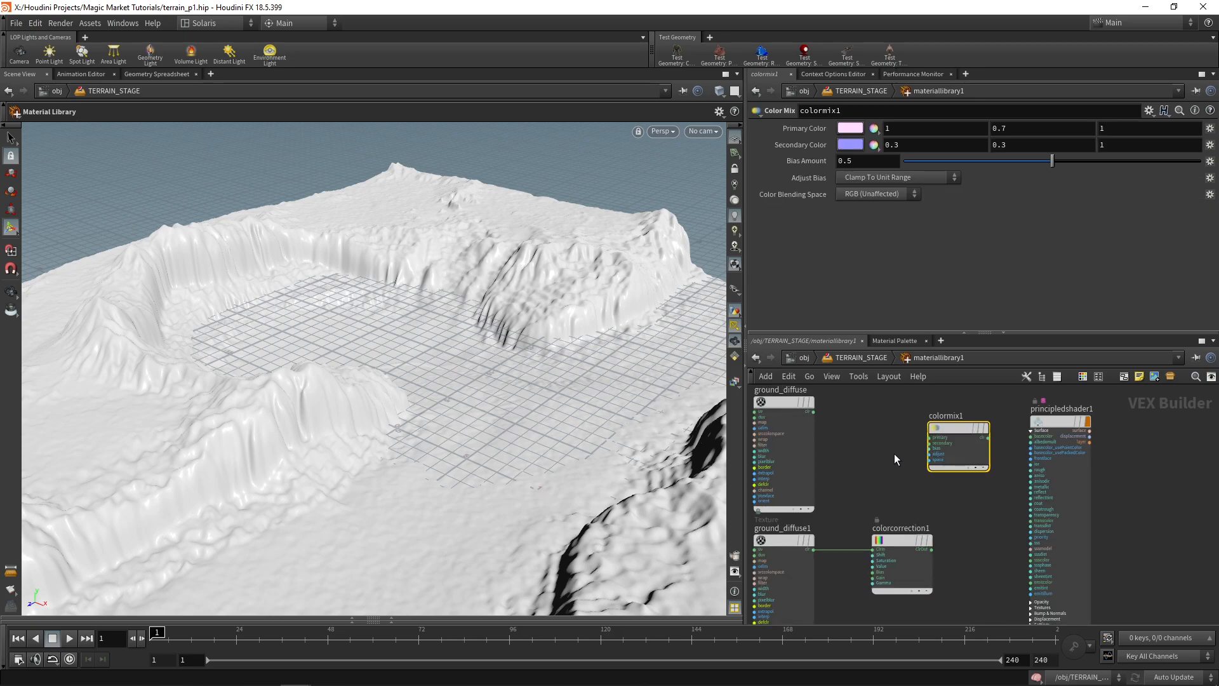
pyautogui.click(901, 560)
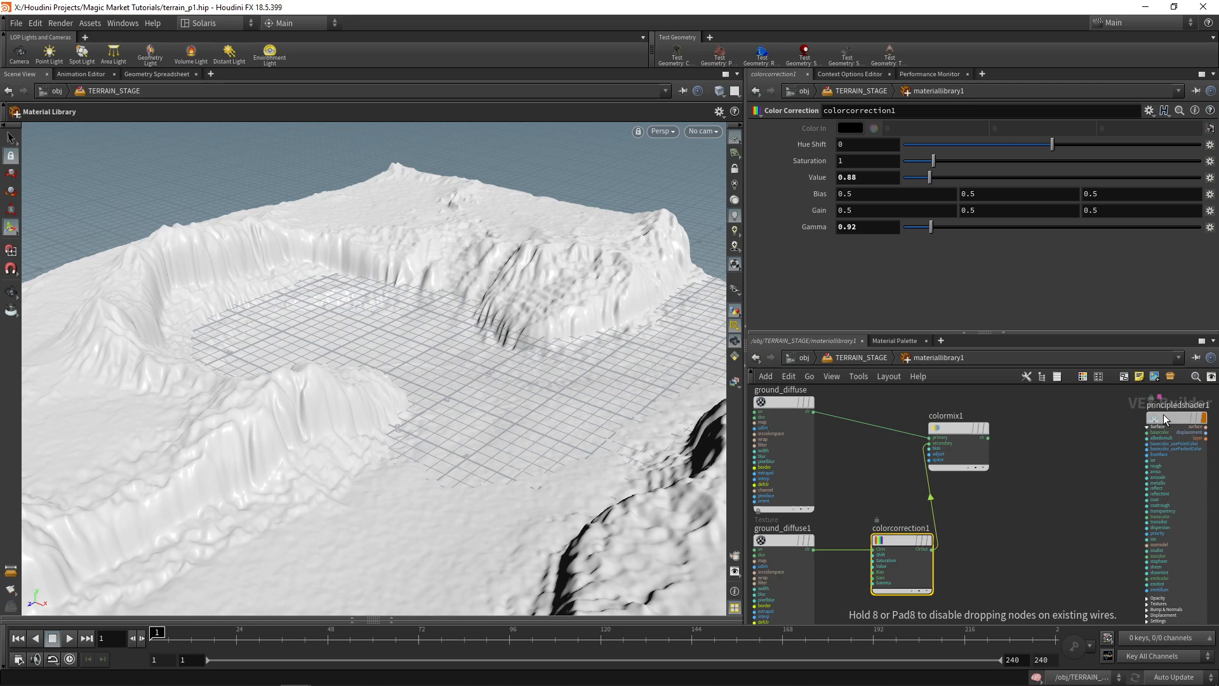
# Step: Add a Unified Noise with frequency 0.8 and Worley/Cellular F1 noise type
pyautogui.press('Tab')
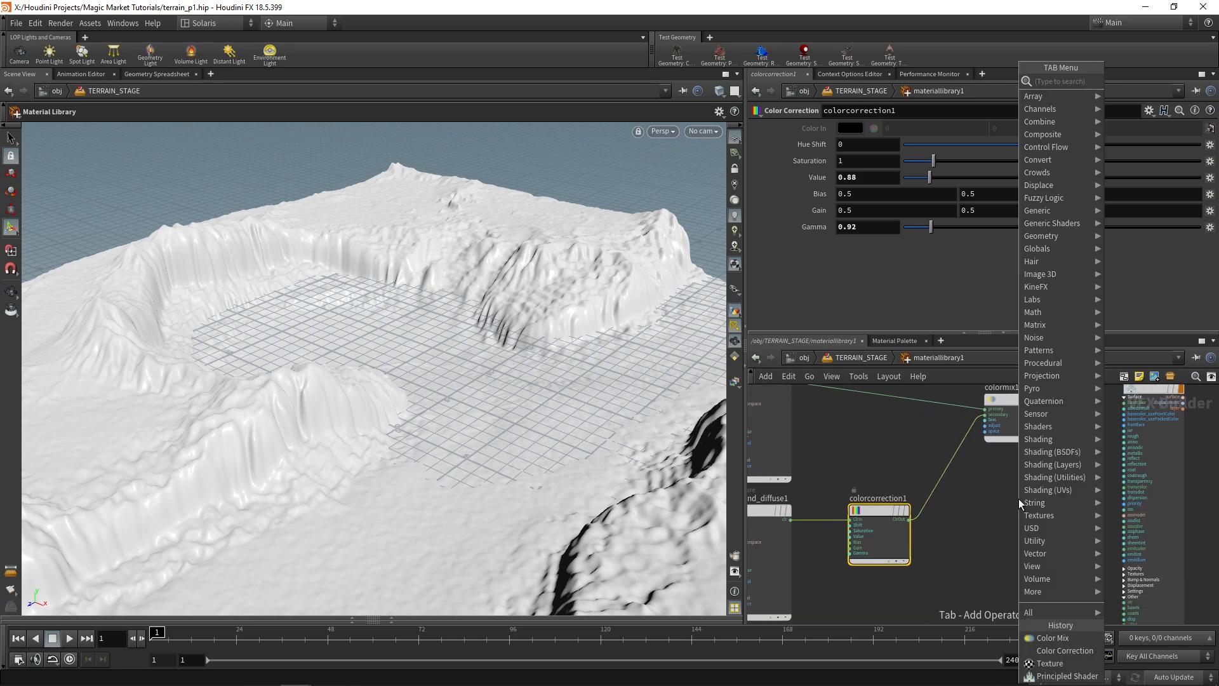
pyautogui.write('unified noise')
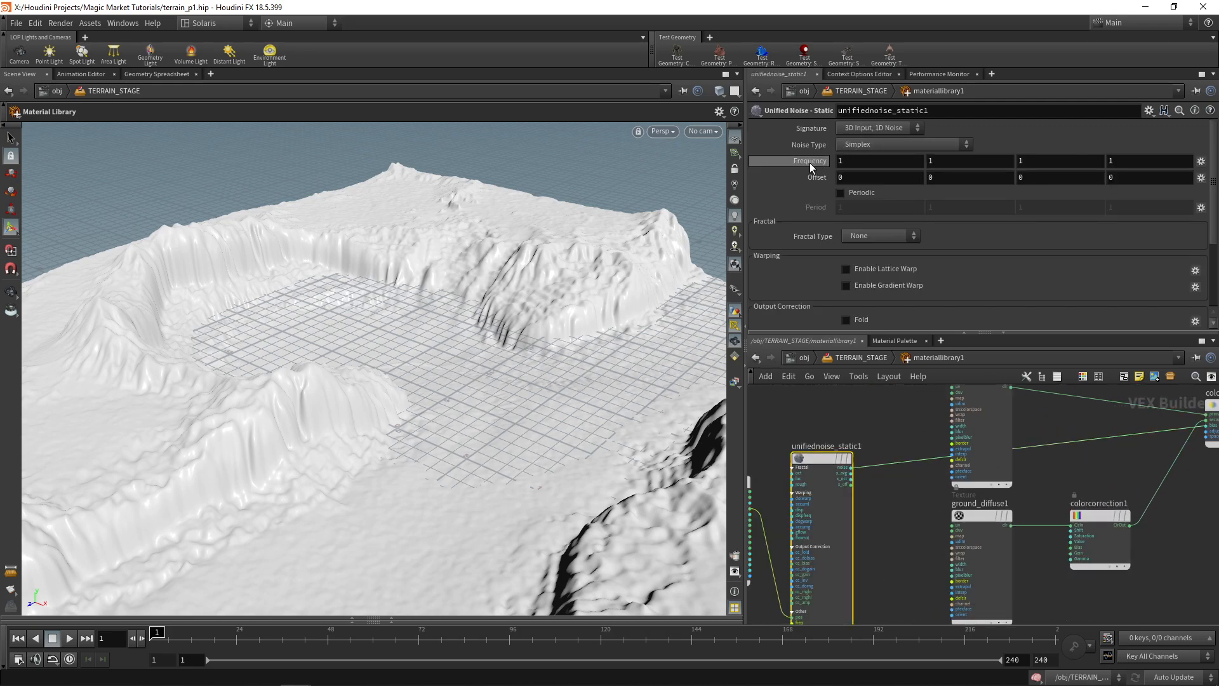
pyautogui.moveTo(804, 161); pyautogui.dragTo(782, 161)
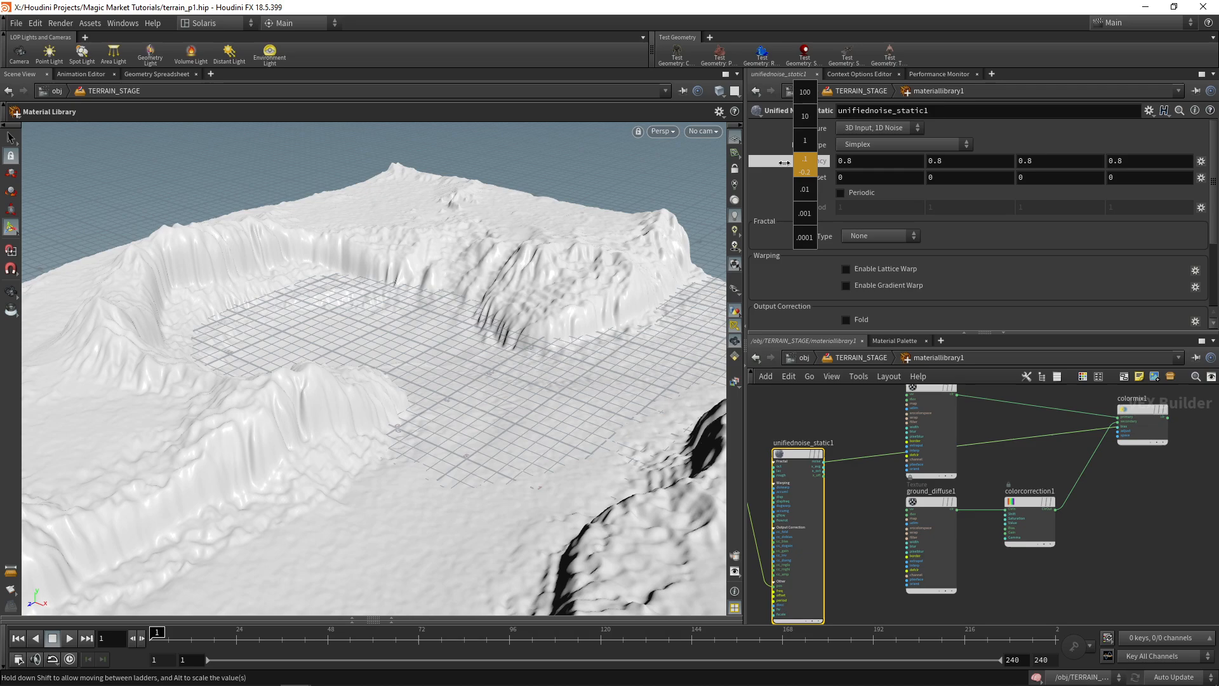
pyautogui.click(901, 144)
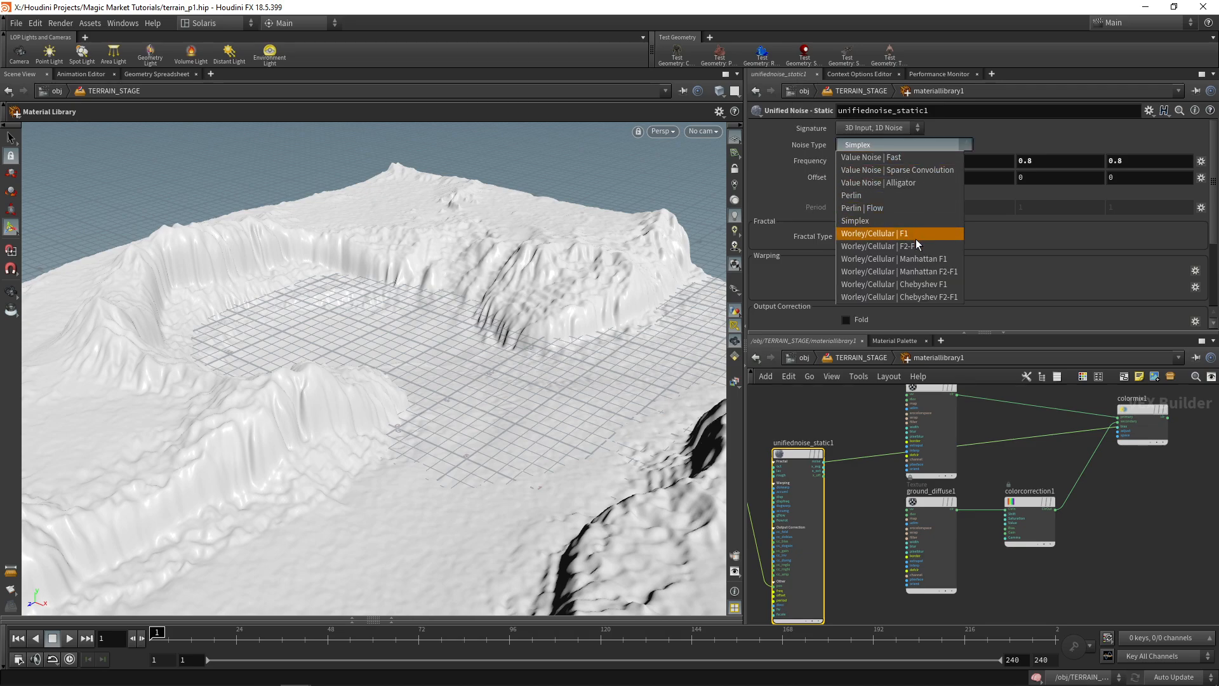
pyautogui.click(877, 233)
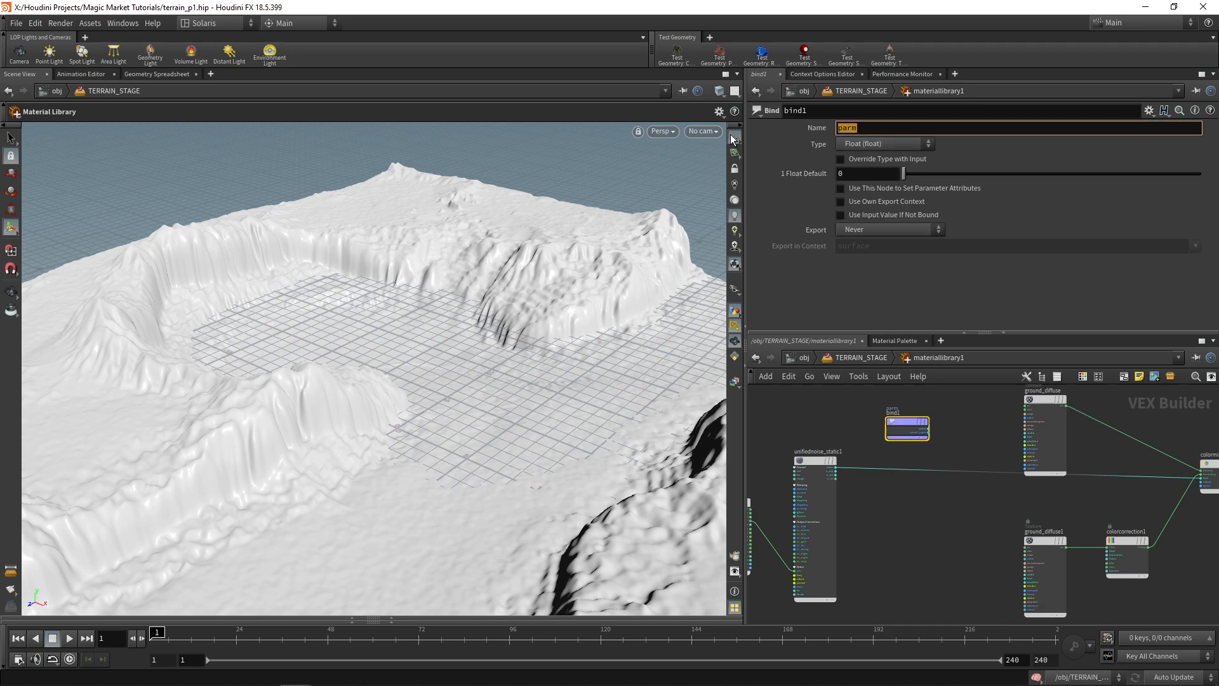
# Step: Make the uv Bind a vector and insert a UV Transform rotated 46.9, scaled 0.8
pyautogui.click(884, 144)
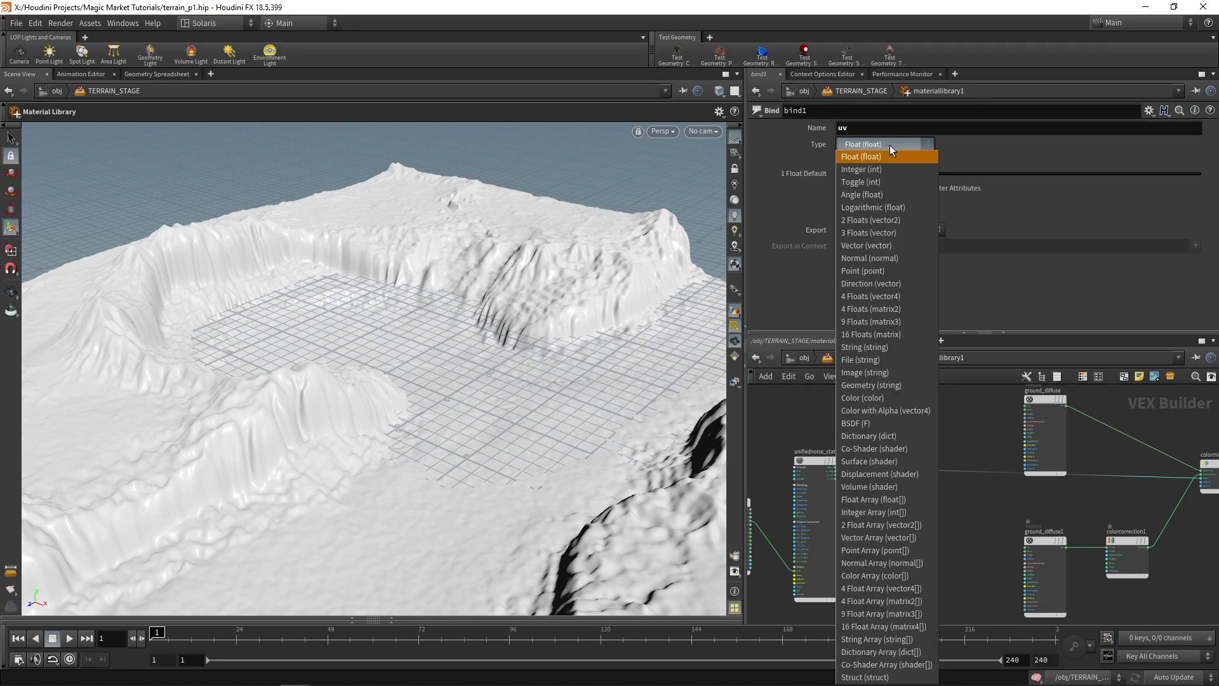
pyautogui.click(869, 232)
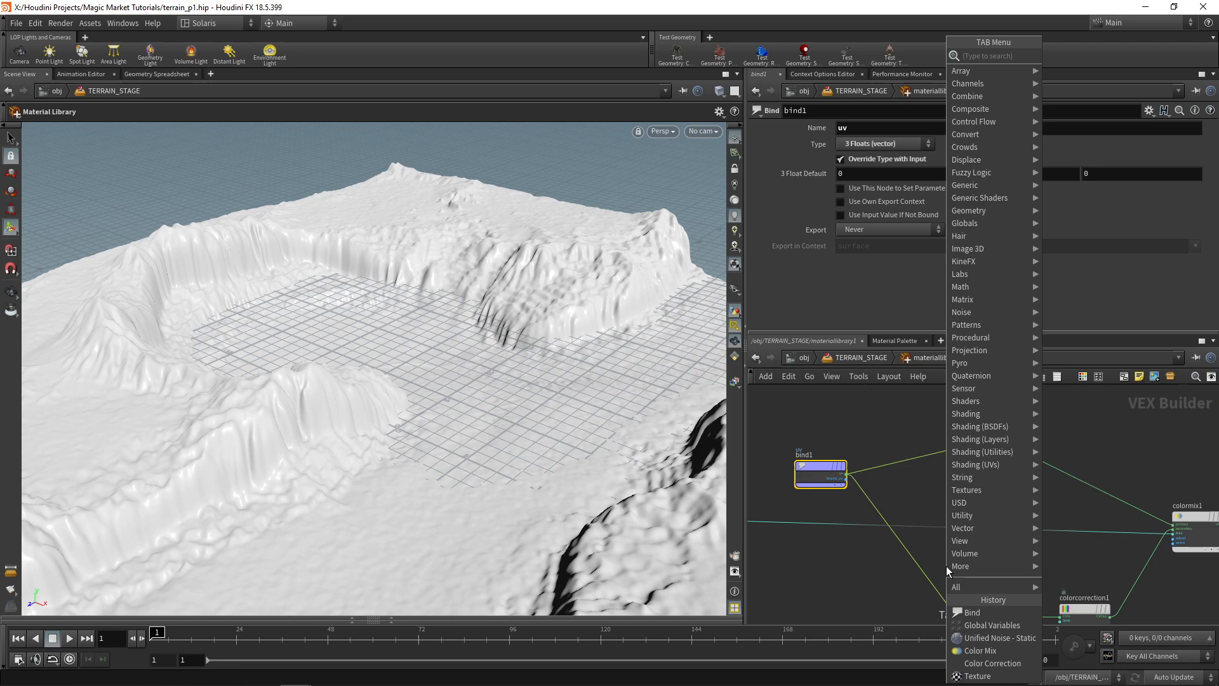
pyautogui.click(977, 675)
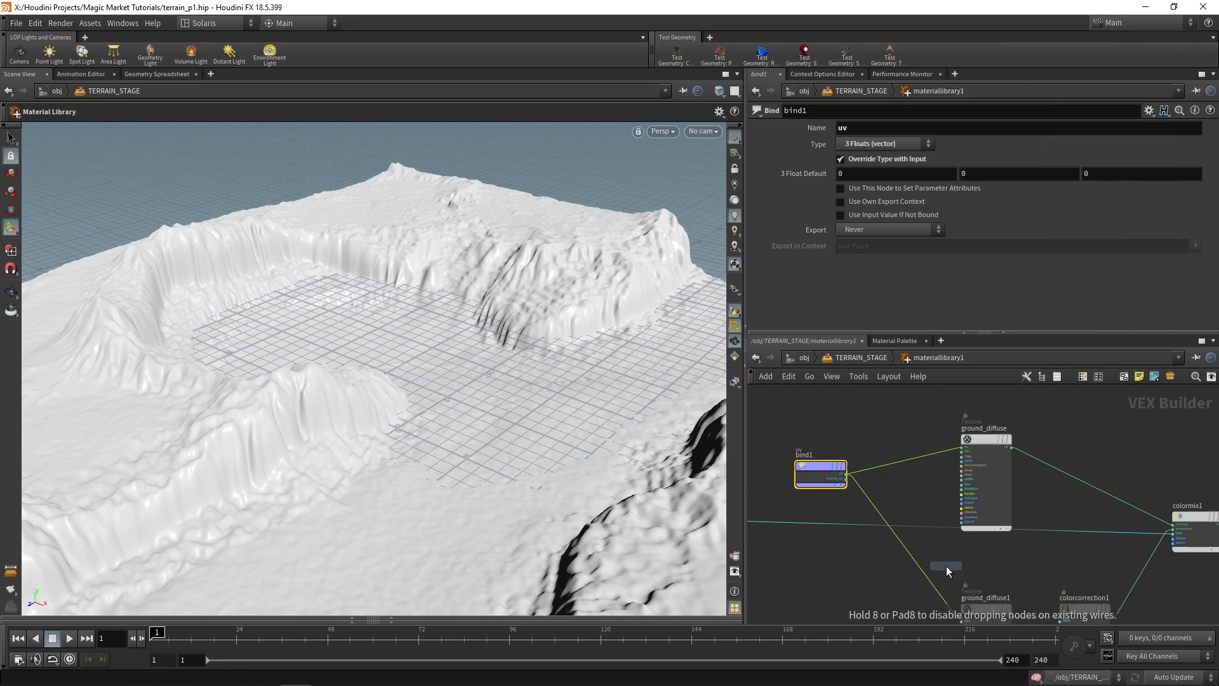
pyautogui.click(996, 552)
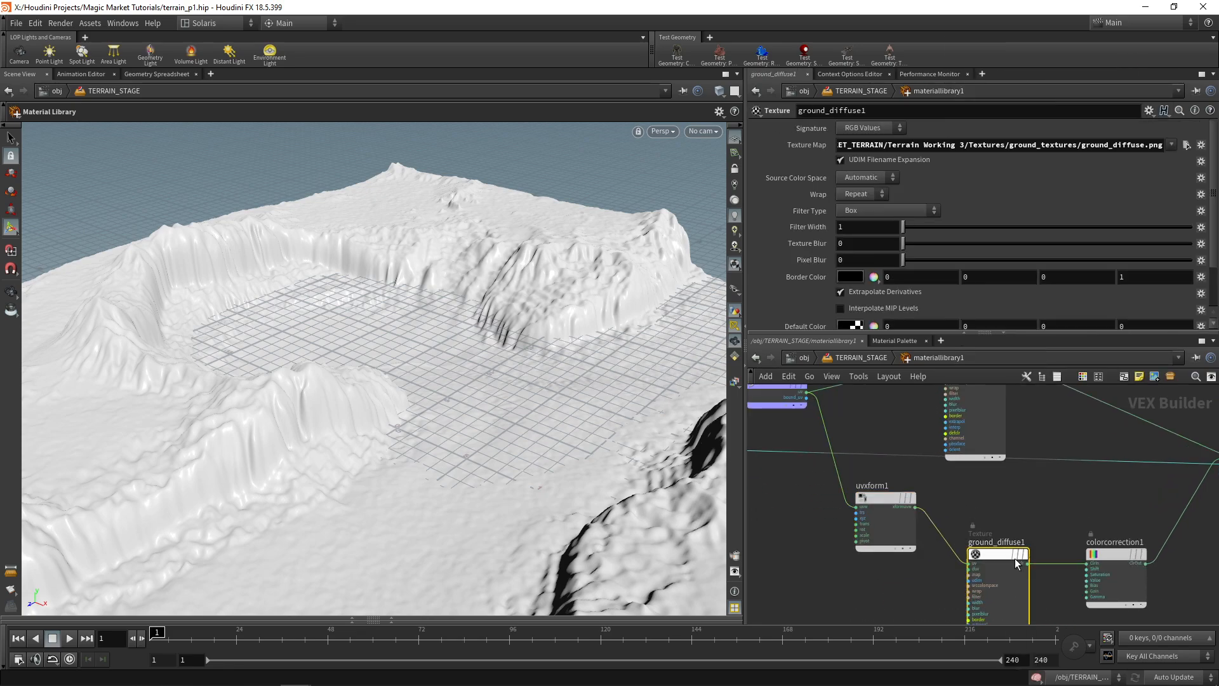
pyautogui.click(883, 505)
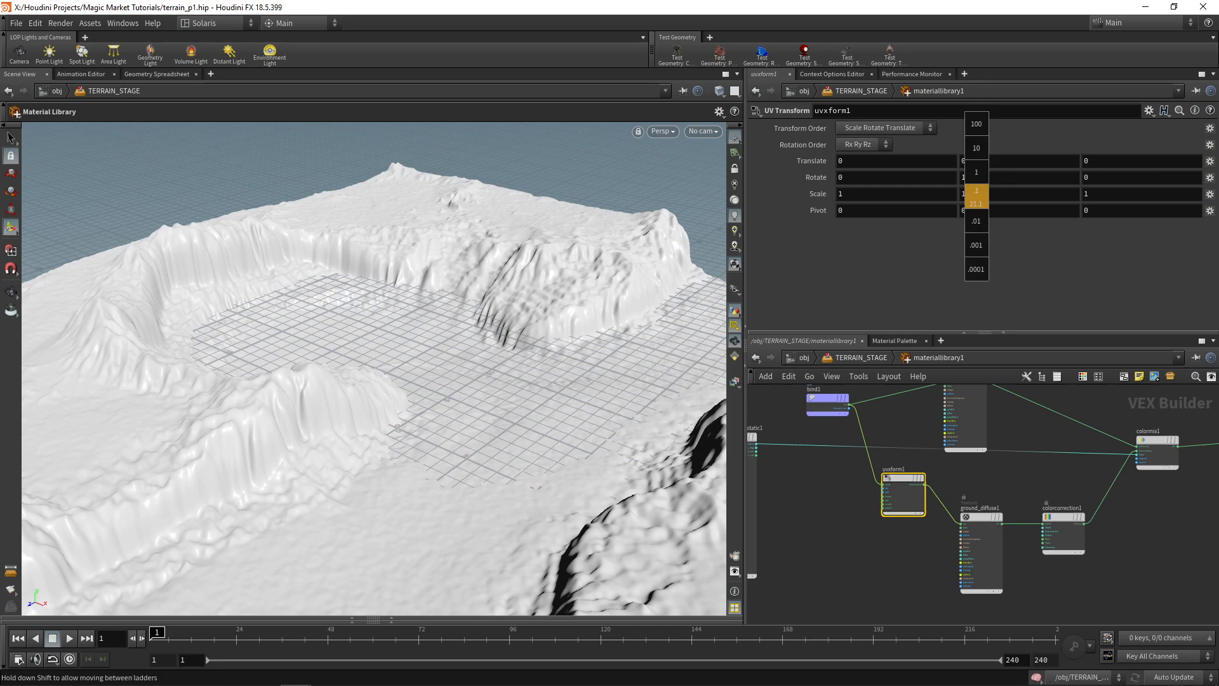
pyautogui.moveTo(976, 193); pyautogui.dragTo(785, 193)
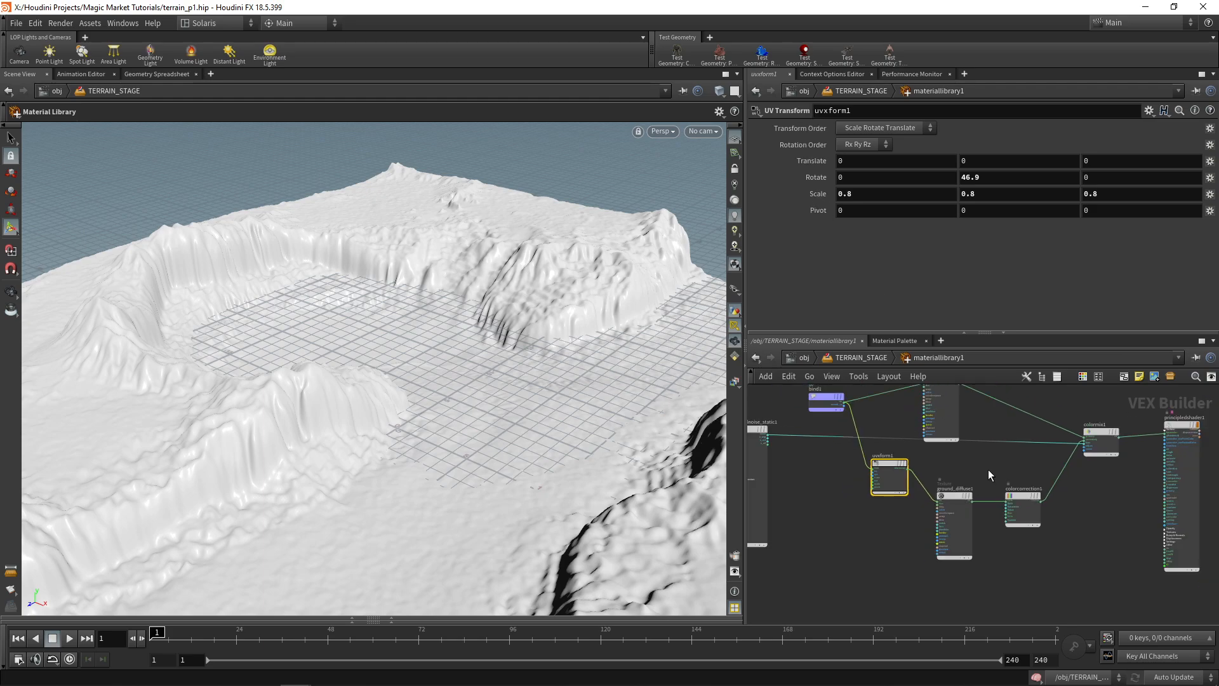
pyautogui.moveTo(987, 475); pyautogui.dragTo(952, 502)
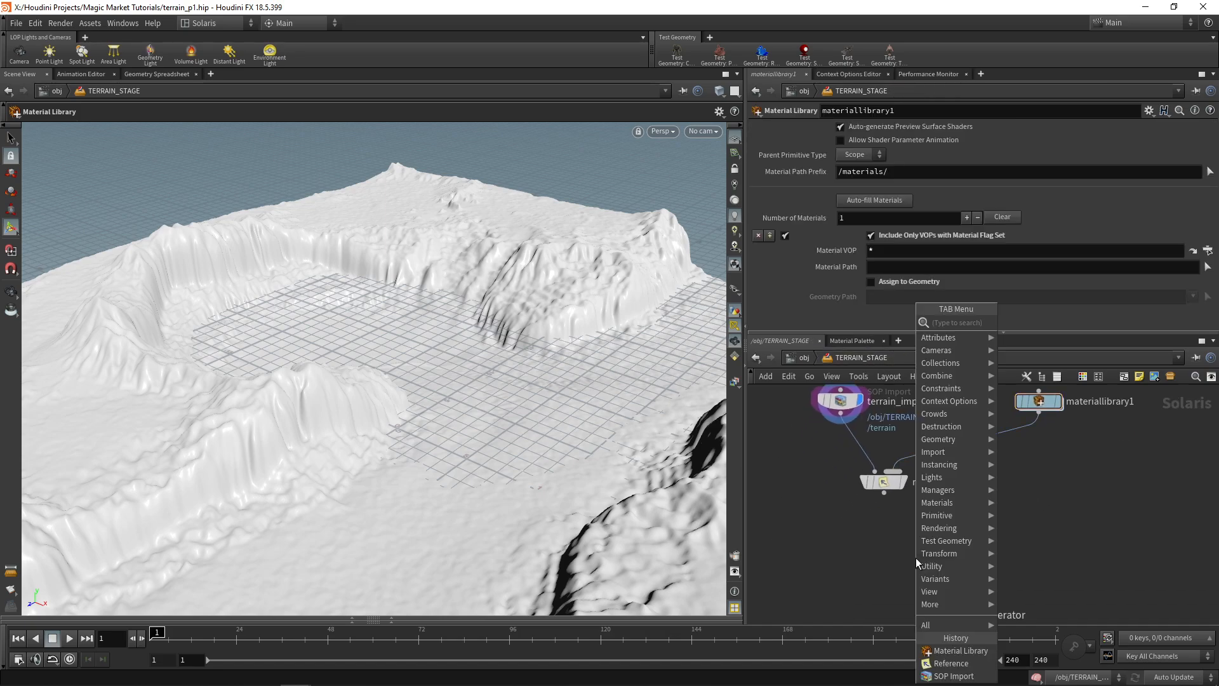
# Step: Add an Assign Material for /terrain and rename the principled shader terrain_texture
pyautogui.write('assign m')
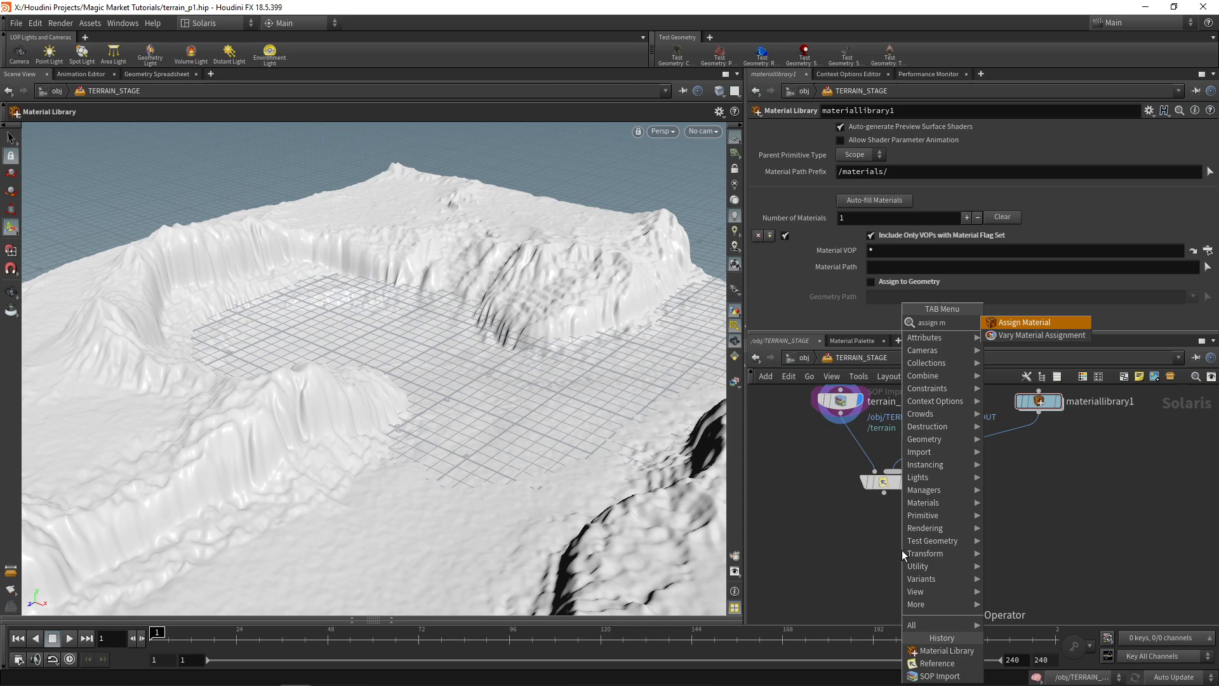
pyautogui.click(1024, 322)
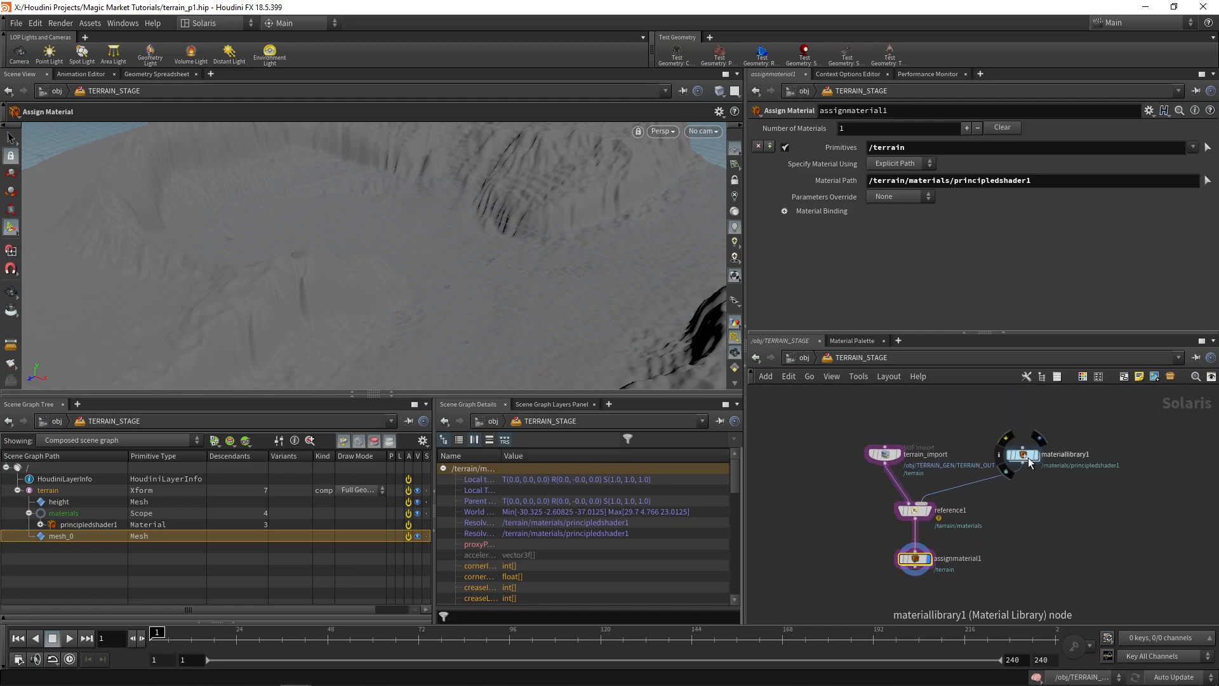
pyautogui.doubleClick(1022, 453)
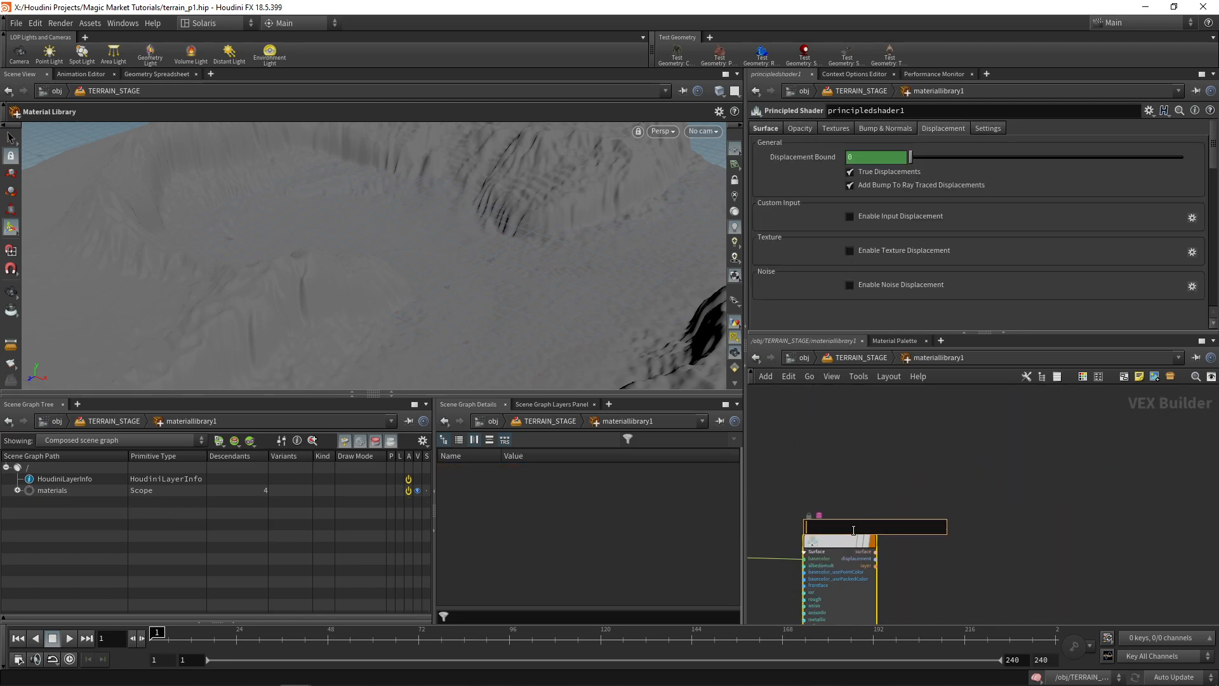
pyautogui.write('terrain_texture')
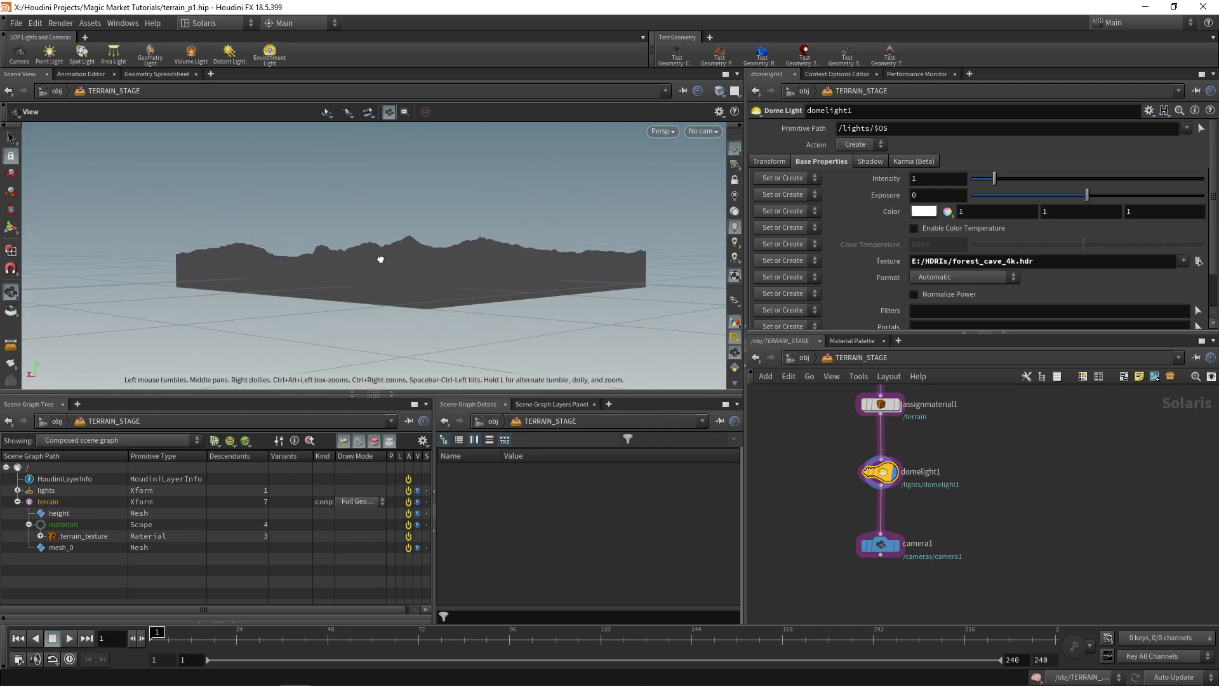
# Step: Orbit around the terrain and switch the viewport renderer to Karma
pyautogui.moveTo(380, 259); pyautogui.dragTo(384, 275)
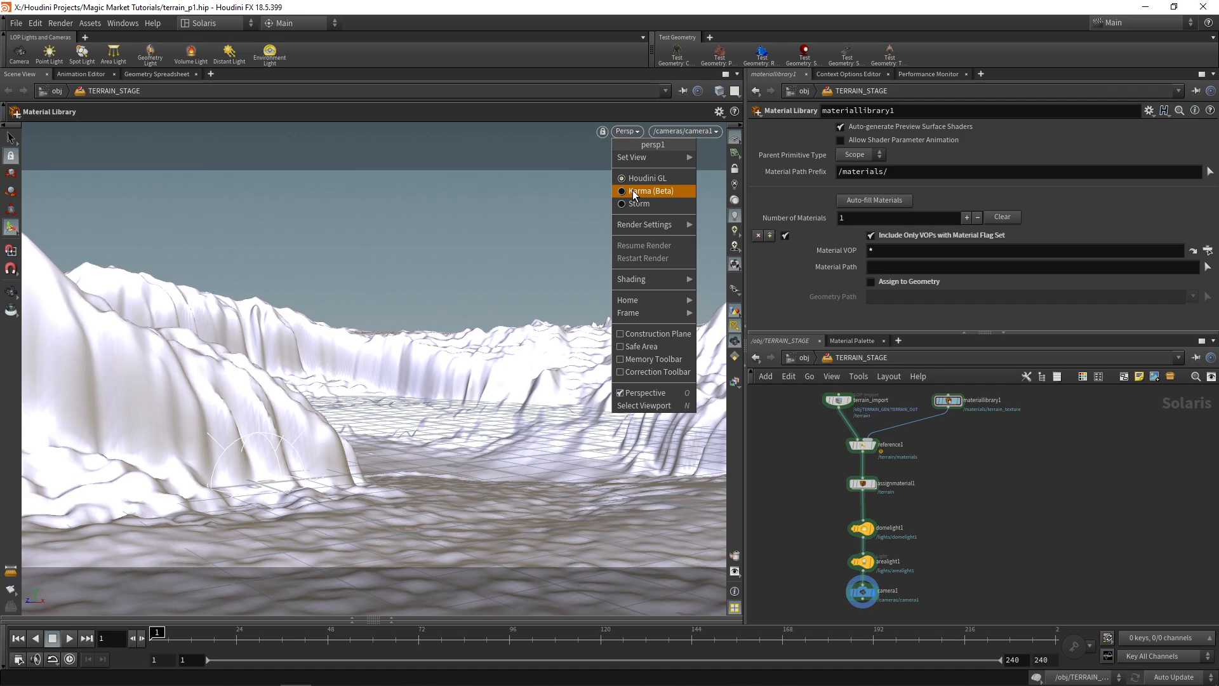
pyautogui.click(647, 190)
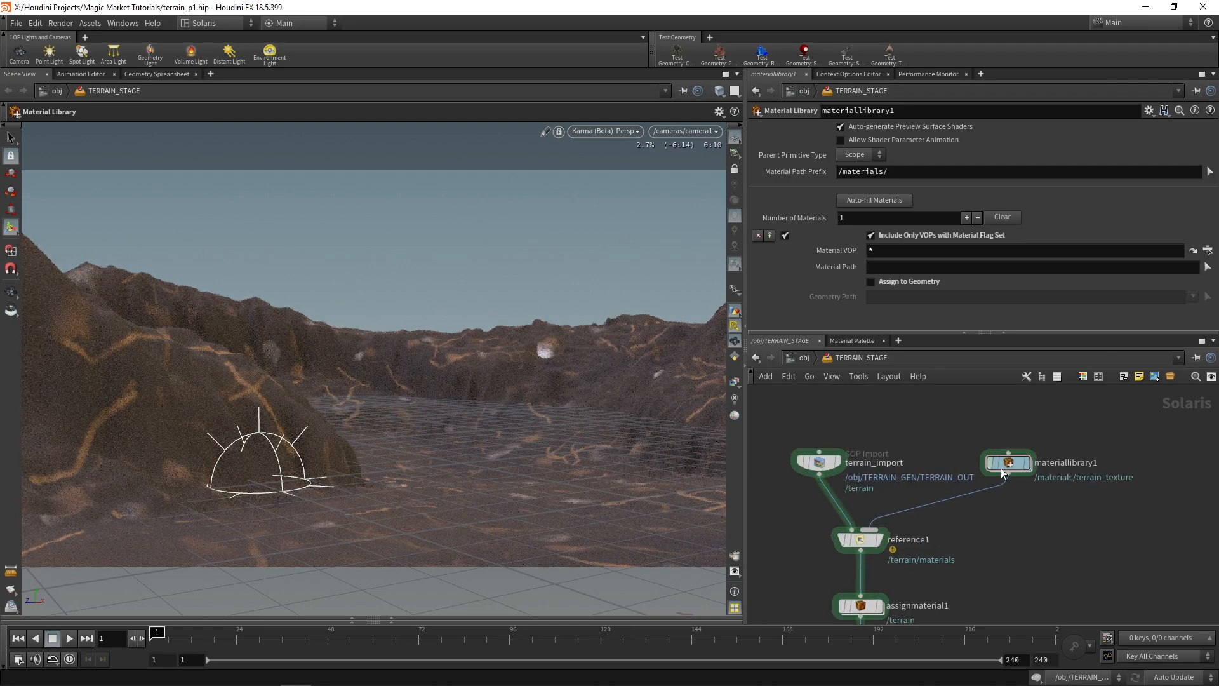
# Step: Insert a UV Transform between bind1 and ground_diffuse and scale it to 0.2
pyautogui.doubleClick(1007, 463)
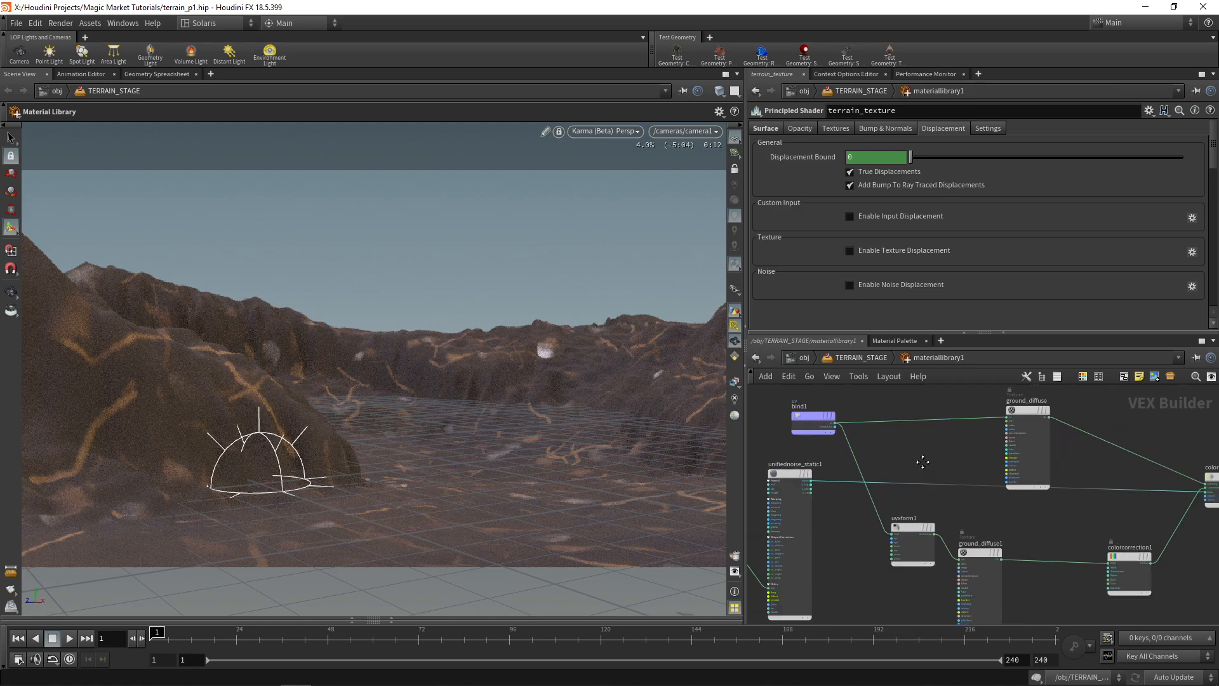
pyautogui.press('tab')
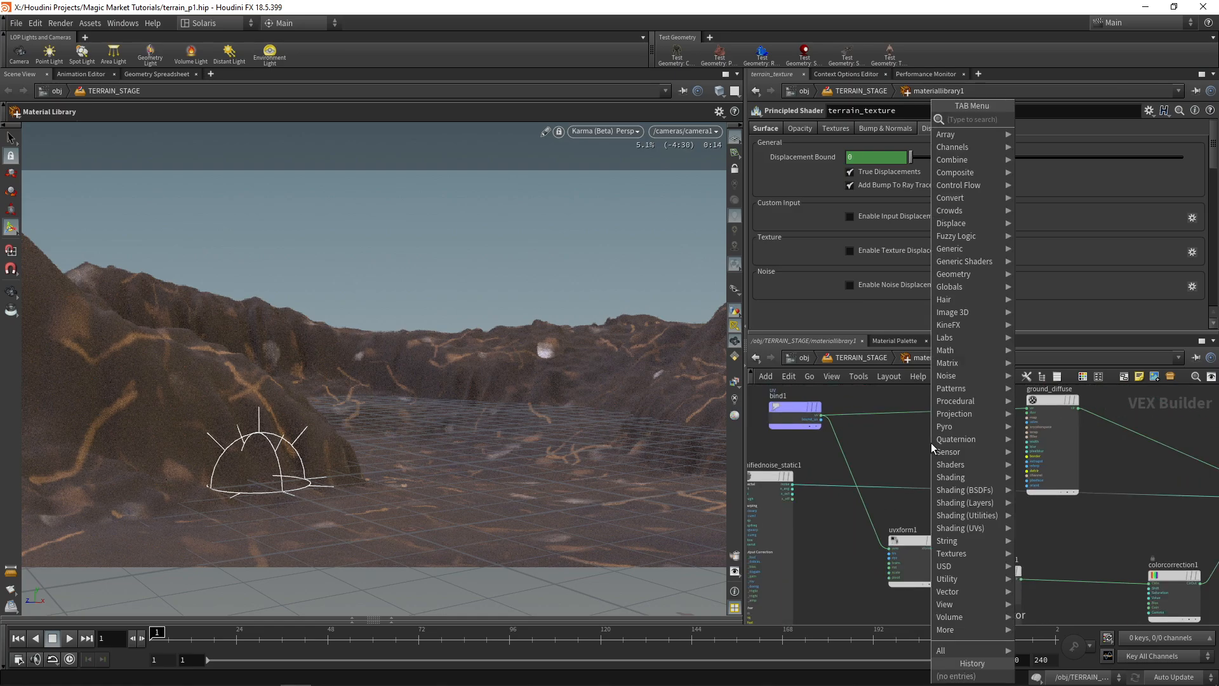
pyautogui.write('uv trans')
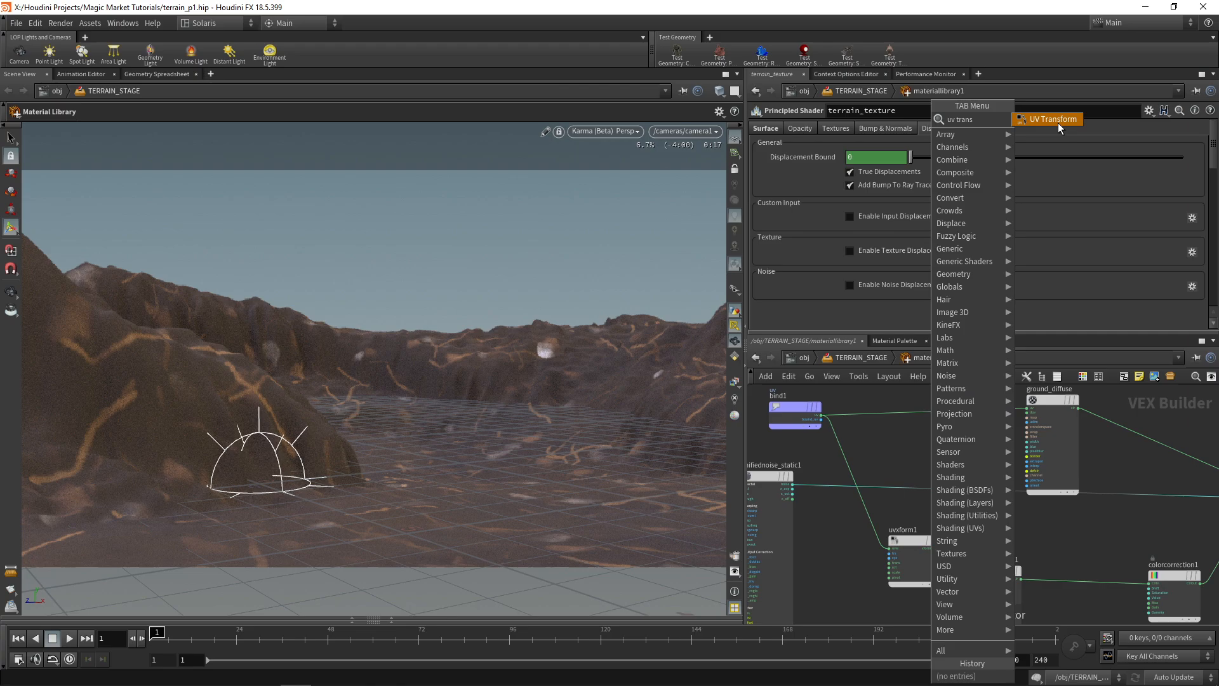
pyautogui.click(1051, 119)
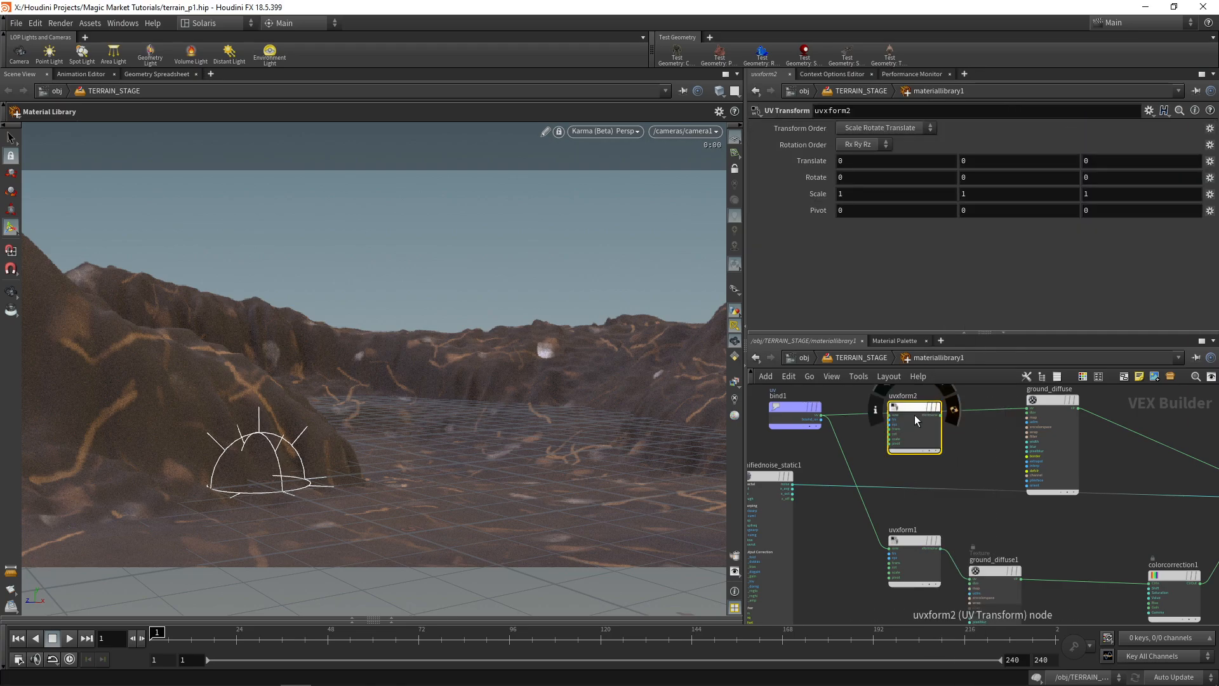
pyautogui.click(605, 130)
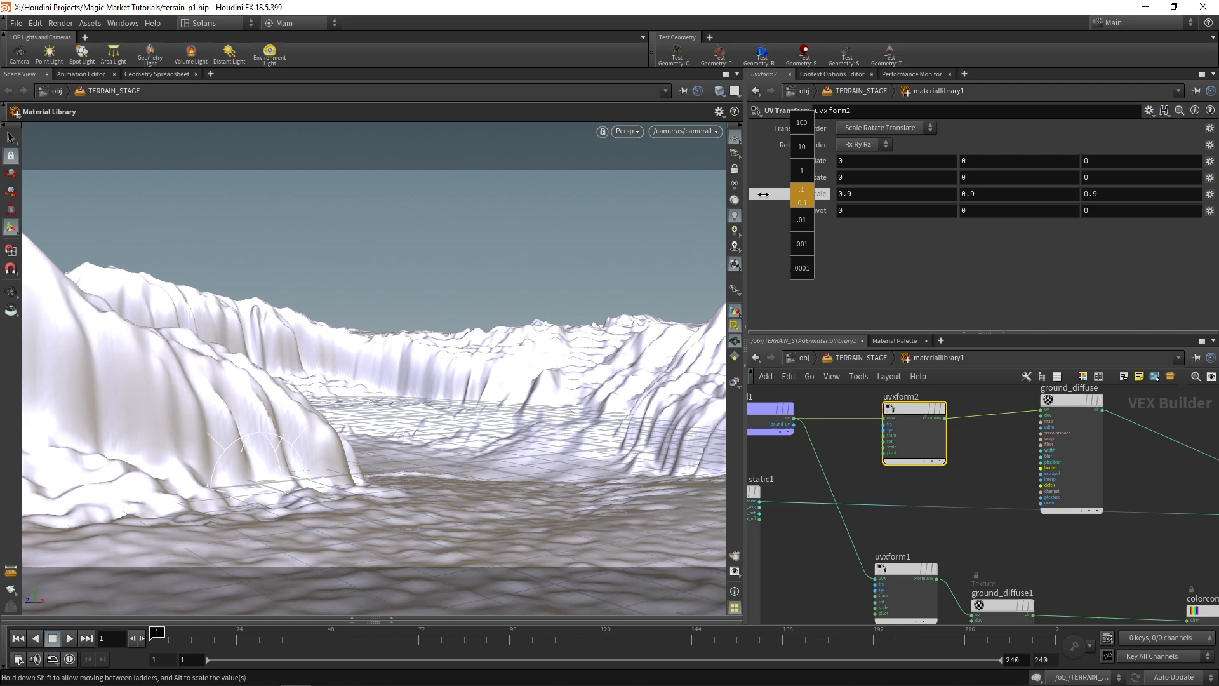
pyautogui.moveTo(766, 194); pyautogui.dragTo(765, 194)
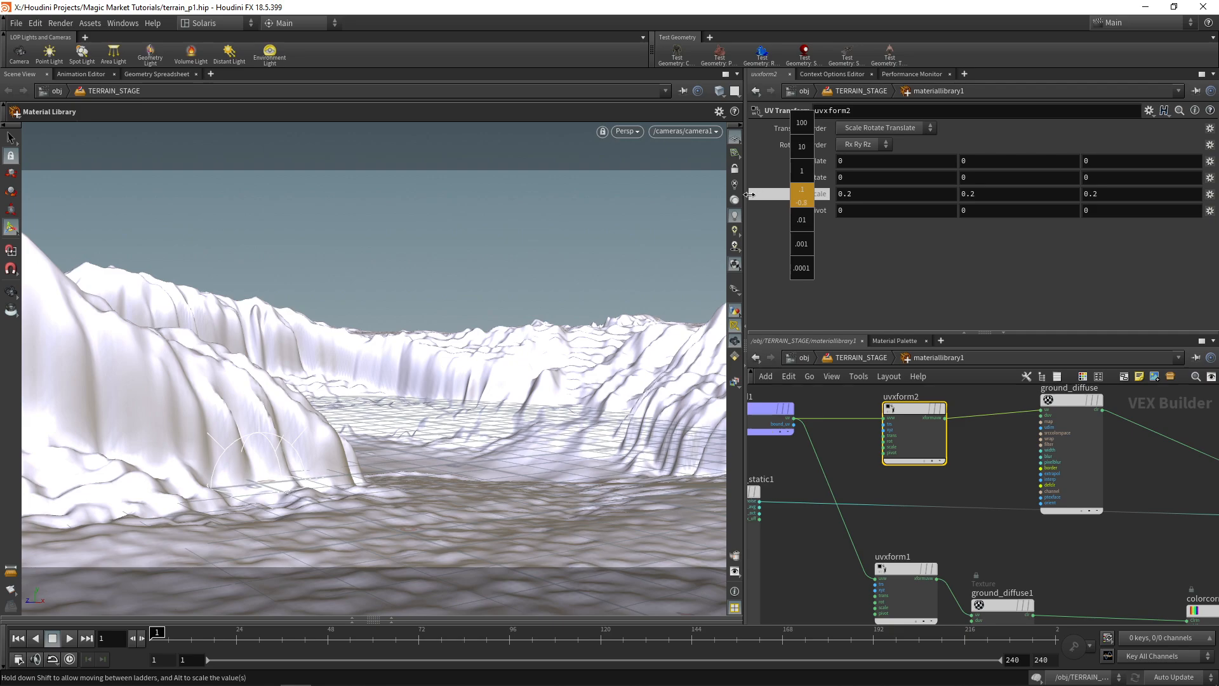
pyautogui.moveTo(800, 193); pyautogui.dragTo(811, 222)
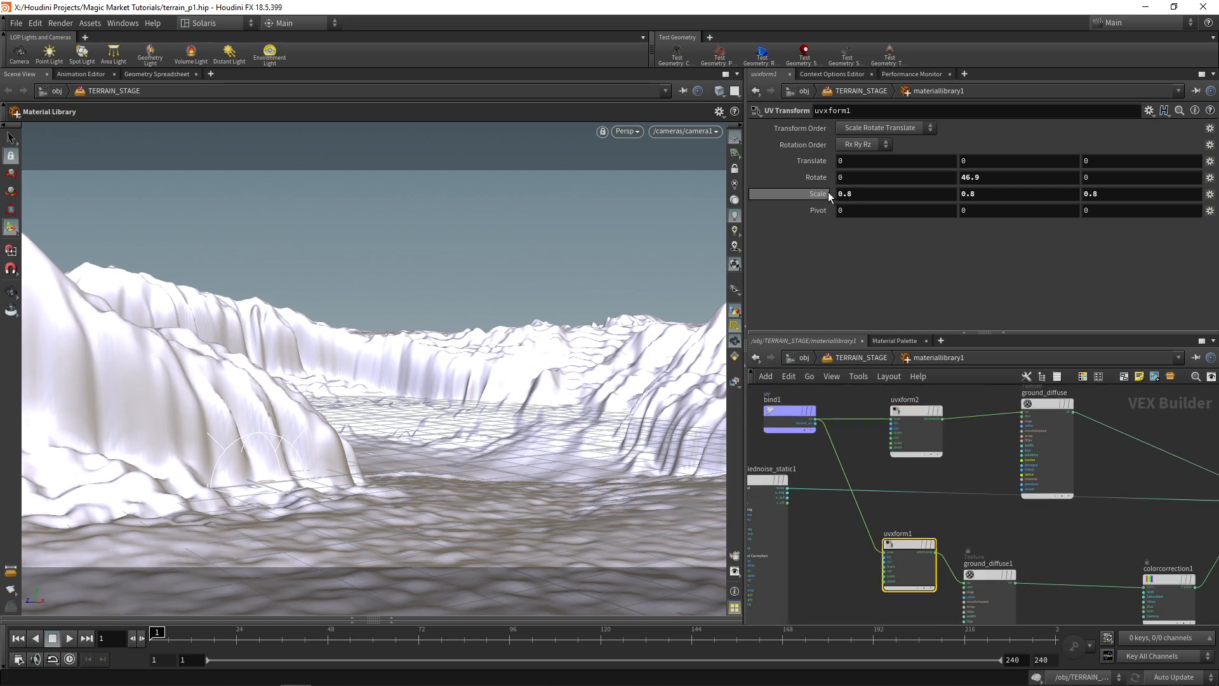
pyautogui.moveTo(844, 193); pyautogui.dragTo(824, 193)
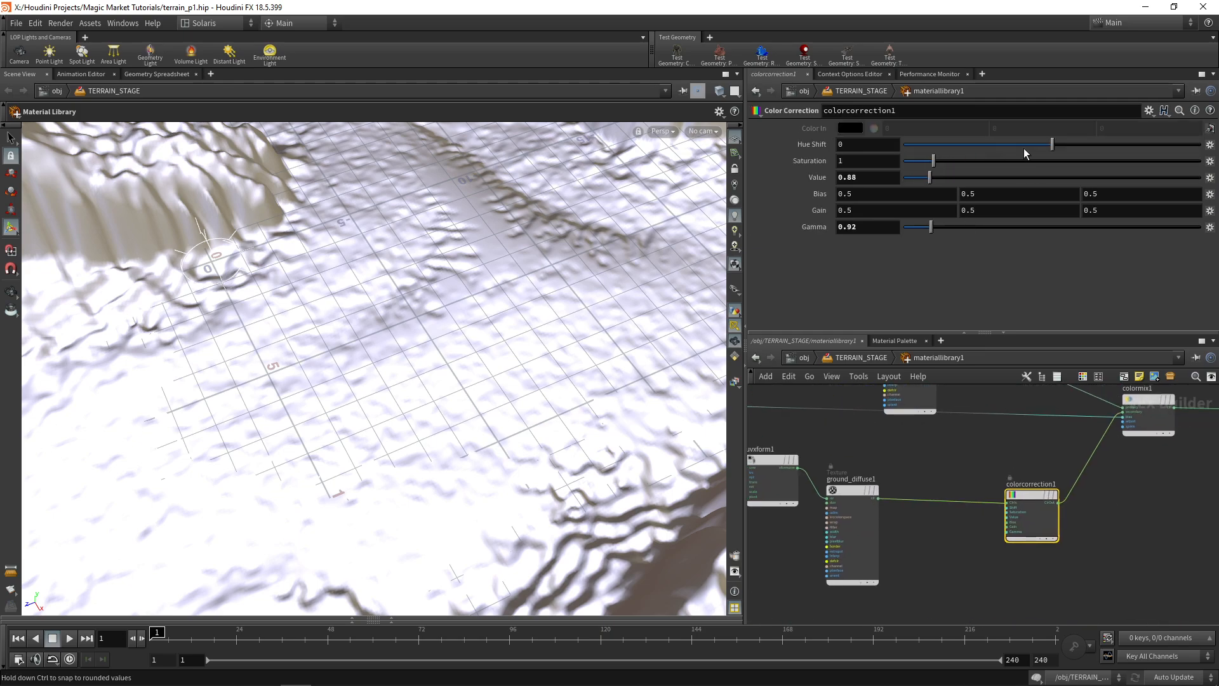
# Step: Darken the colour correction to value 0.81 and gamma 0.84, then render the viewport in Karma
pyautogui.moveTo(1051, 144); pyautogui.dragTo(931, 145)
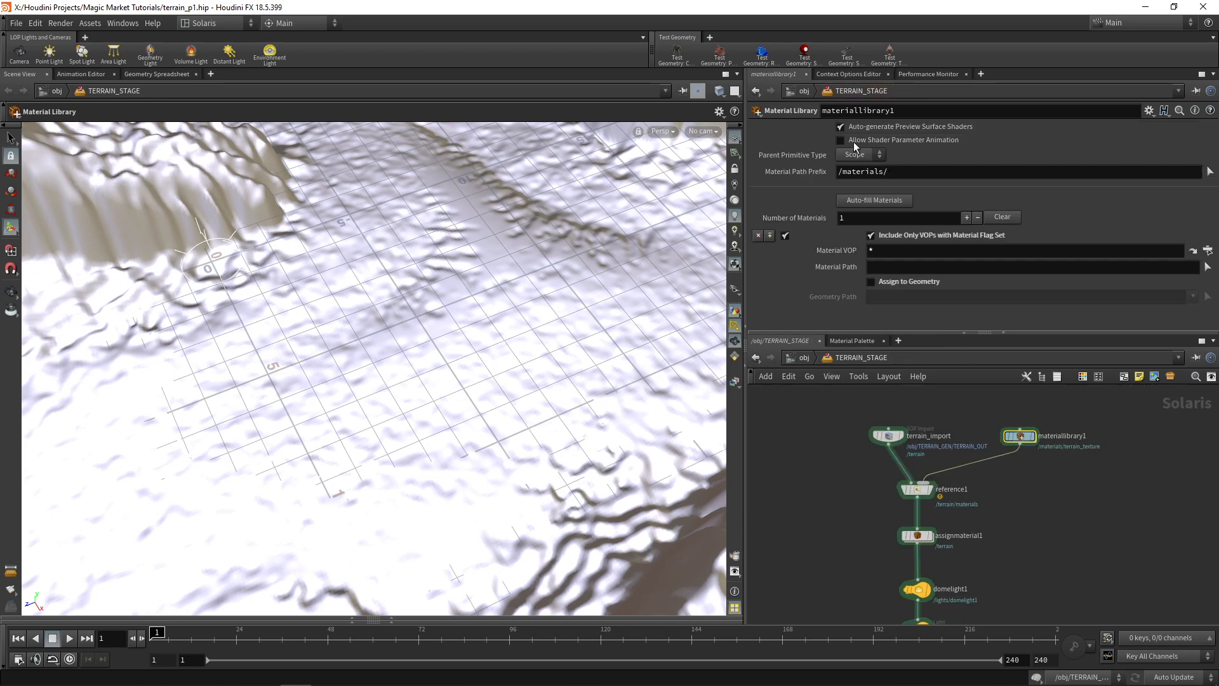
pyautogui.click(660, 130)
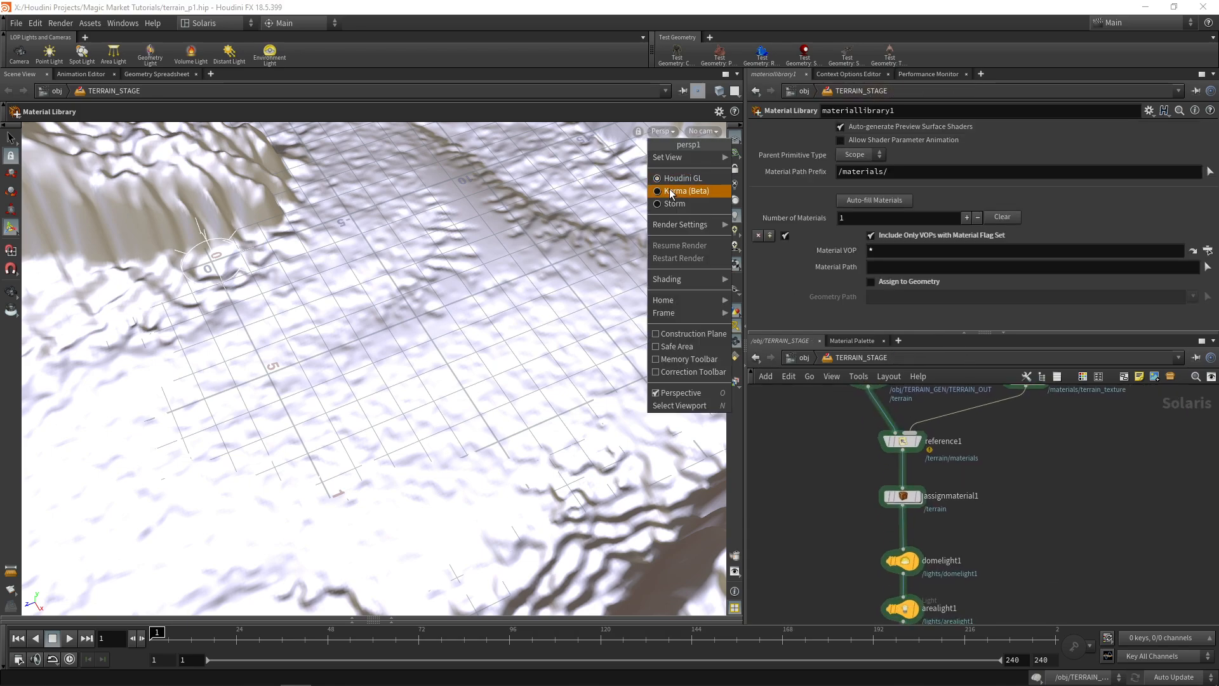
pyautogui.click(684, 191)
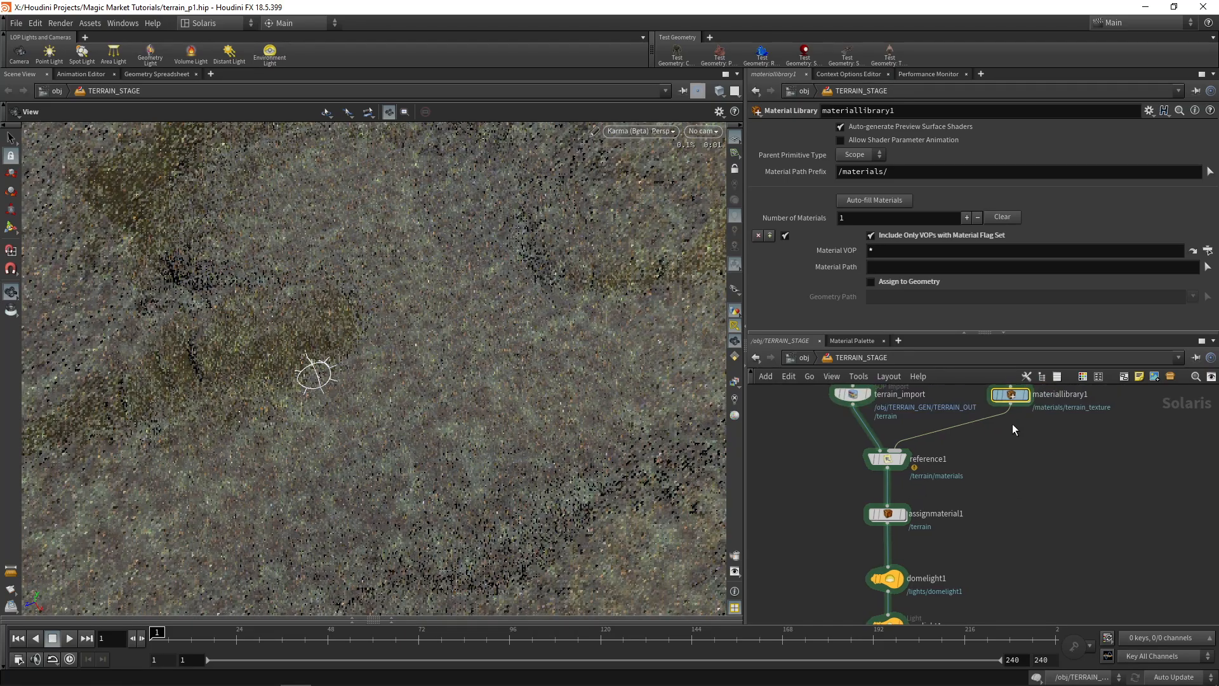
# Step: Inside the material library, retune the Worley noise frequency with the value ladder
pyautogui.doubleClick(1011, 395)
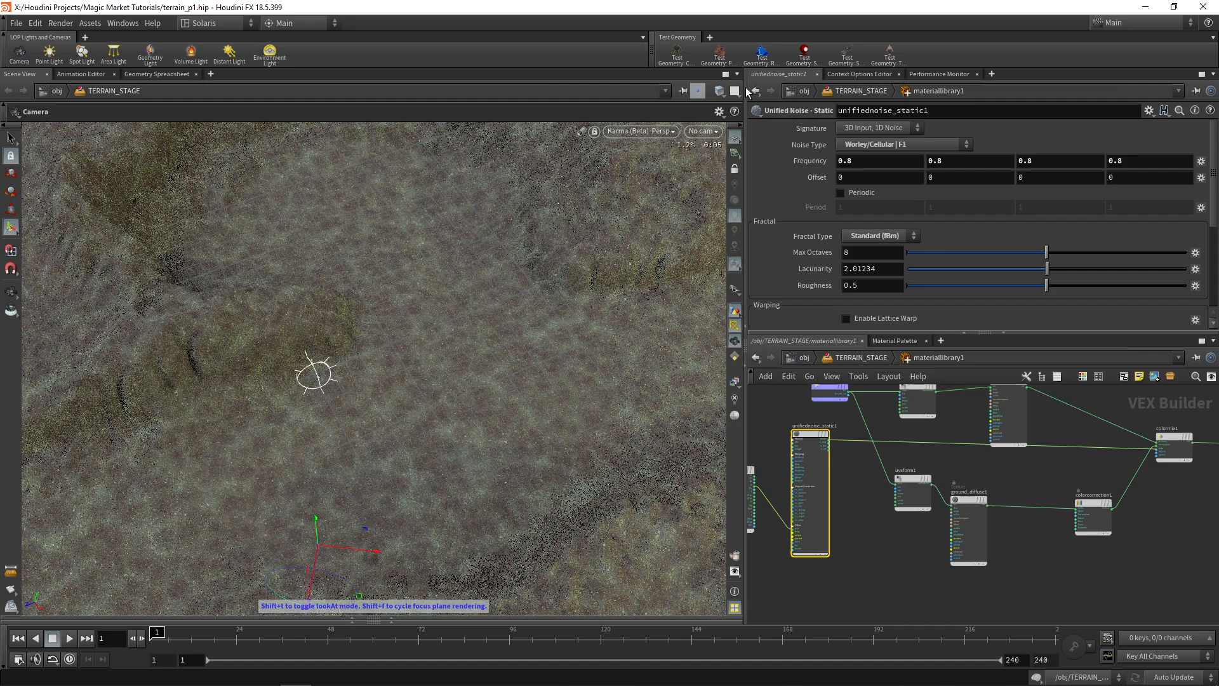
pyautogui.click(640, 131)
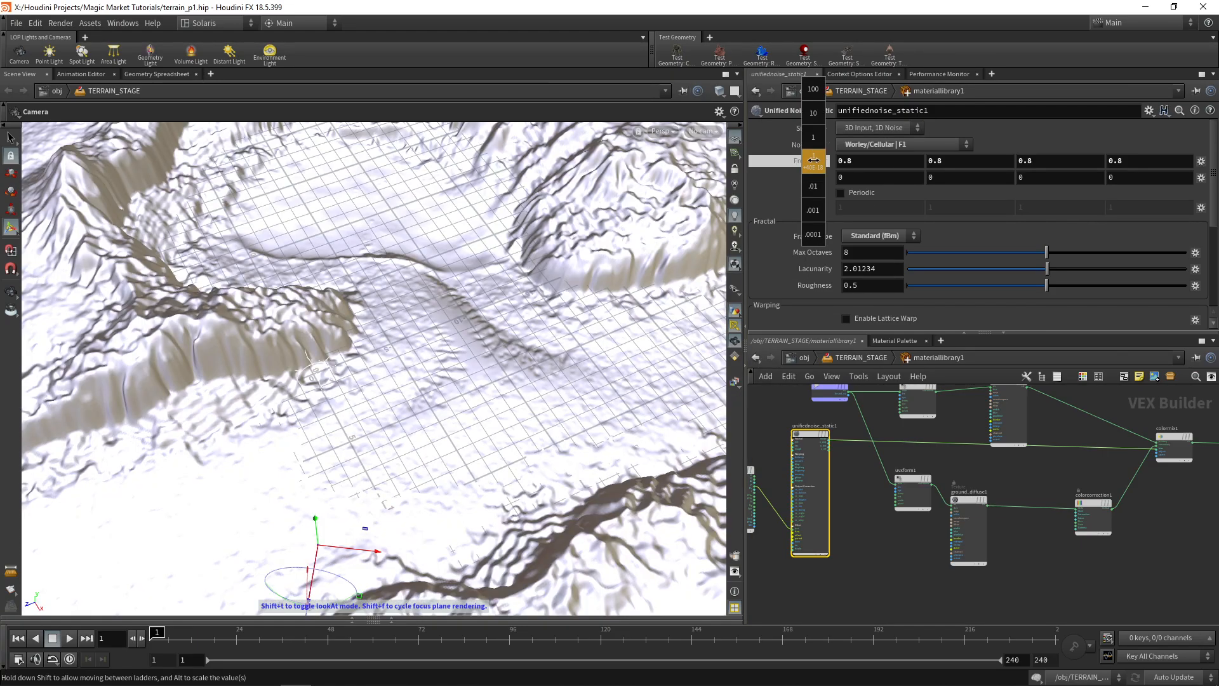
pyautogui.moveTo(814, 159); pyautogui.dragTo(808, 187)
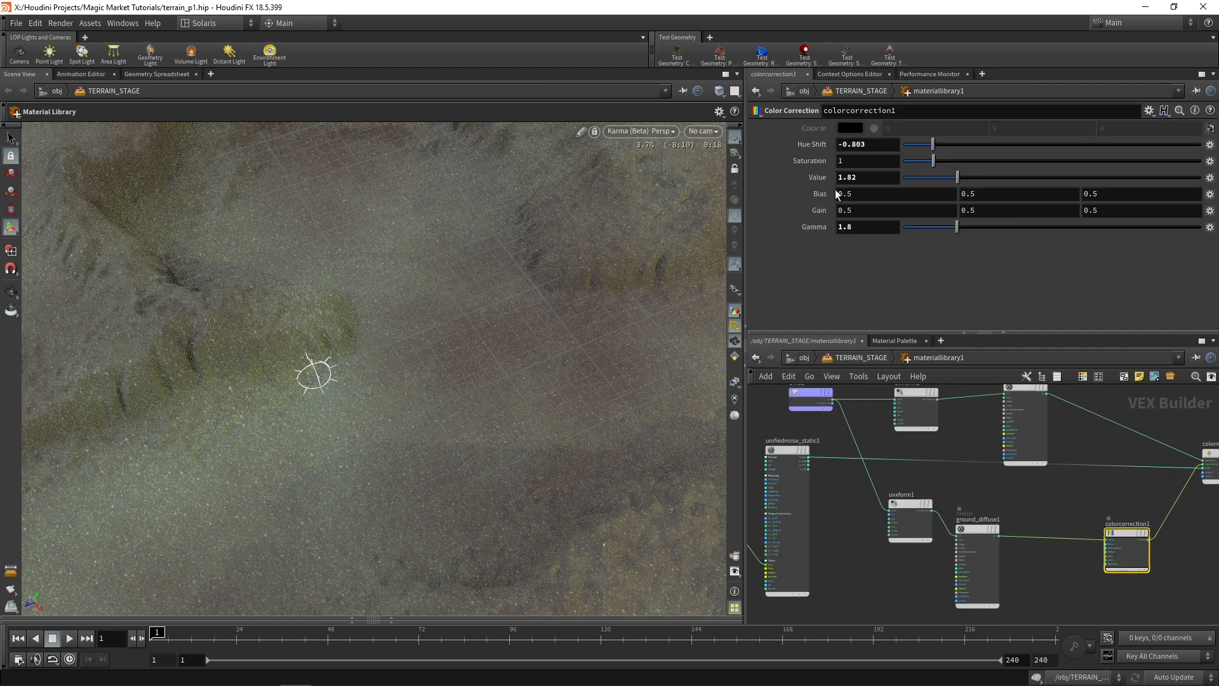
pyautogui.moveTo(808, 148)
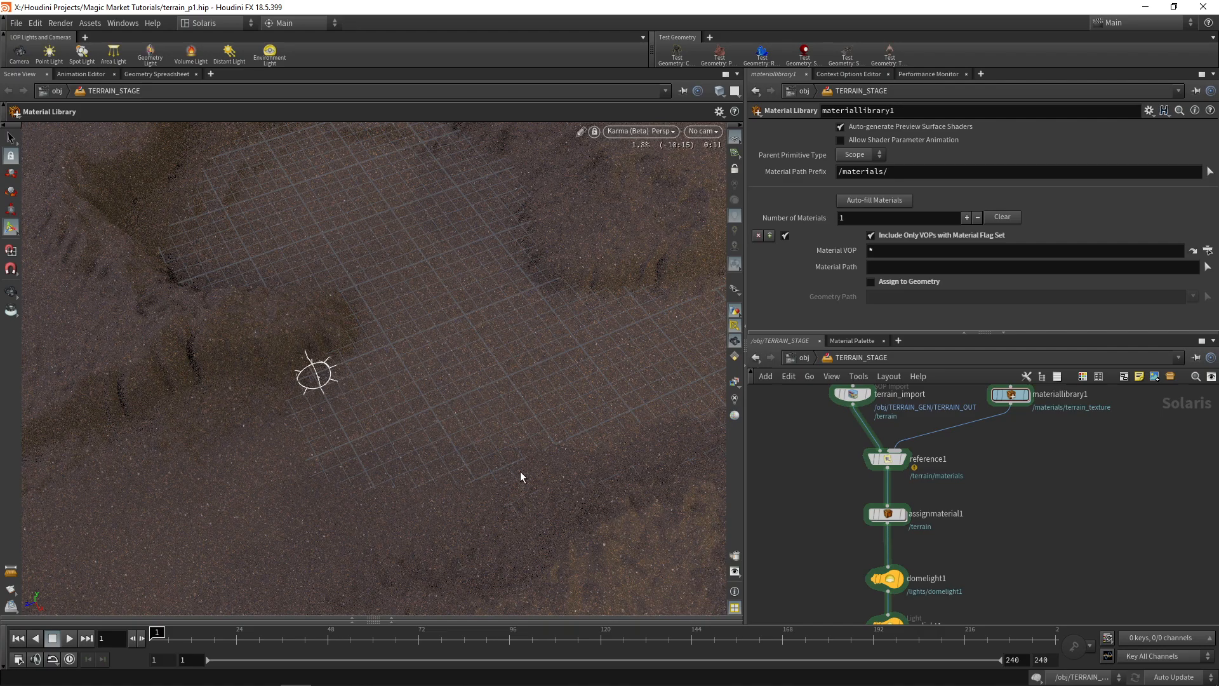
pyautogui.click(640, 131)
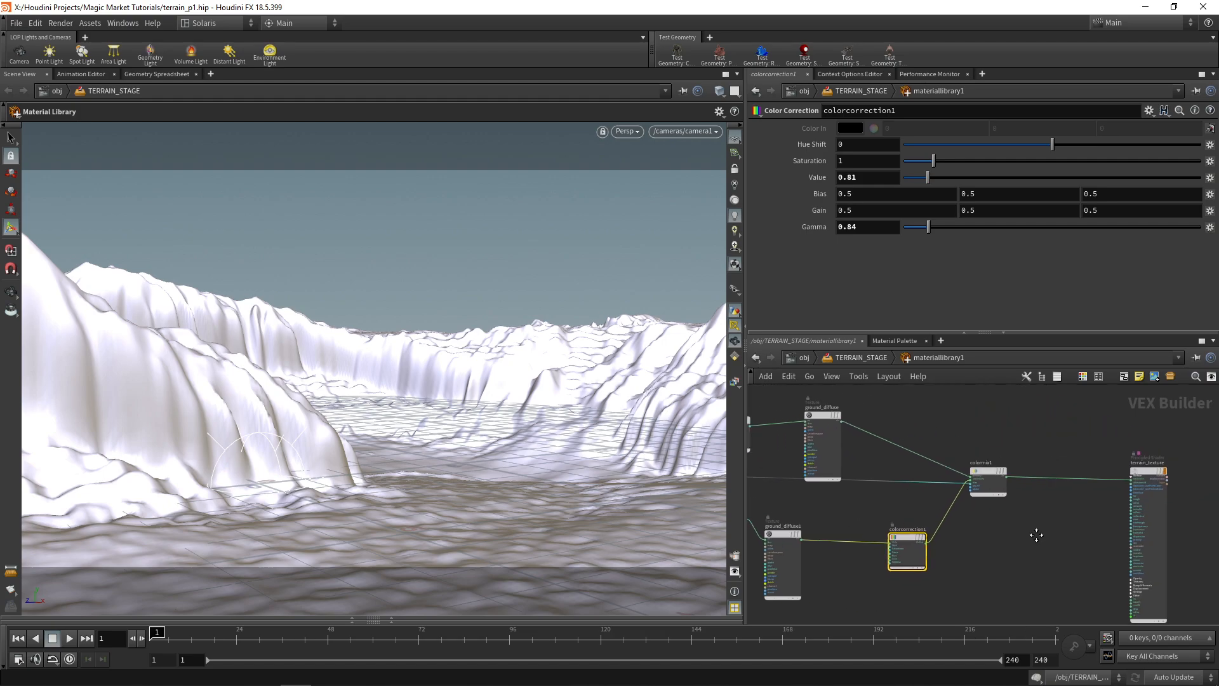
# Step: Add a second Color Mix whose bias is driven by the rock_face bind
pyautogui.press('tab')
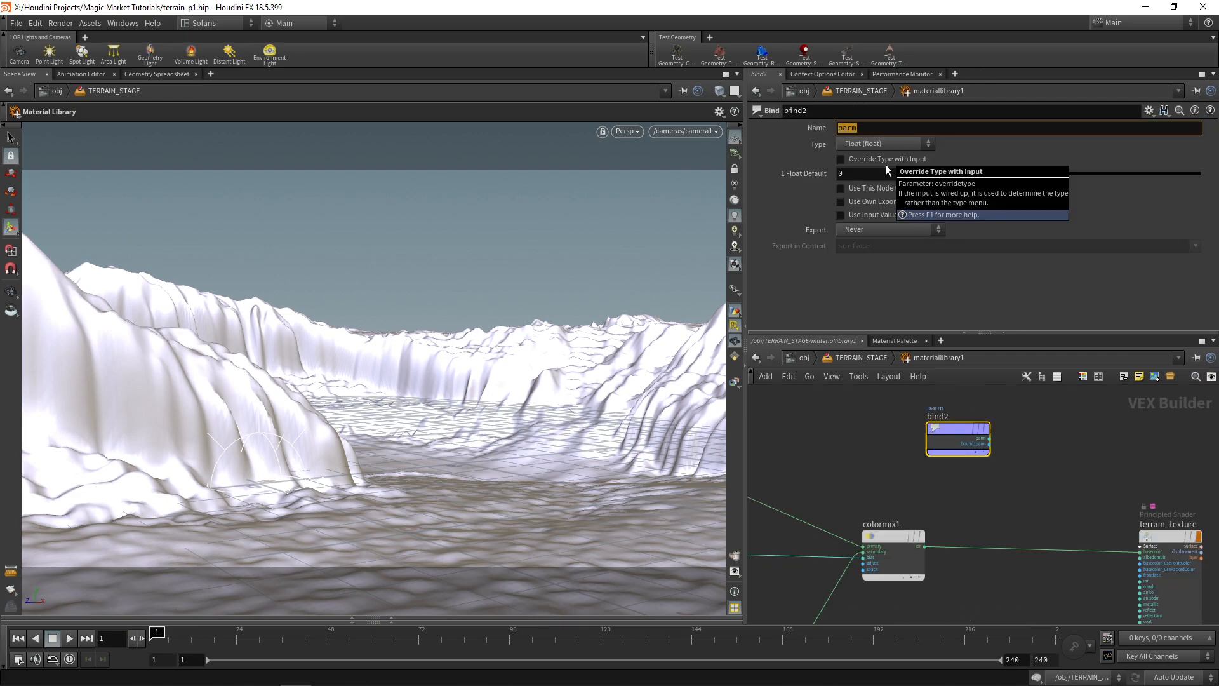
pyautogui.write('rock_face')
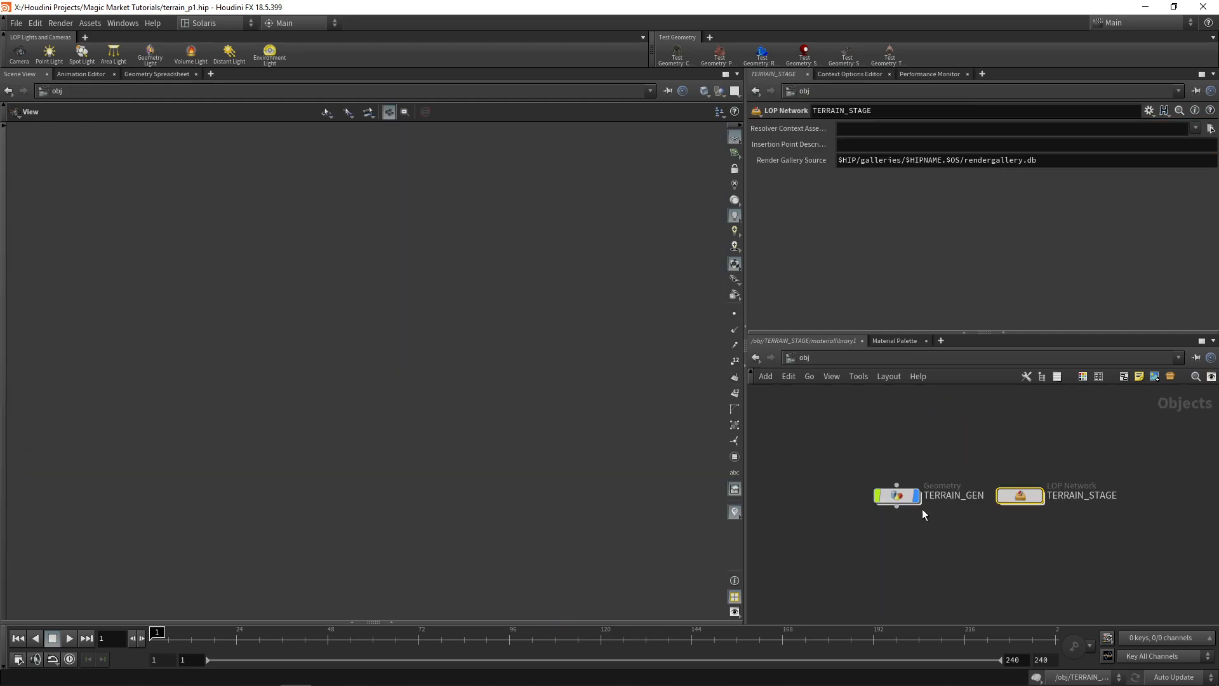
pyautogui.doubleClick(896, 496)
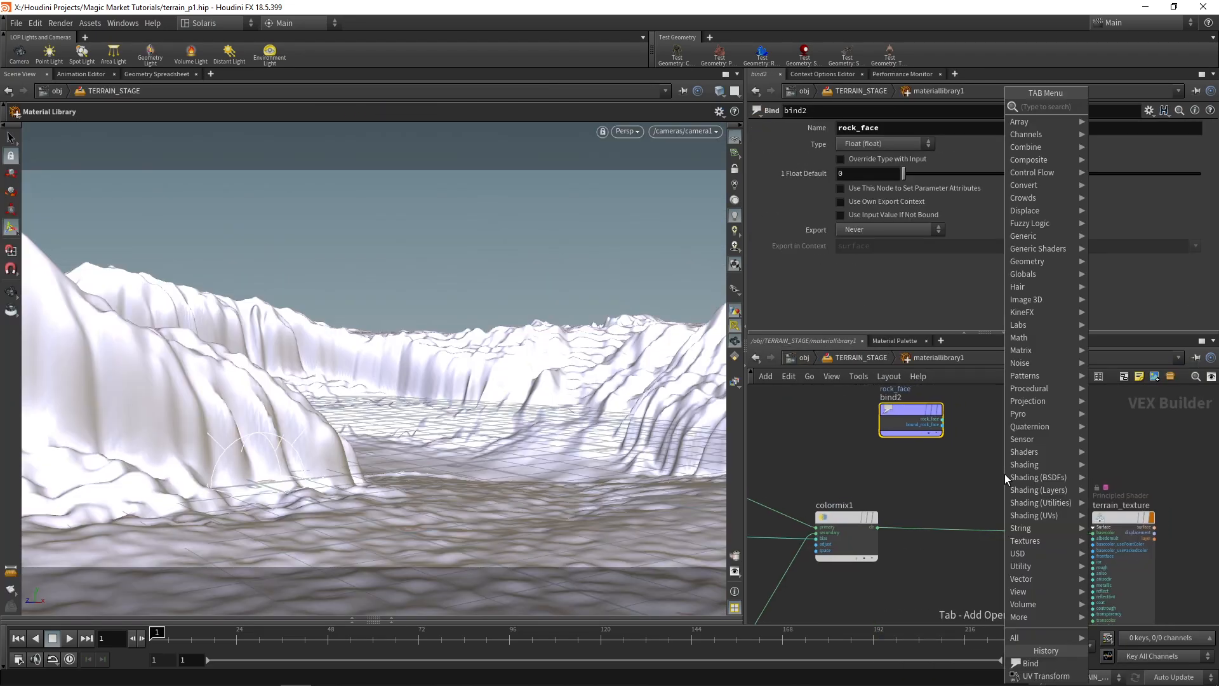
pyautogui.write('color mix')
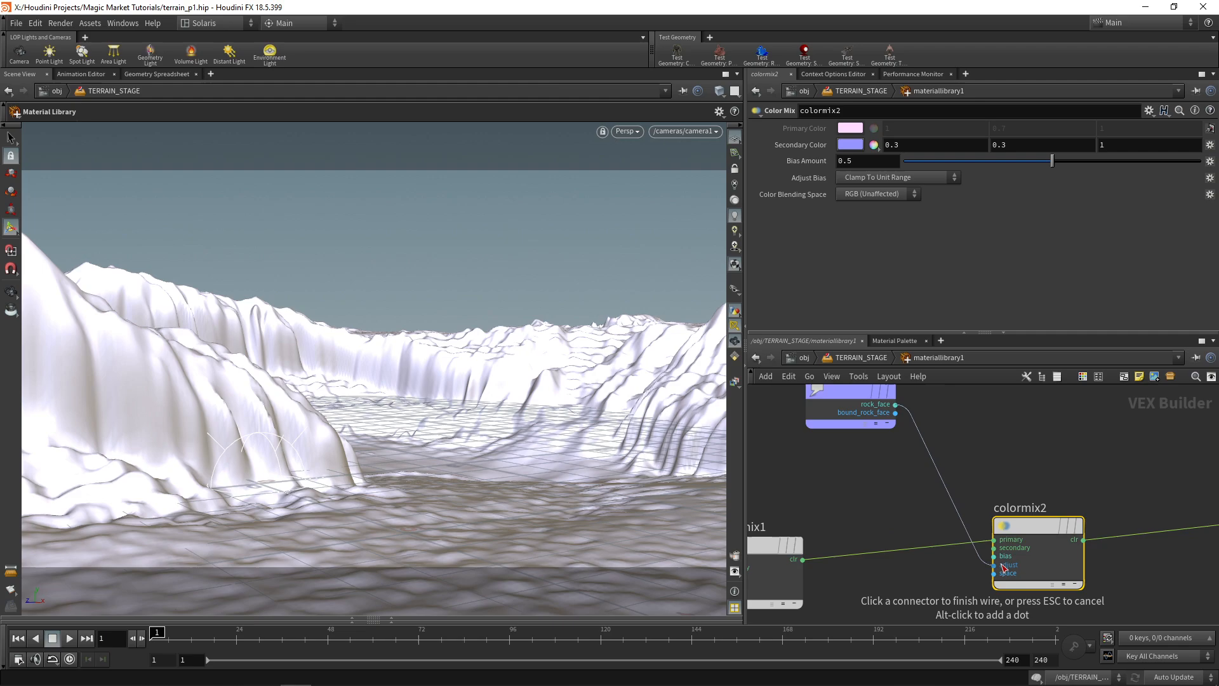
# Step: Add a texture node loading a cliff image, plus a UV Transform node
pyautogui.press('tab')
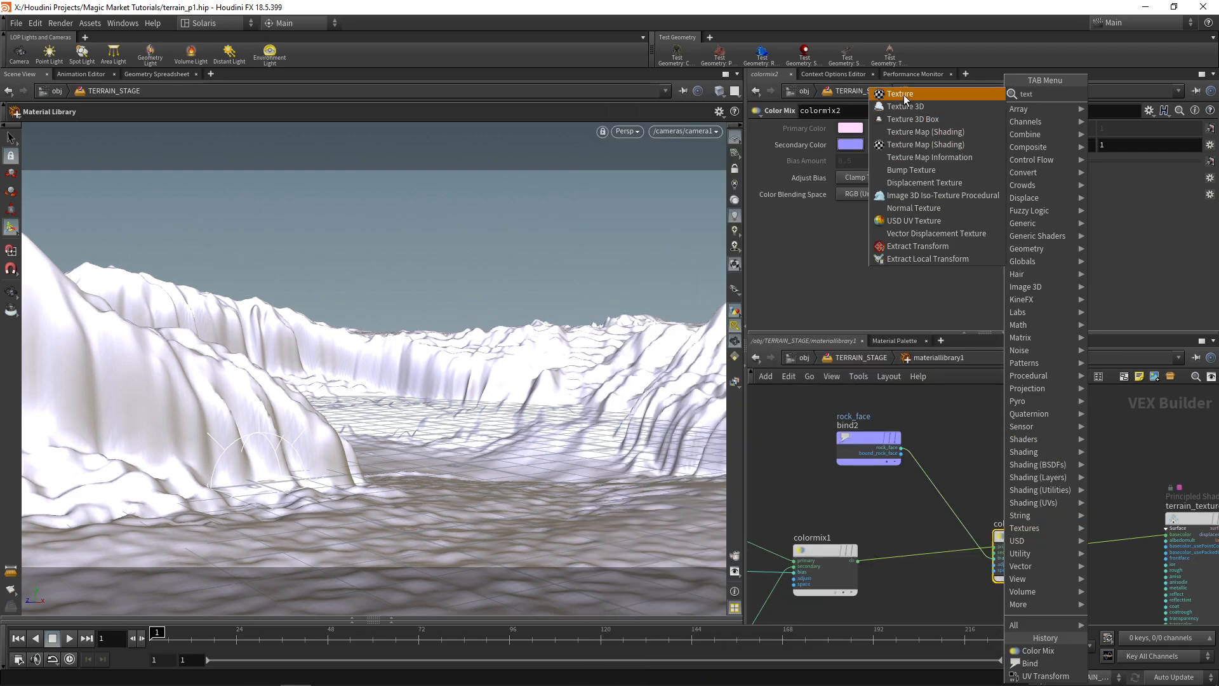
pyautogui.click(899, 93)
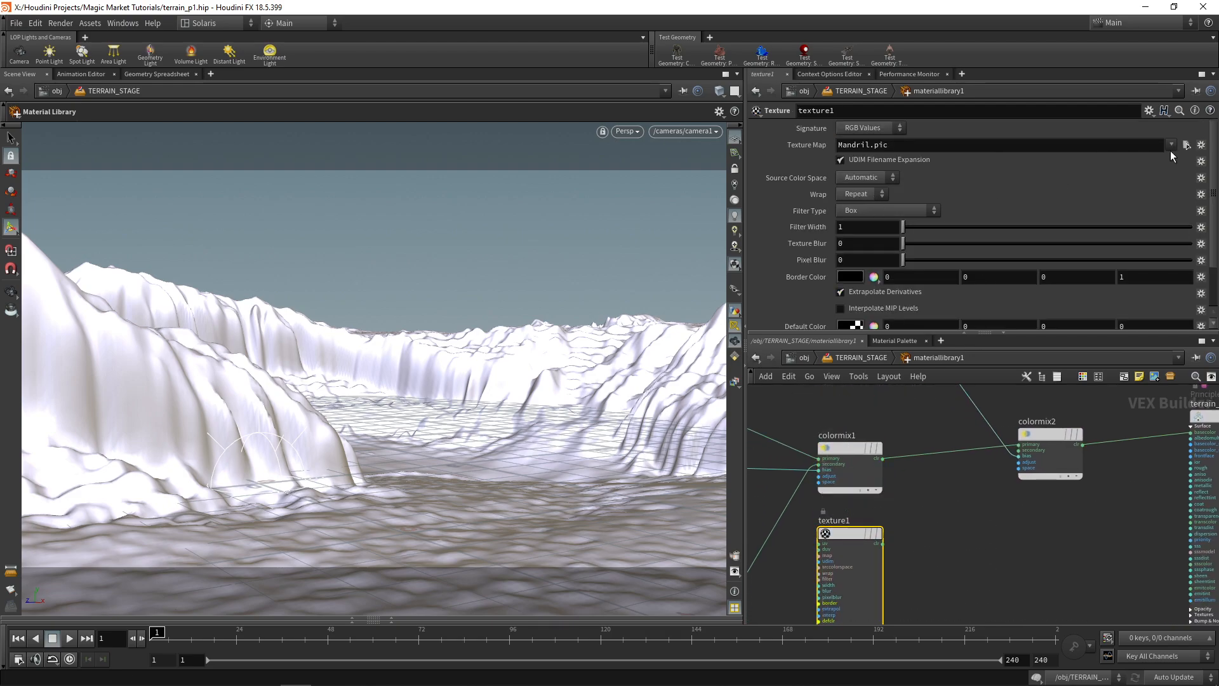
pyautogui.click(1187, 145)
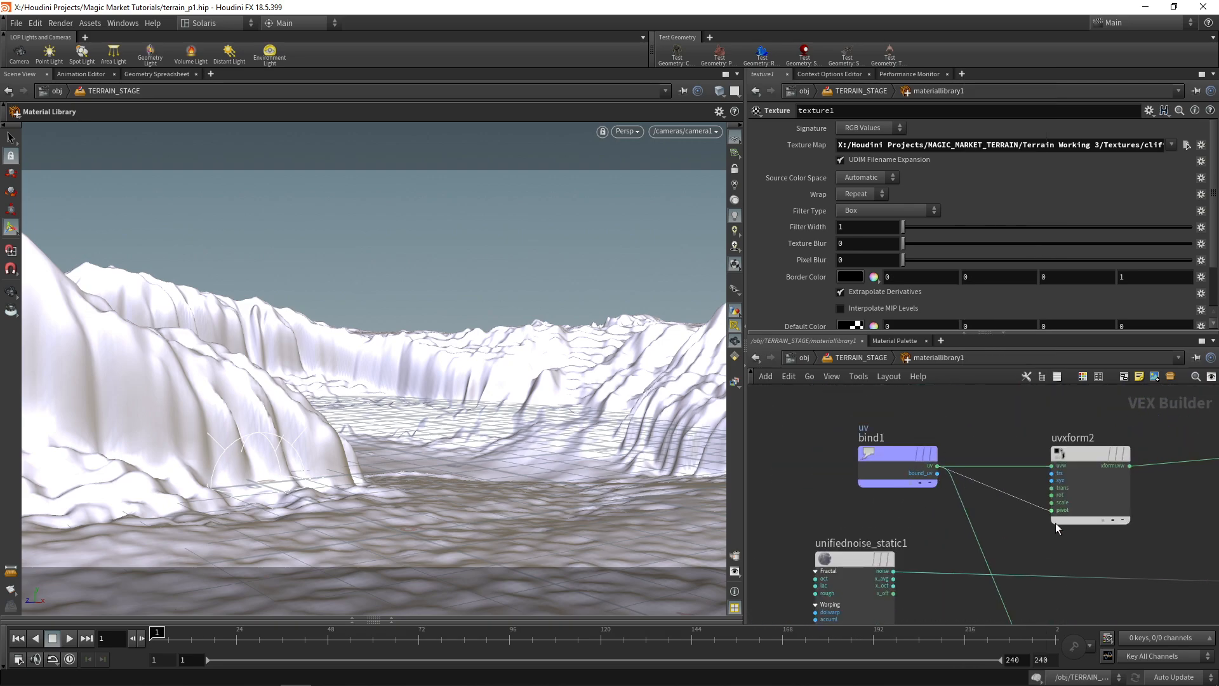
pyautogui.press('tab')
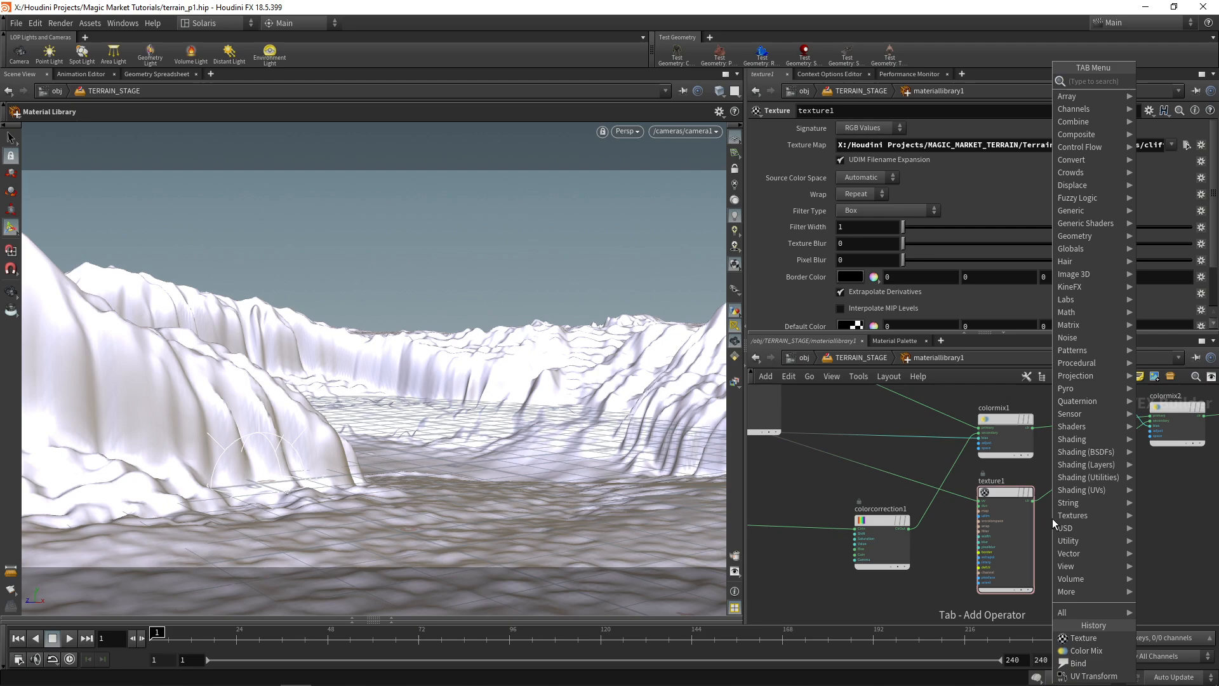
pyautogui.write('uv tra')
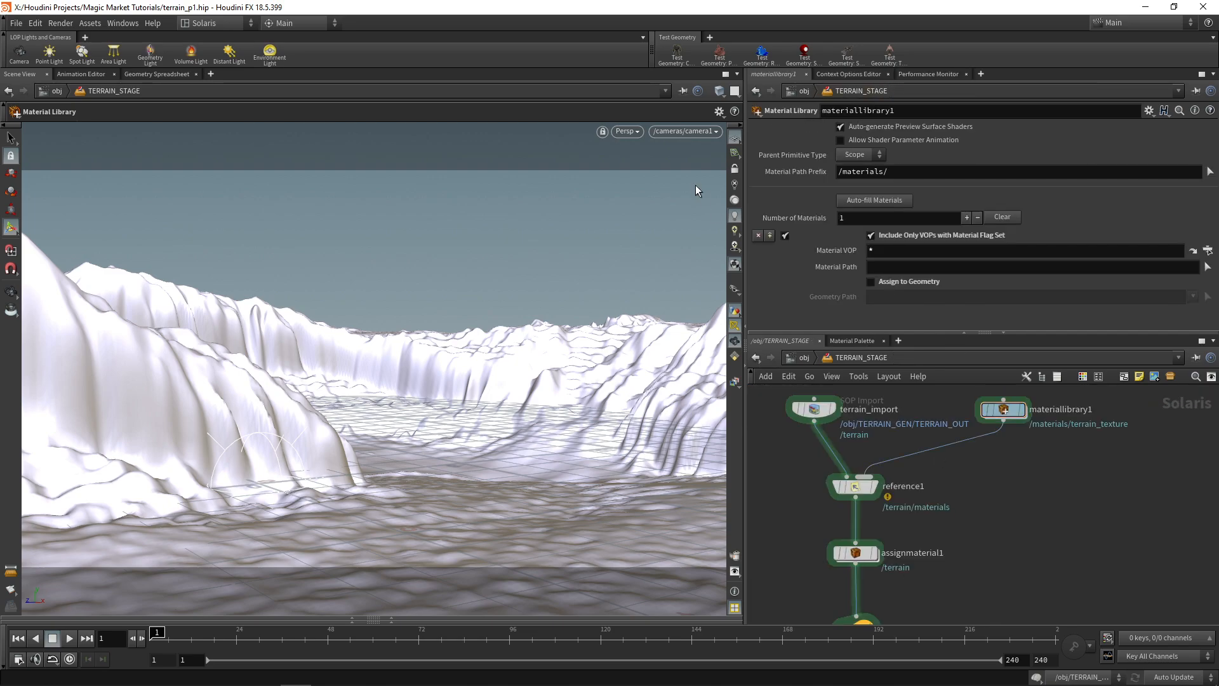
# Step: Render the terrain in Karma and wire texture2 into a new third Color Mix
pyautogui.click(626, 131)
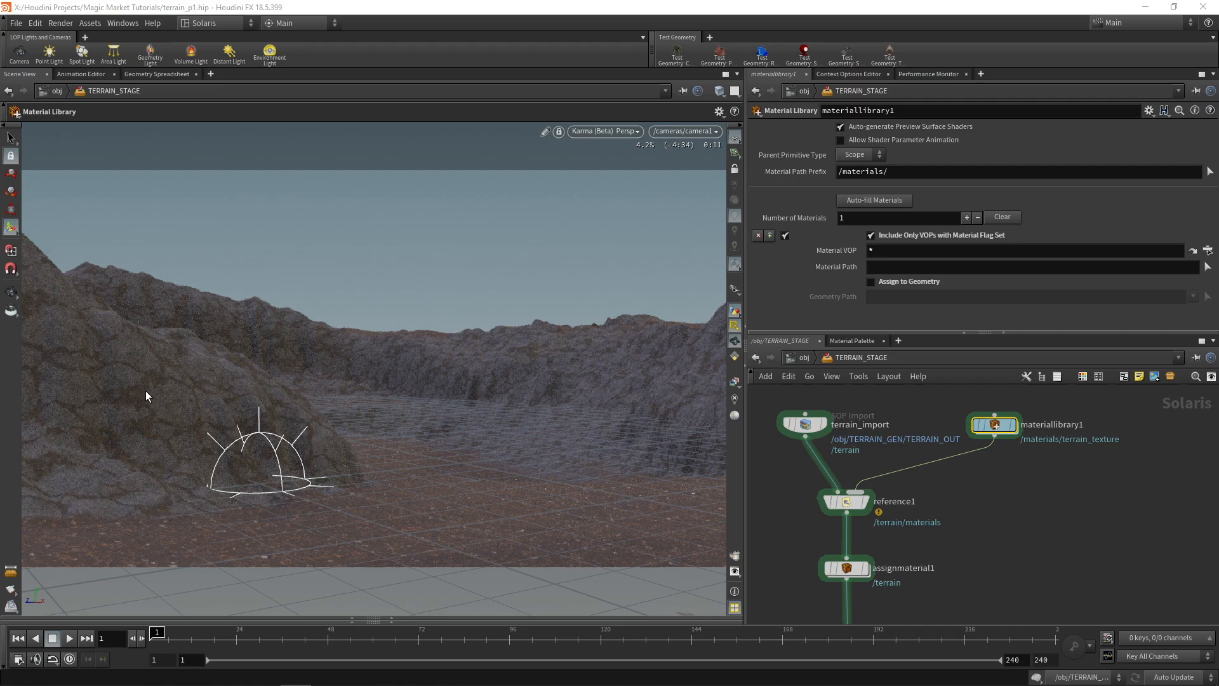
pyautogui.moveTo(920, 464)
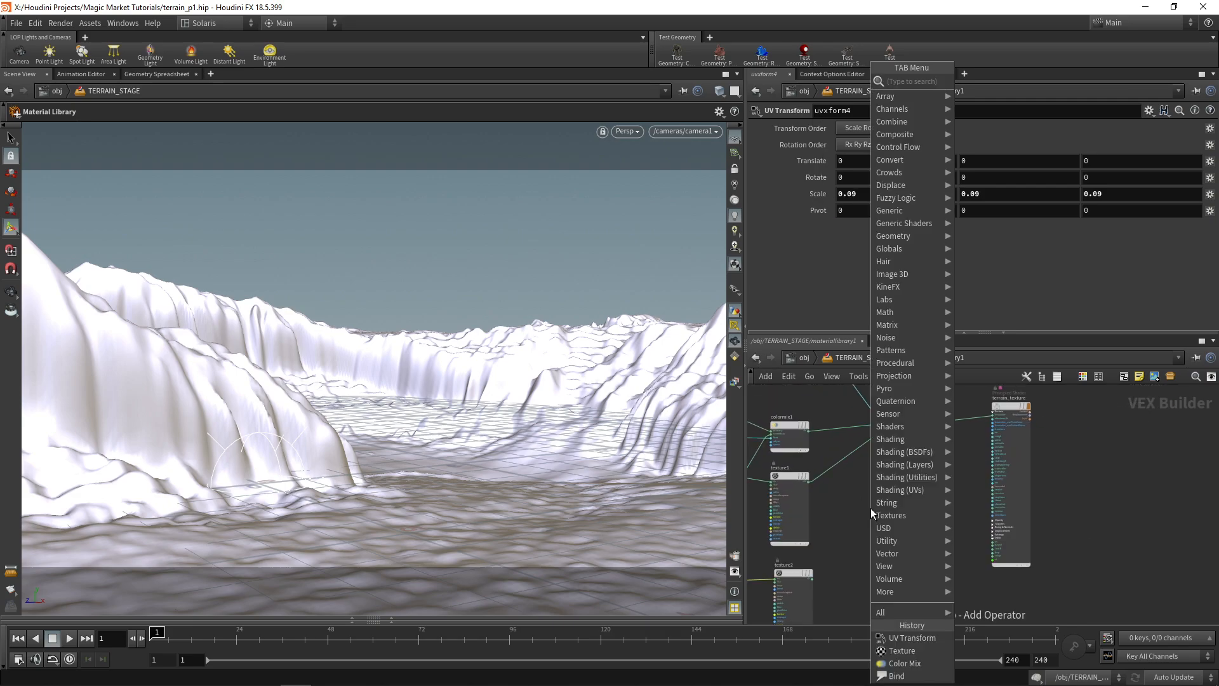
pyautogui.write('co')
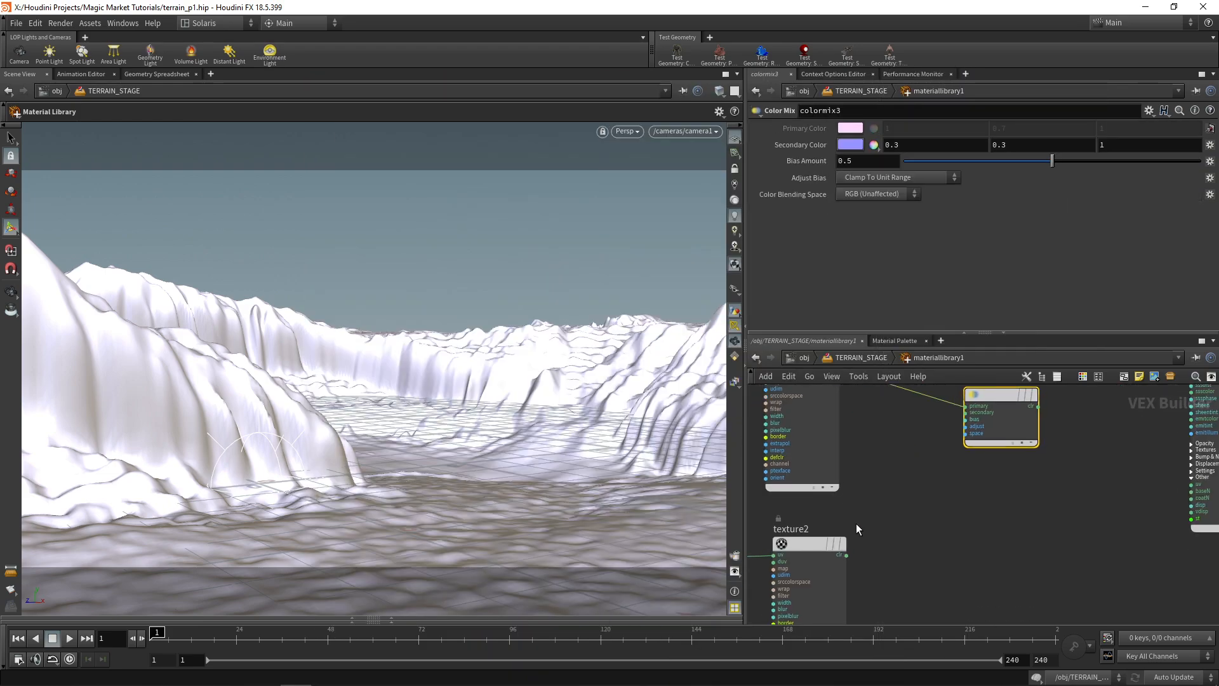
pyautogui.moveTo(845, 554); pyautogui.dragTo(964, 420)
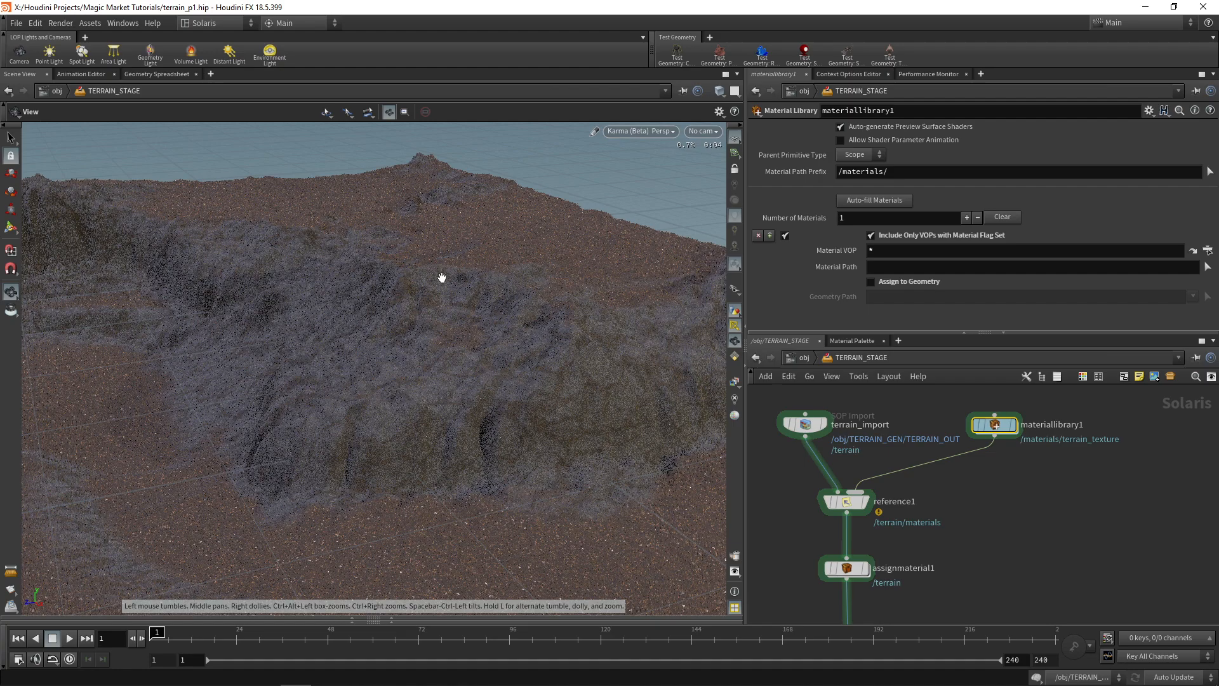
# Step: Orbit the rendered terrain, then enter materiallibrary1's shader network
pyautogui.moveTo(443, 278); pyautogui.dragTo(516, 360)
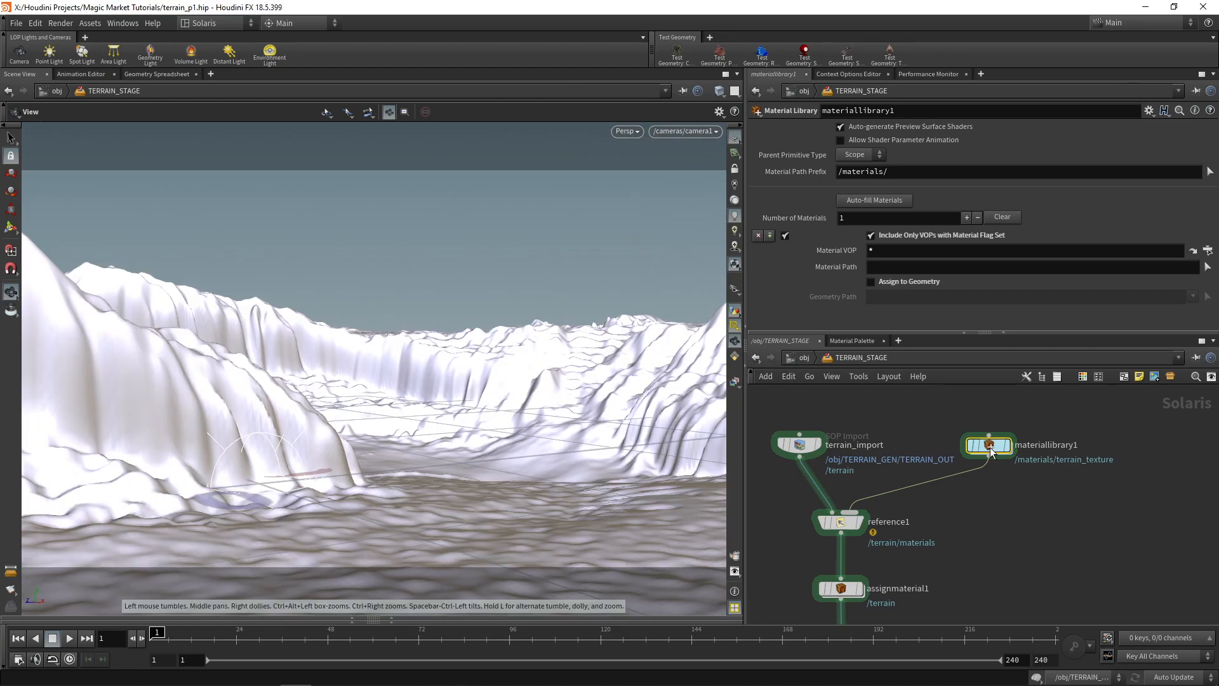
pyautogui.doubleClick(989, 444)
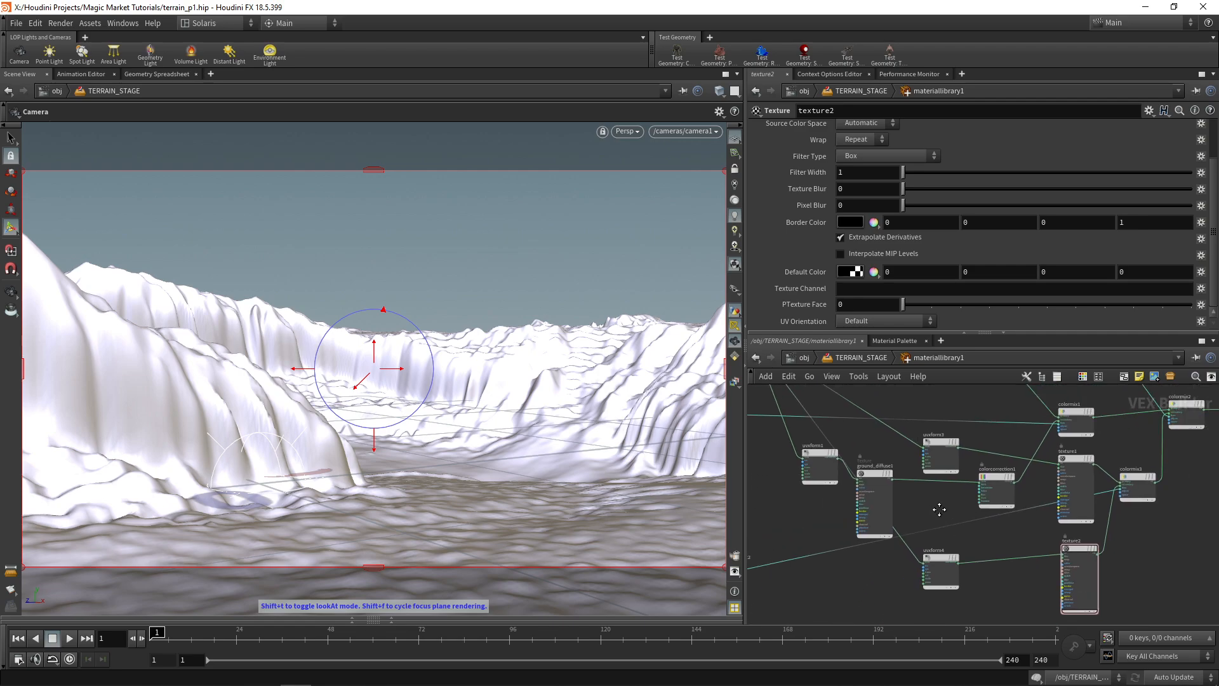
# Step: Rename the UV transforms to uv_cliff_1, uv_ground_1 and uv_ground_2, and select the noise node
pyautogui.moveTo(939, 510); pyautogui.dragTo(988, 436)
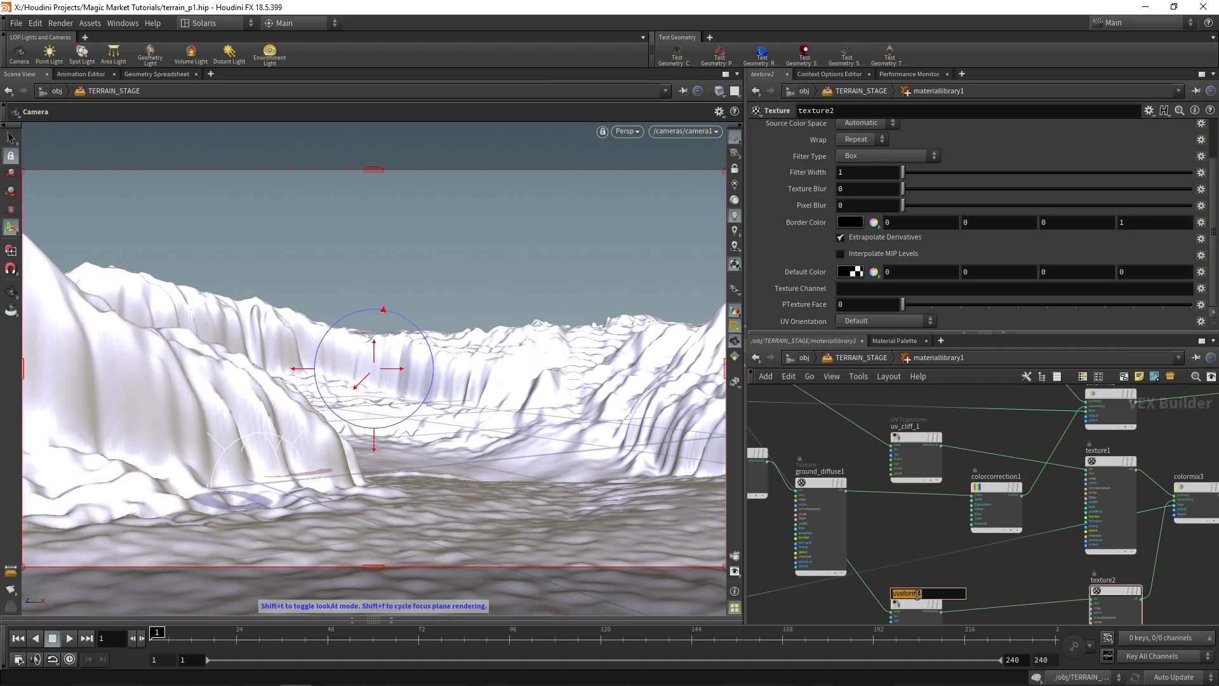
pyautogui.write('uv_cliff_2')
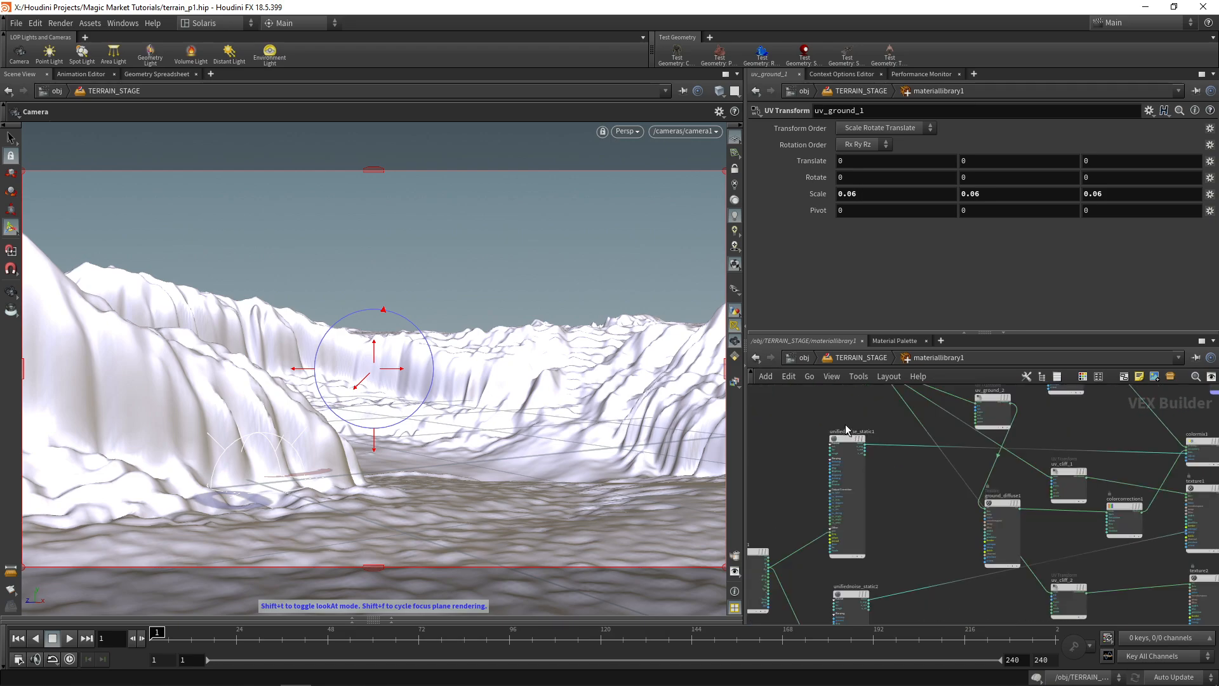
pyautogui.click(846, 498)
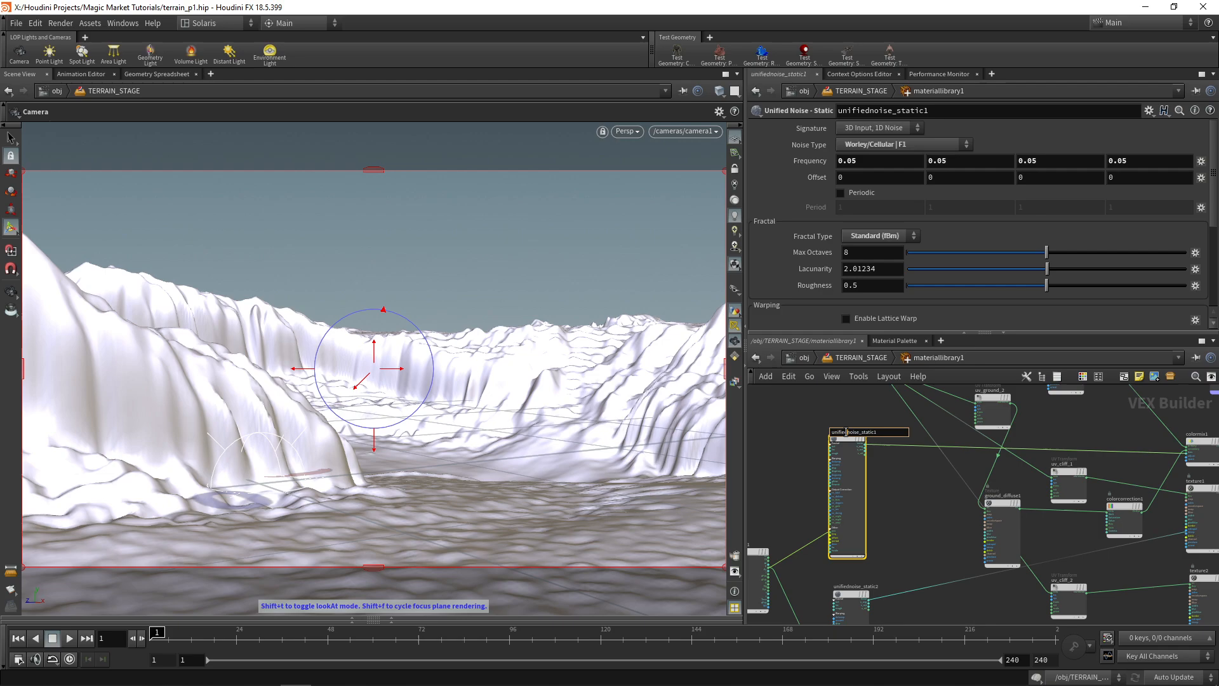
pyautogui.moveTo(939, 450)
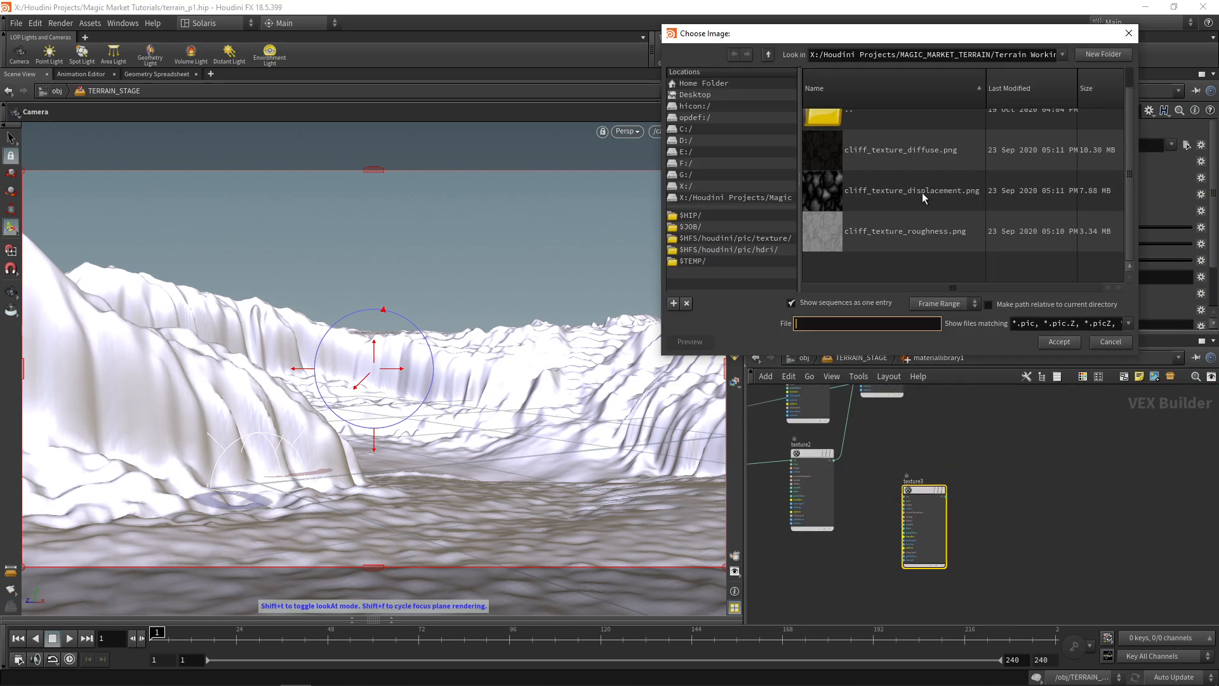
# Step: Load a cliff image into texture4 and wire texture3 into a fourth Color Mix
pyautogui.click(1057, 342)
pyautogui.write('co')
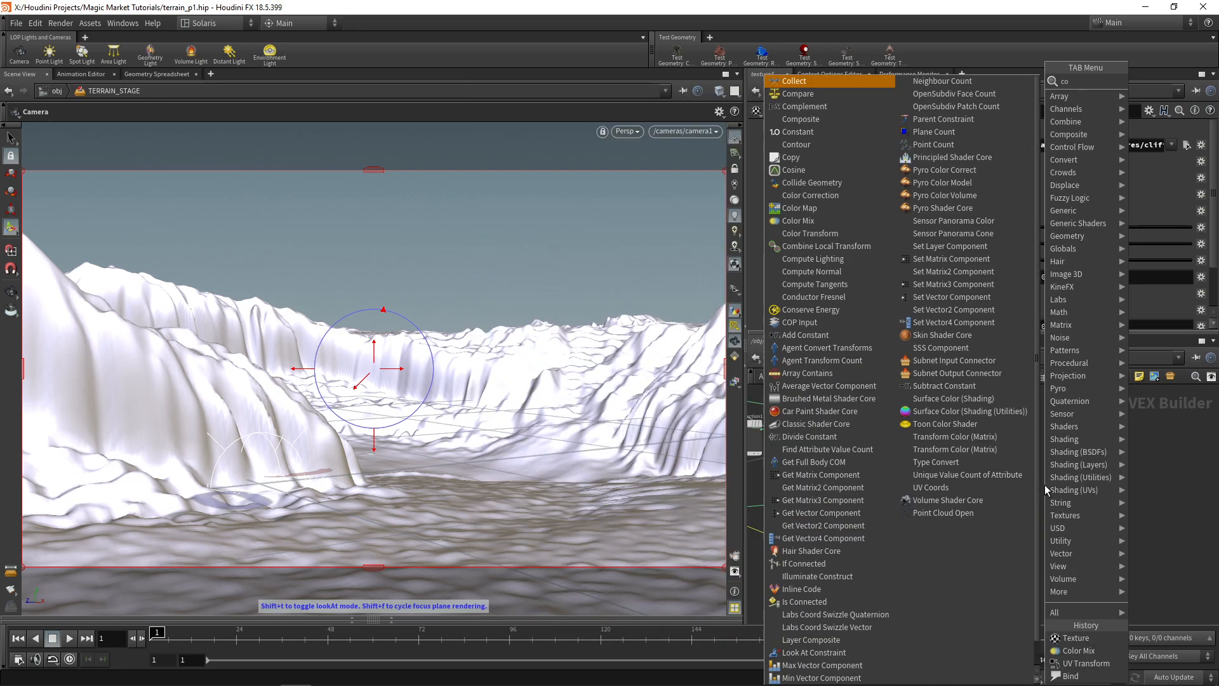
pyautogui.click(796, 221)
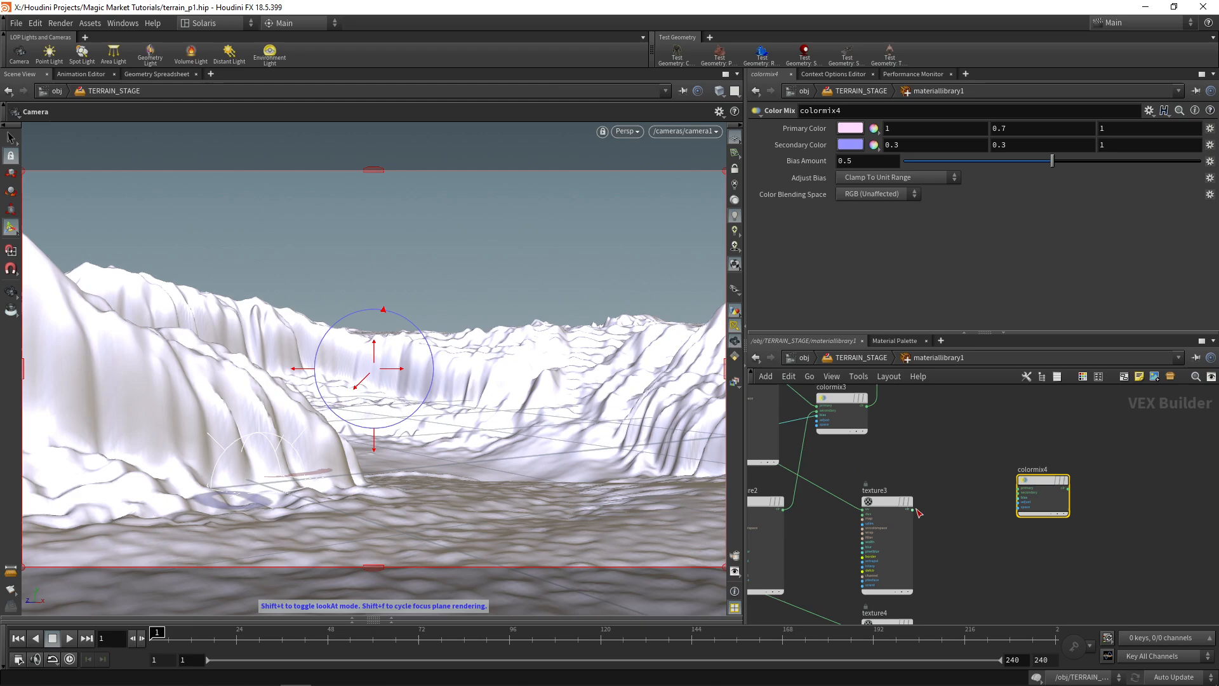
pyautogui.click(884, 539)
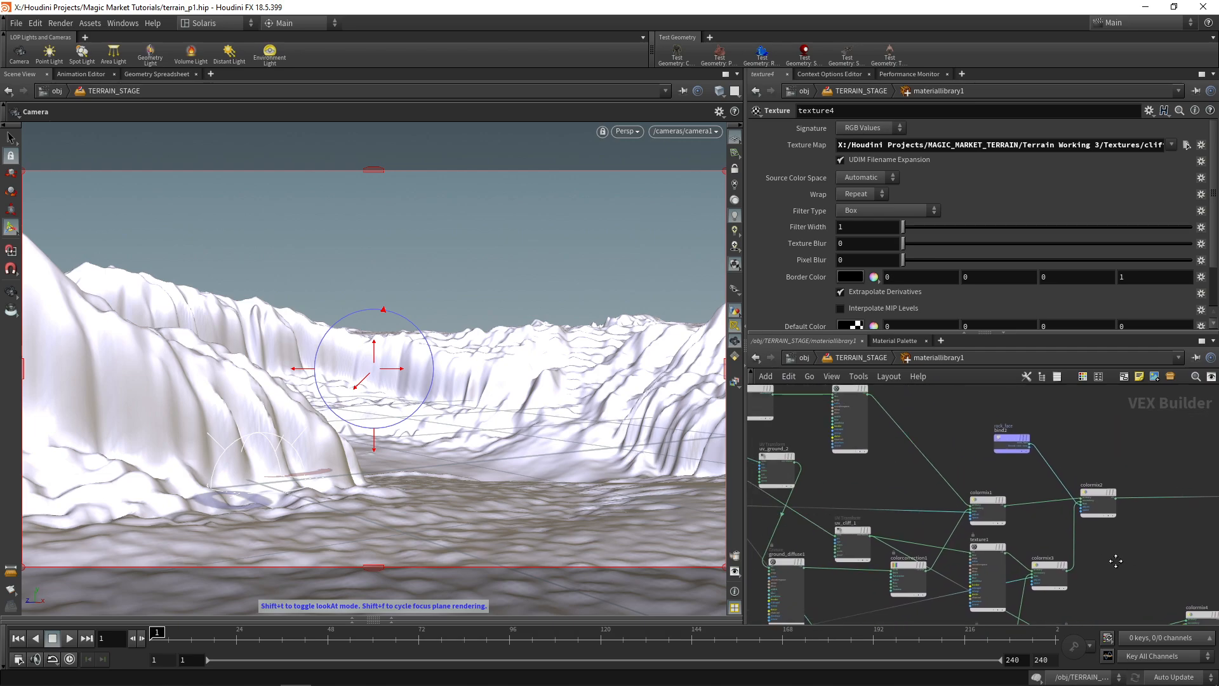
# Step: Duplicate texture and UV nodes for ground texture6, and add colormix5 and colormix6 feeding a multiply
pyautogui.press('tab')
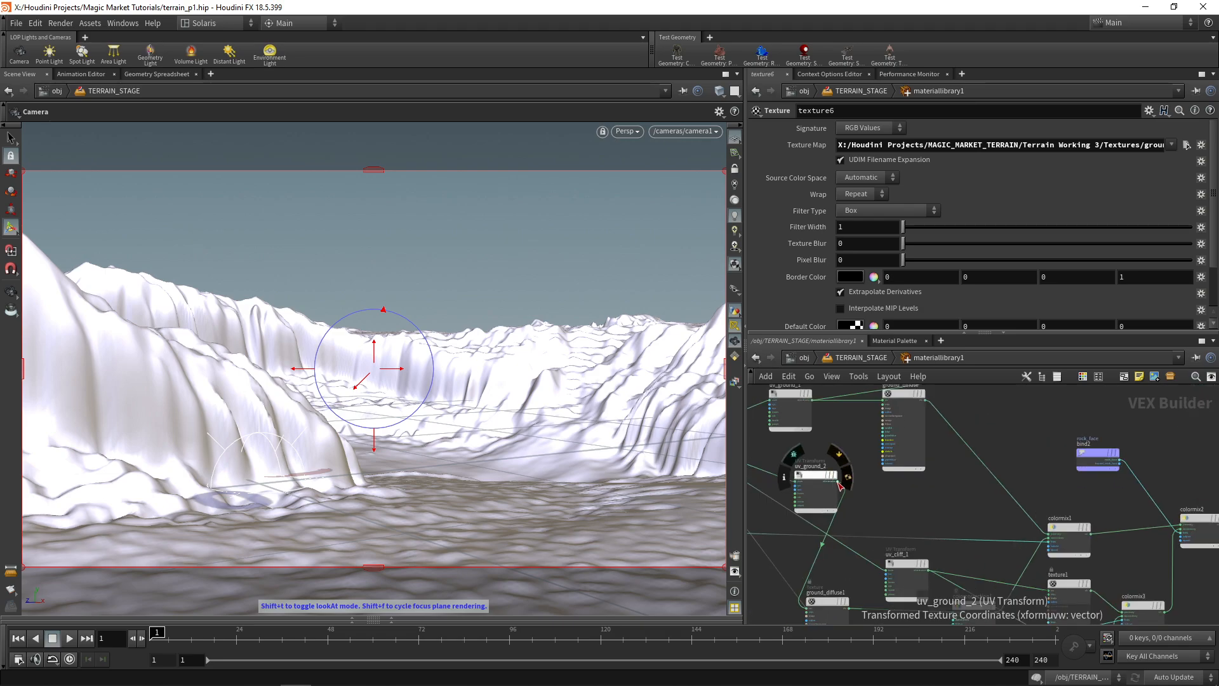
pyautogui.press('tab')
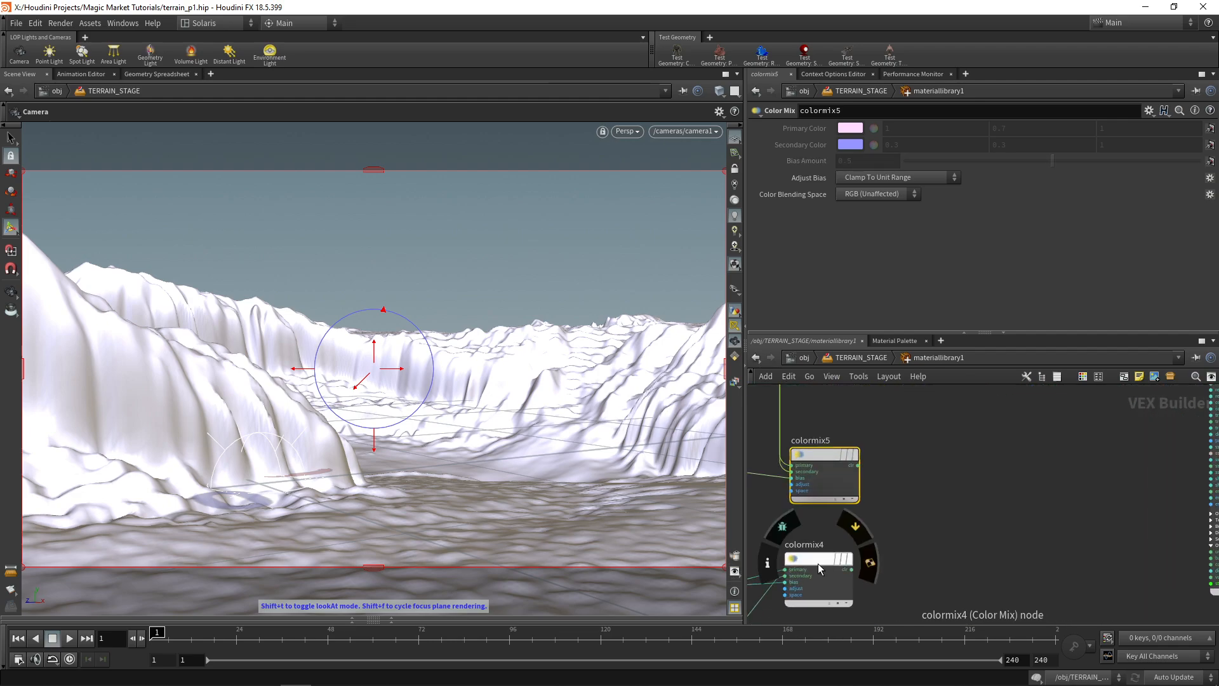
pyautogui.press('tab')
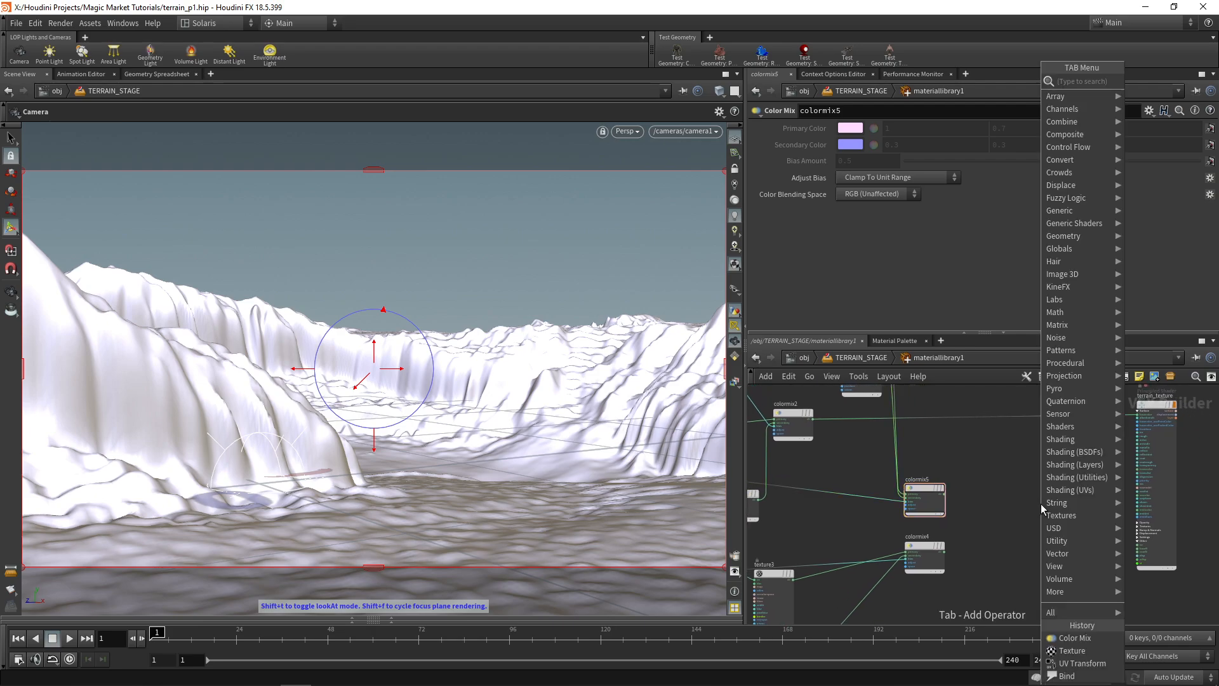
pyautogui.write('mix')
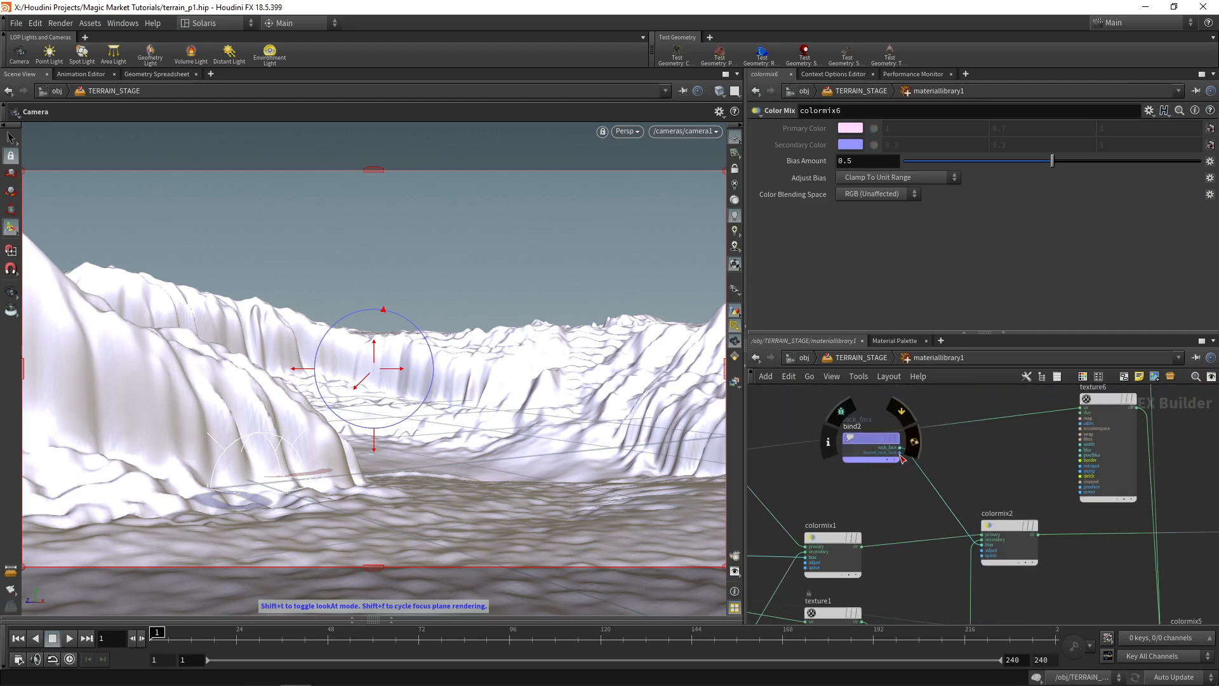
pyautogui.press('tab')
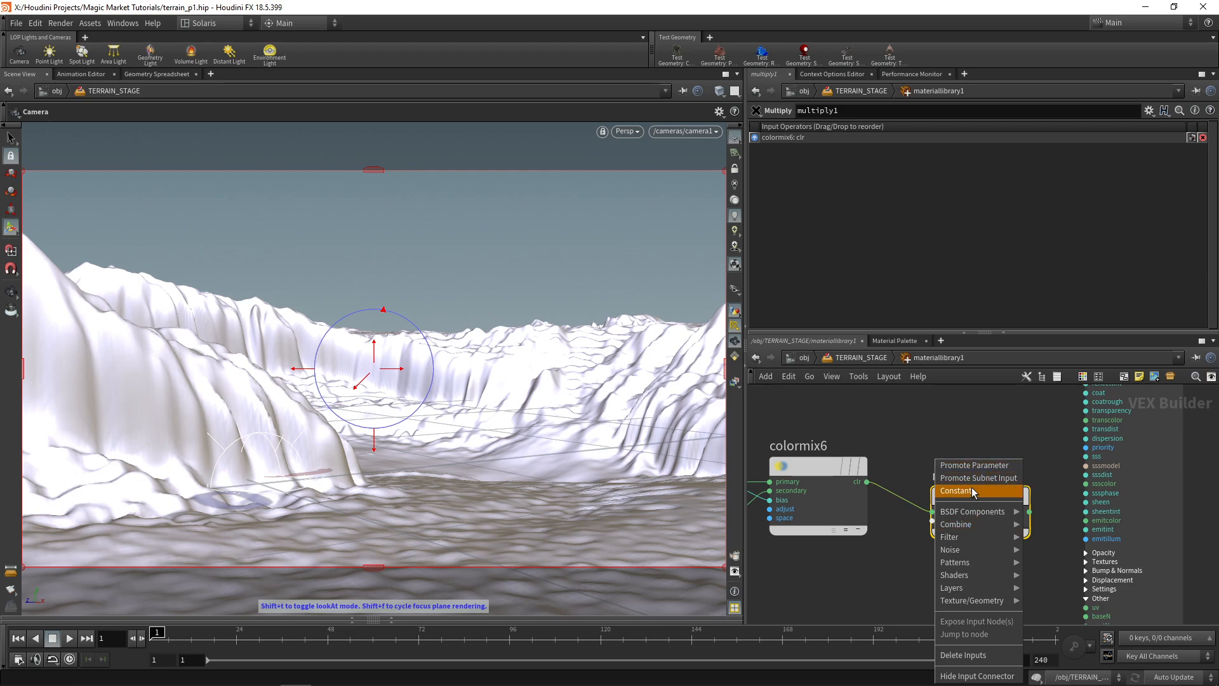
# Step: Feed a float constant of 0.01 into the multiply's second input
pyautogui.click(955, 491)
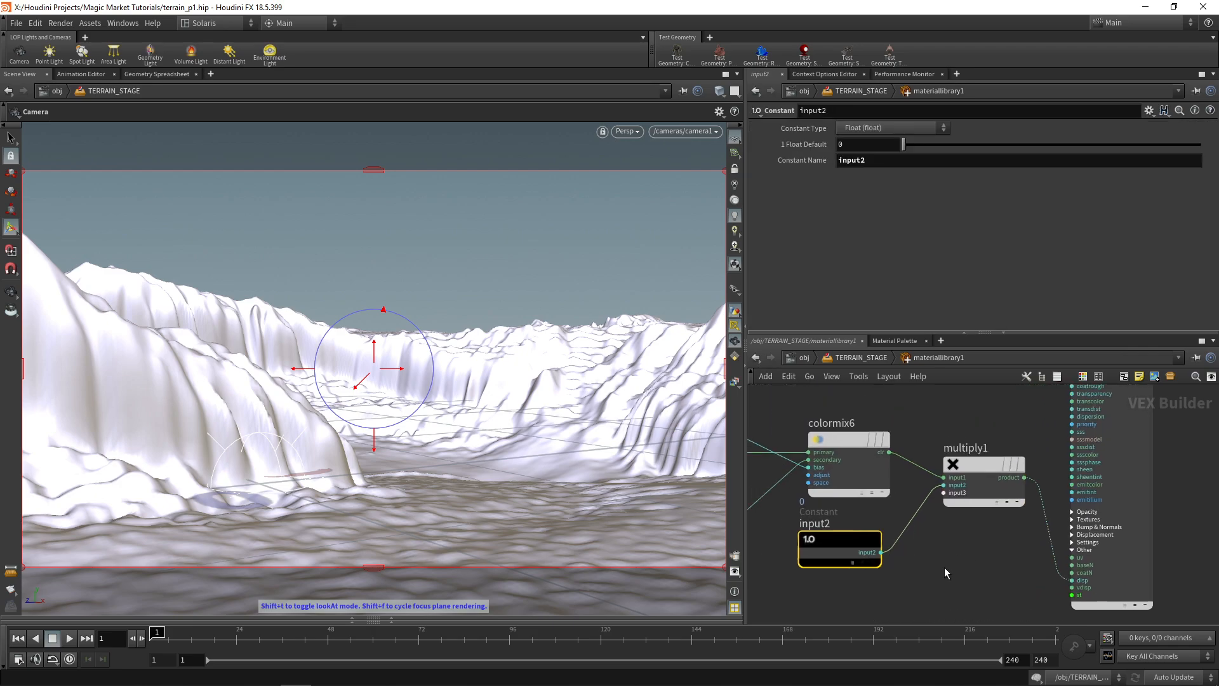
pyautogui.click(867, 144)
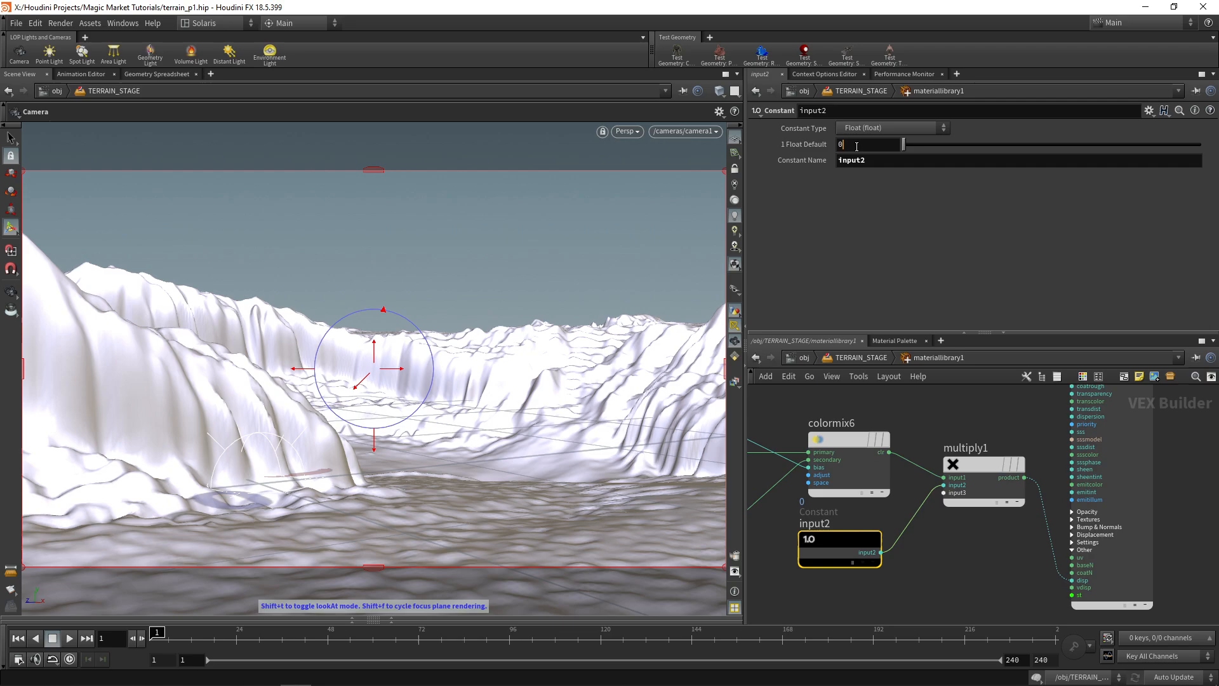
pyautogui.write('0.01')
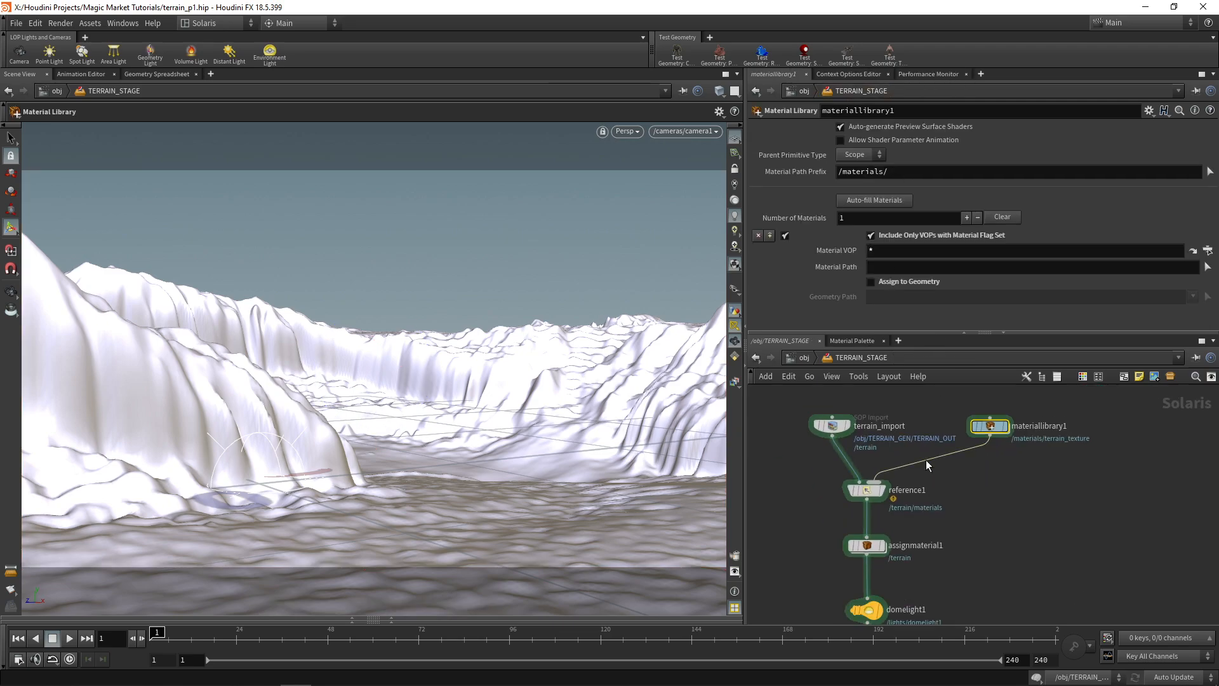
# Step: Enable Input Displacement on terrain_texture with displacement bound 1.01
pyautogui.doubleClick(989, 425)
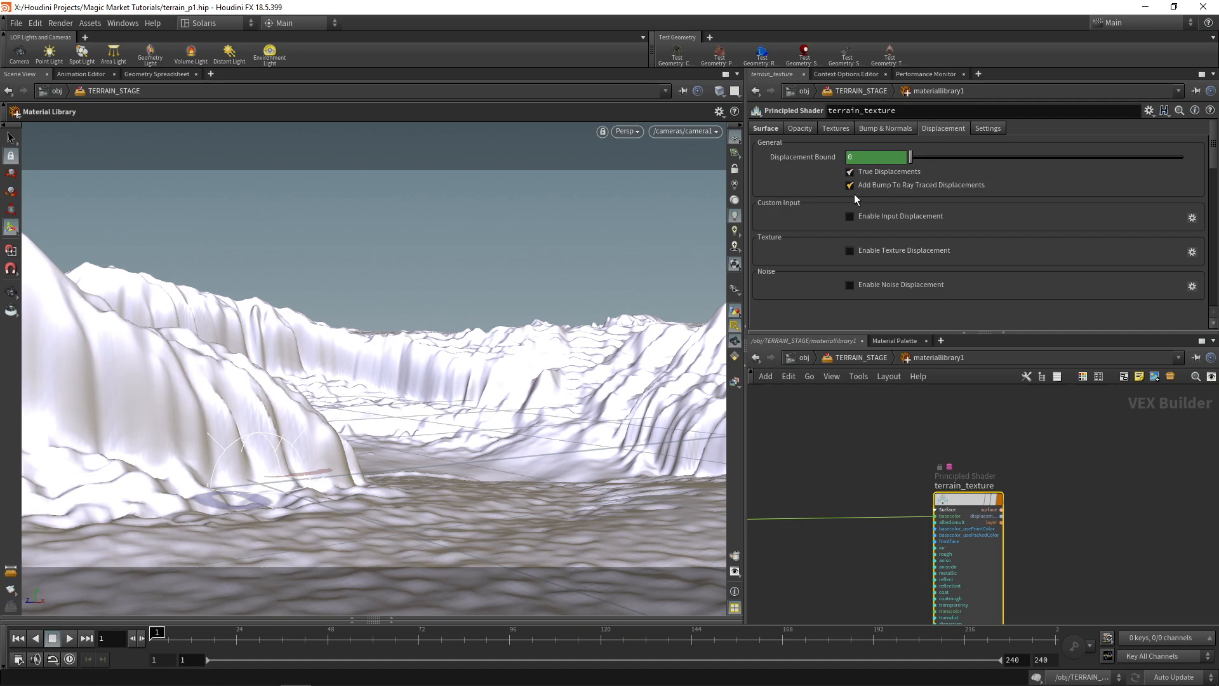
pyautogui.click(849, 215)
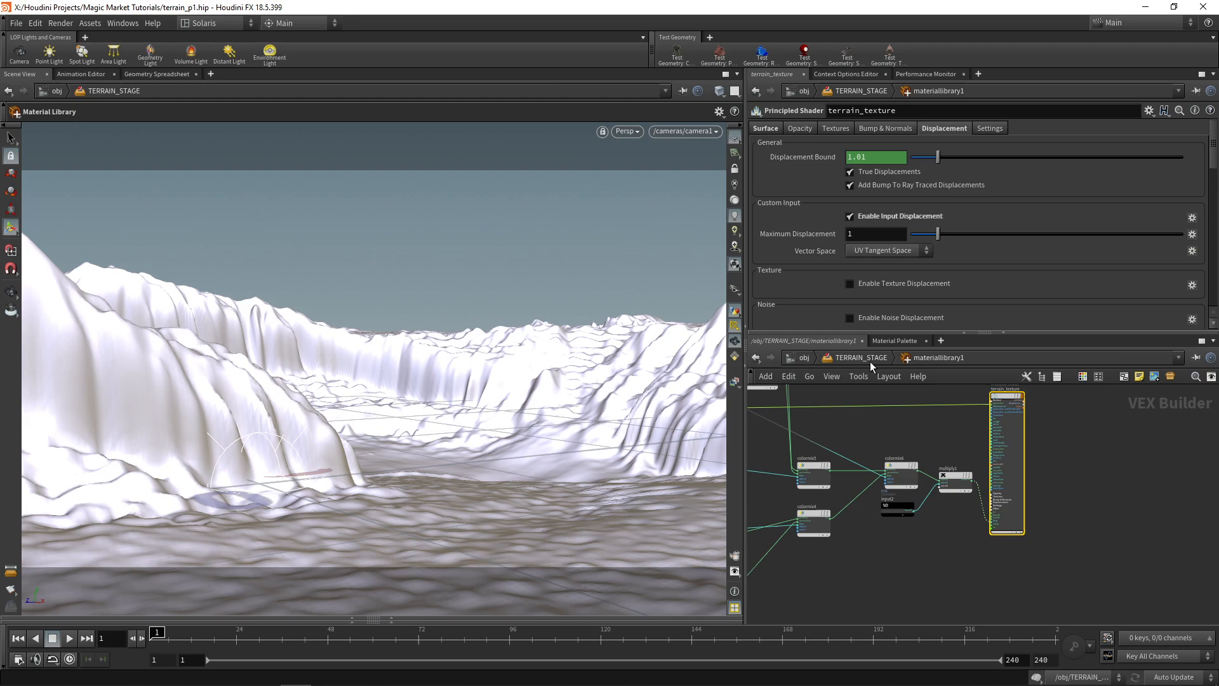
pyautogui.click(626, 130)
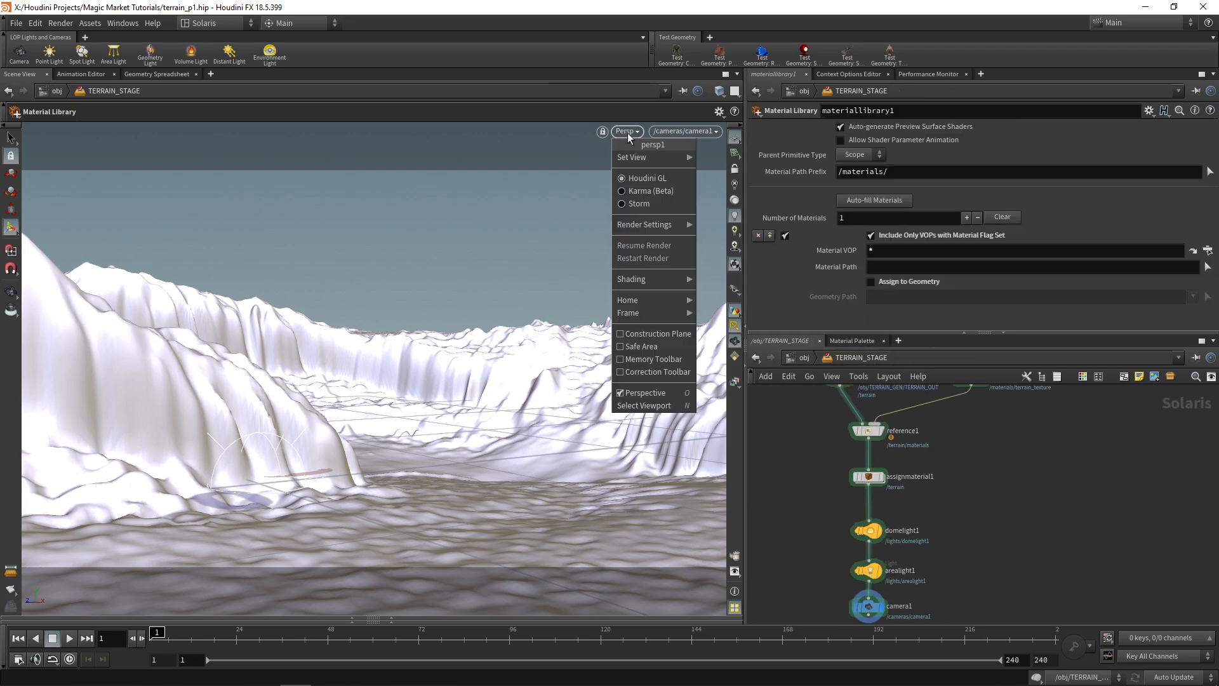
# Step: Render in Karma, keep displacement constant at 0.01, and subdivide terrain_import polygons
pyautogui.click(650, 190)
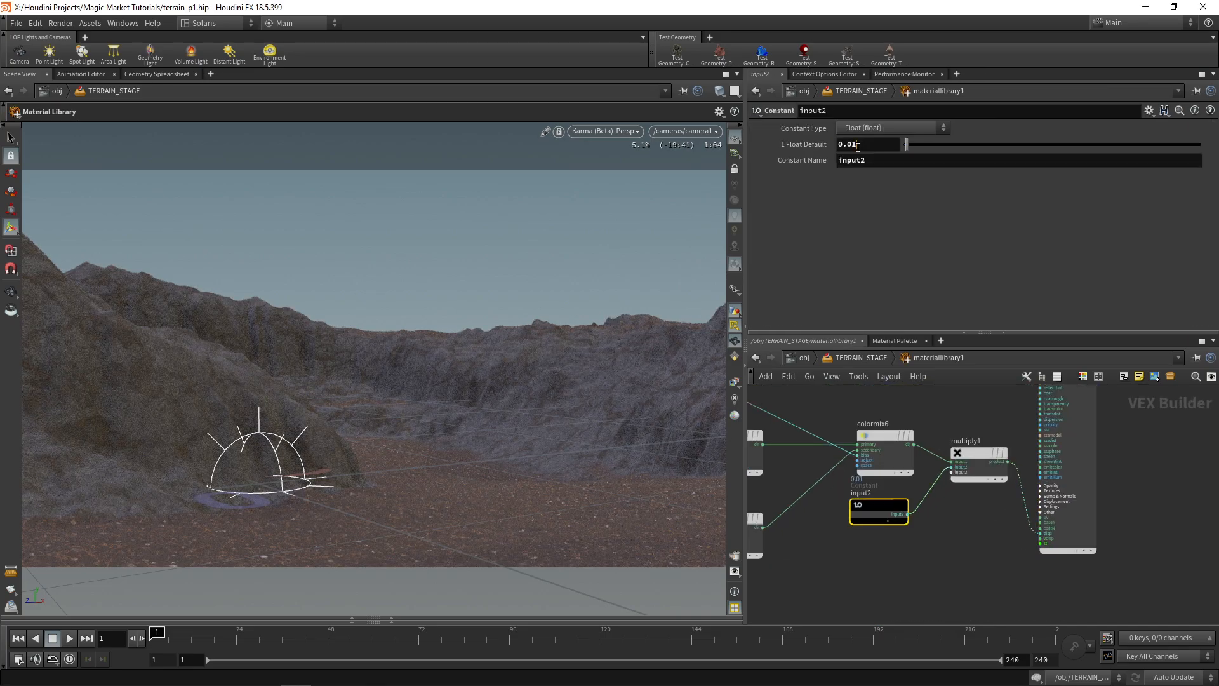
pyautogui.moveTo(905, 144); pyautogui.dragTo(932, 144)
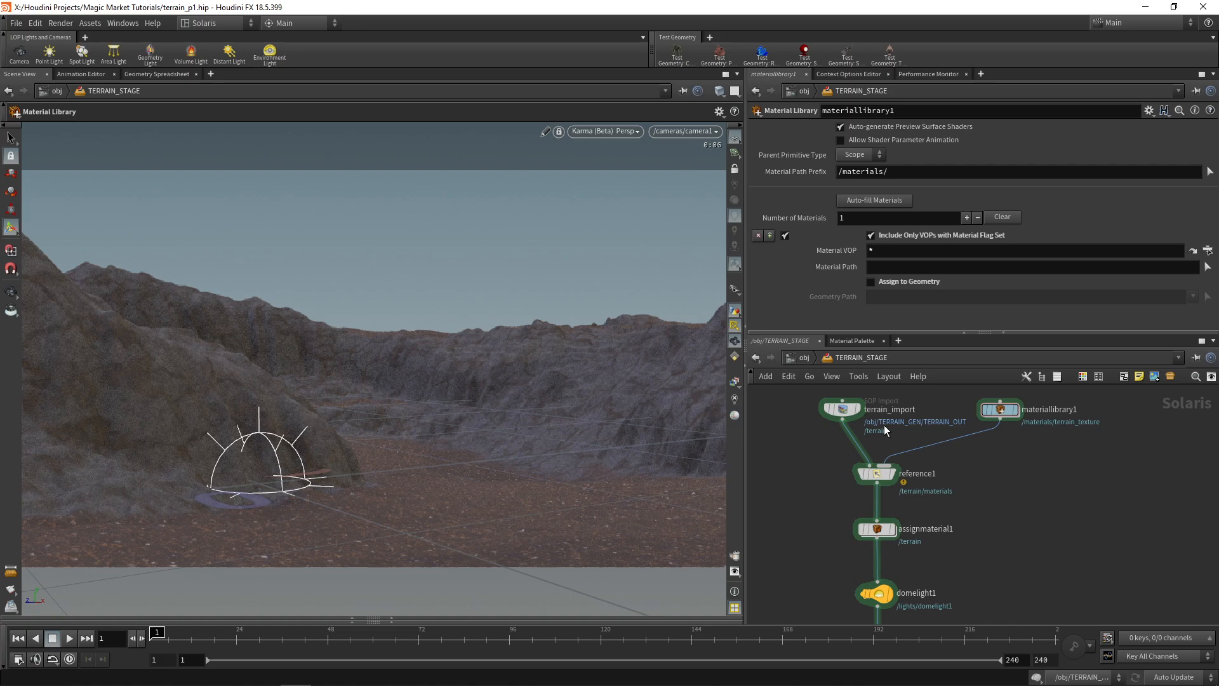
pyautogui.click(841, 409)
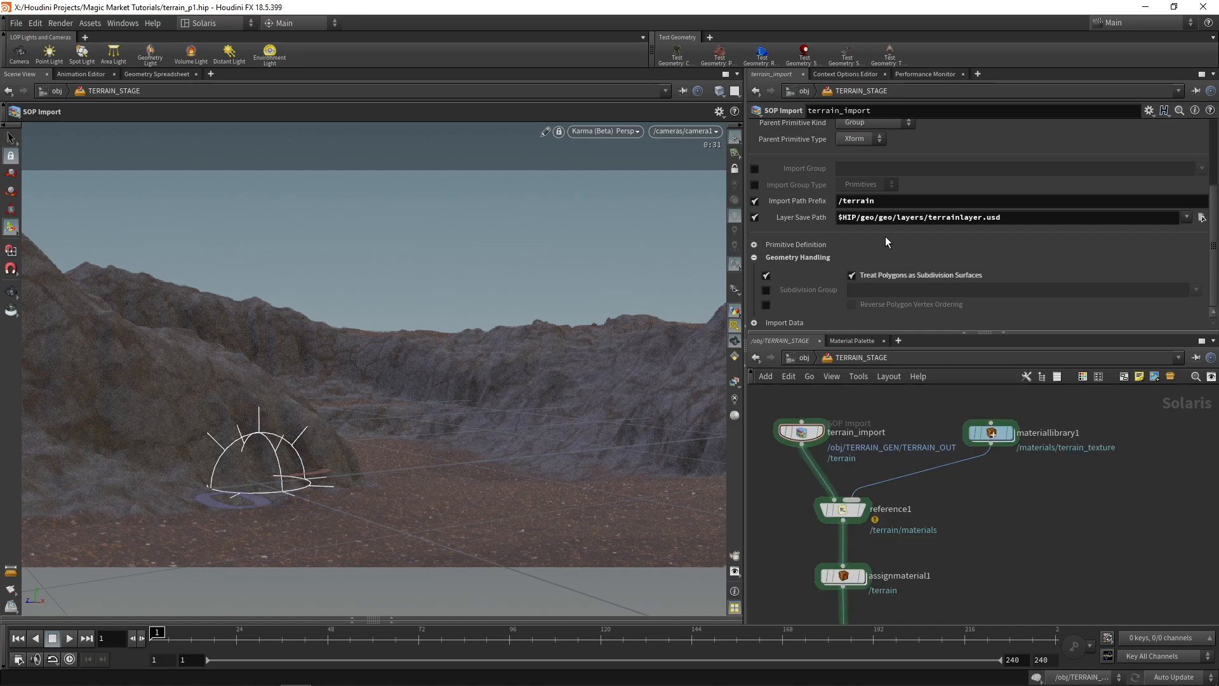
pyautogui.moveTo(927, 305)
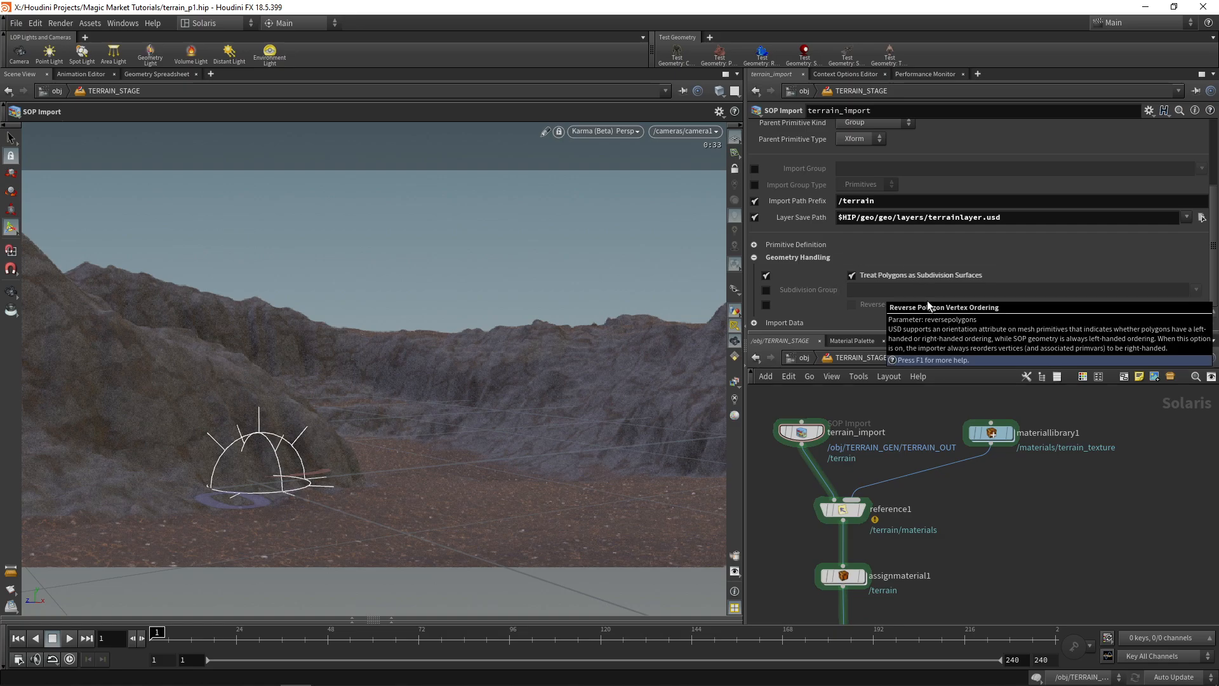
pyautogui.click(990, 432)
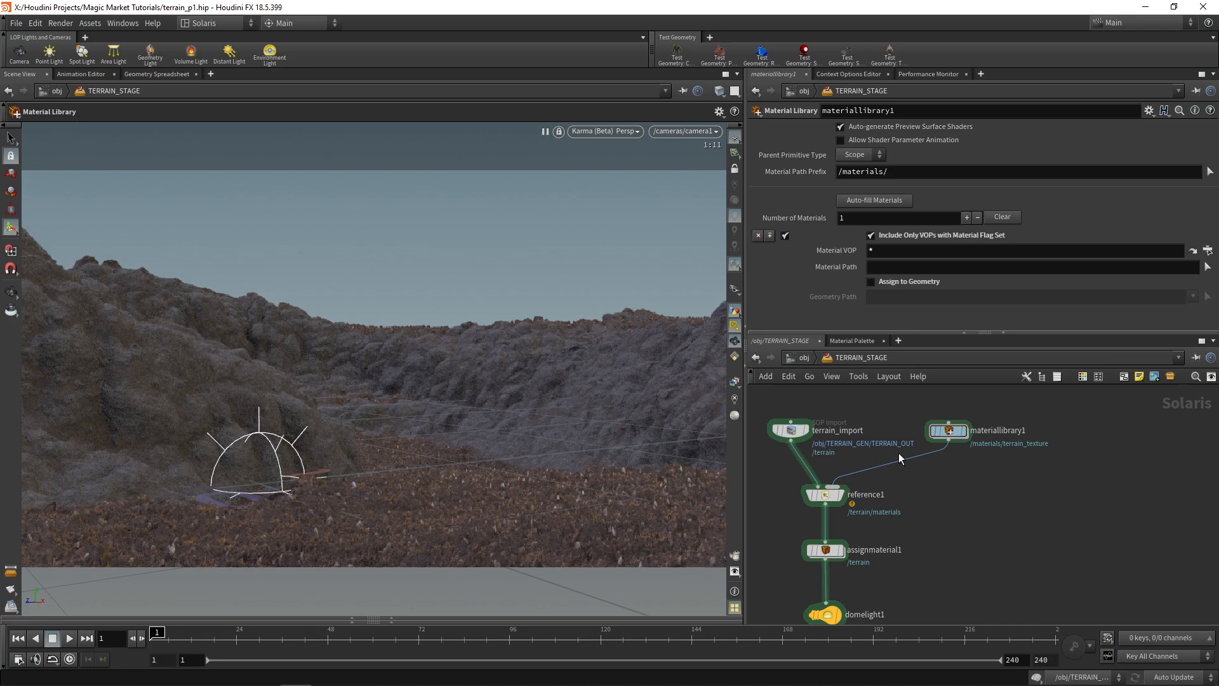
# Step: Set input2 to 0.2 and add a second Multiply driven by constant input3 at 0.6
pyautogui.doubleClick(948, 429)
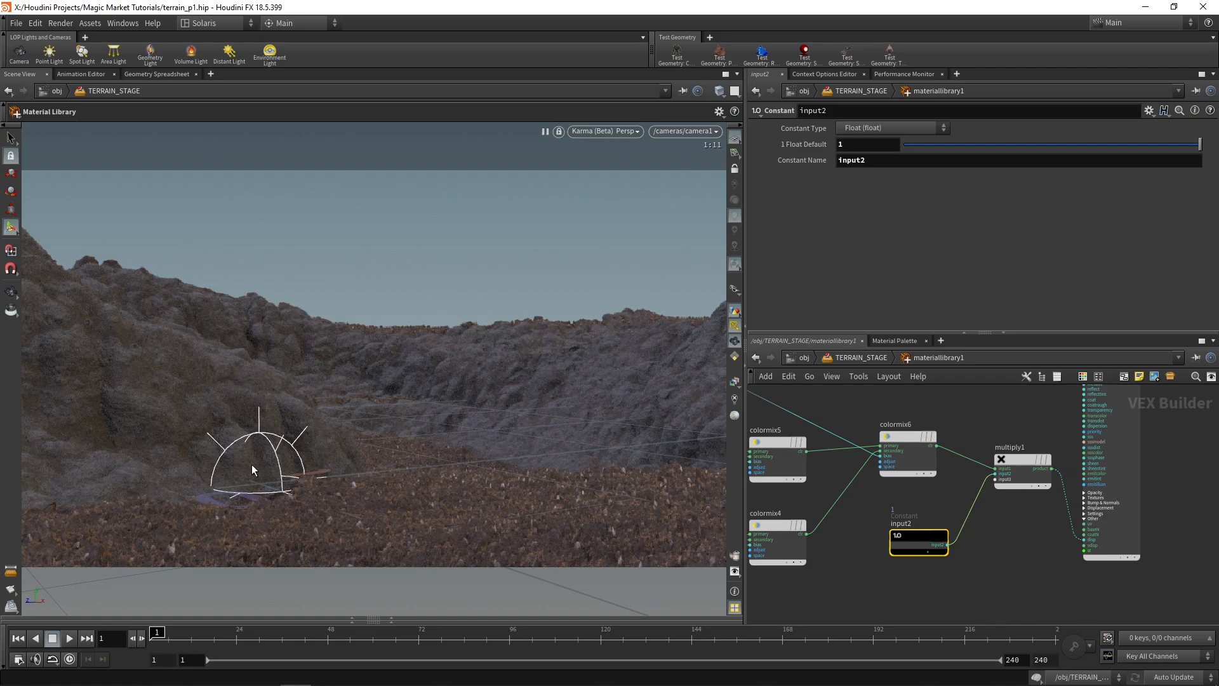
pyautogui.moveTo(499, 442)
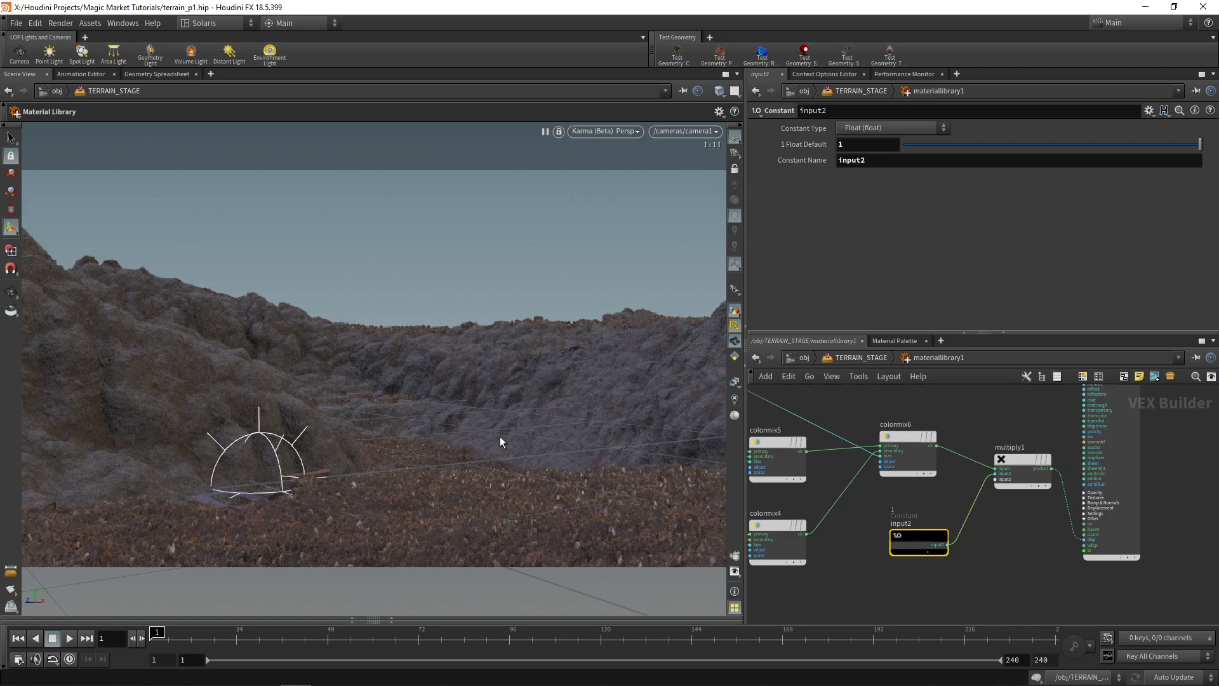
pyautogui.moveTo(475, 425)
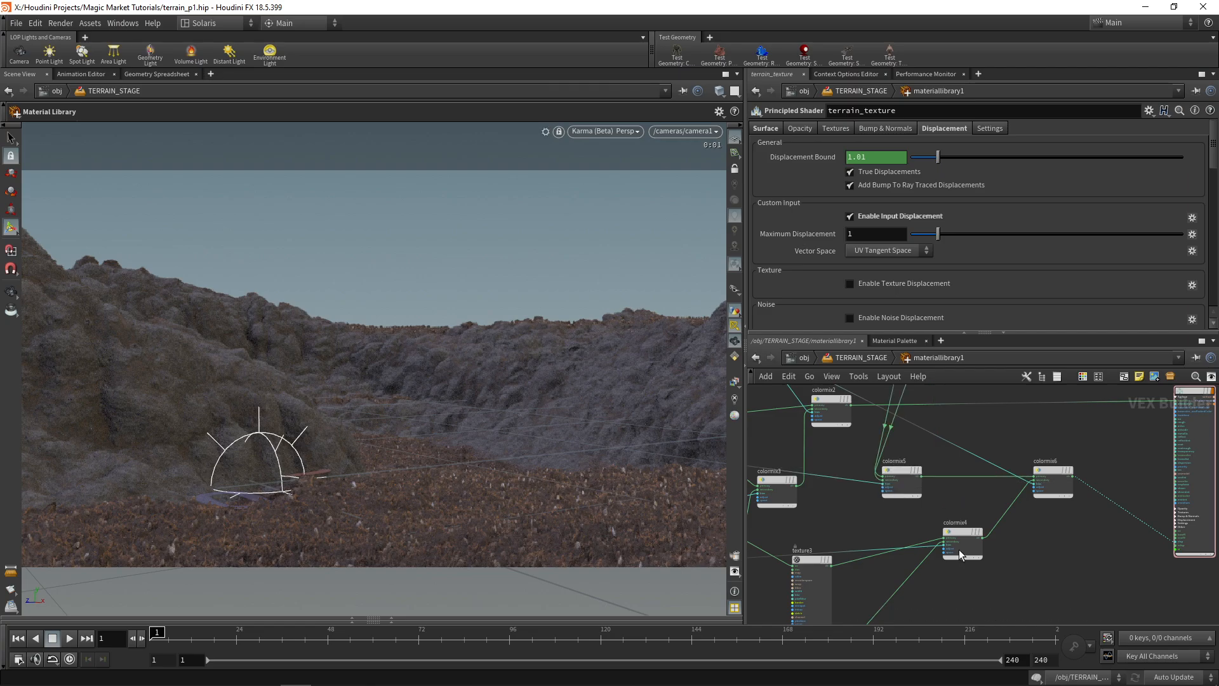
pyautogui.press('tab')
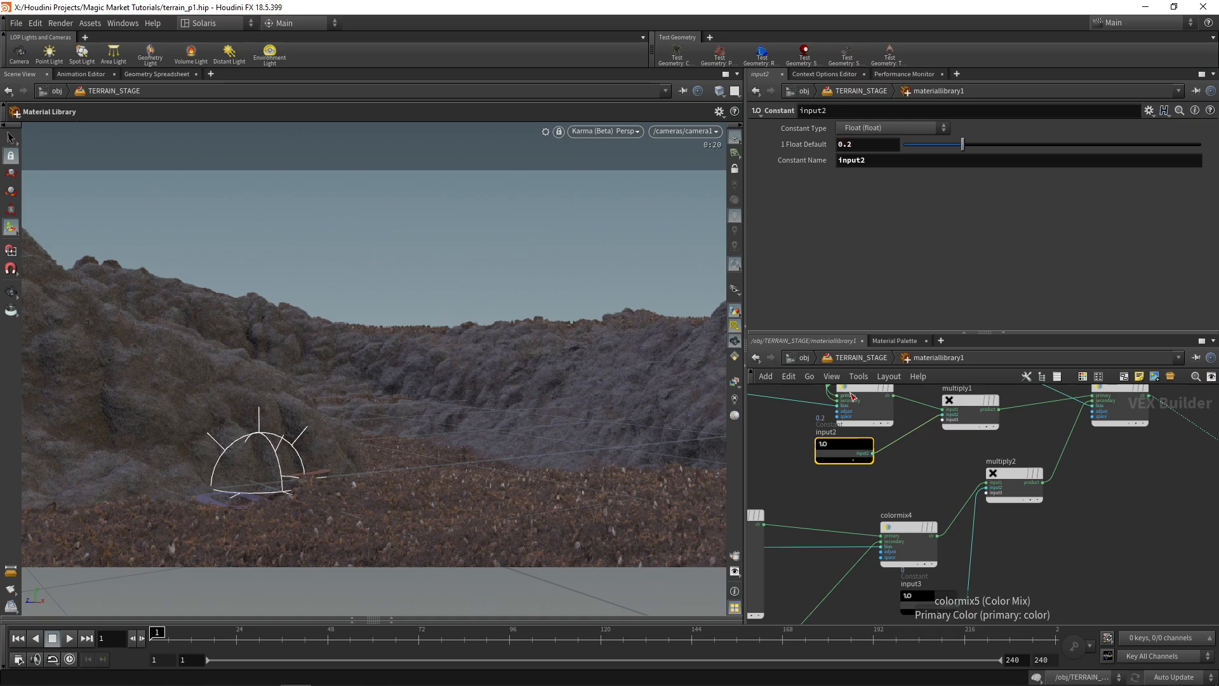
pyautogui.click(928, 599)
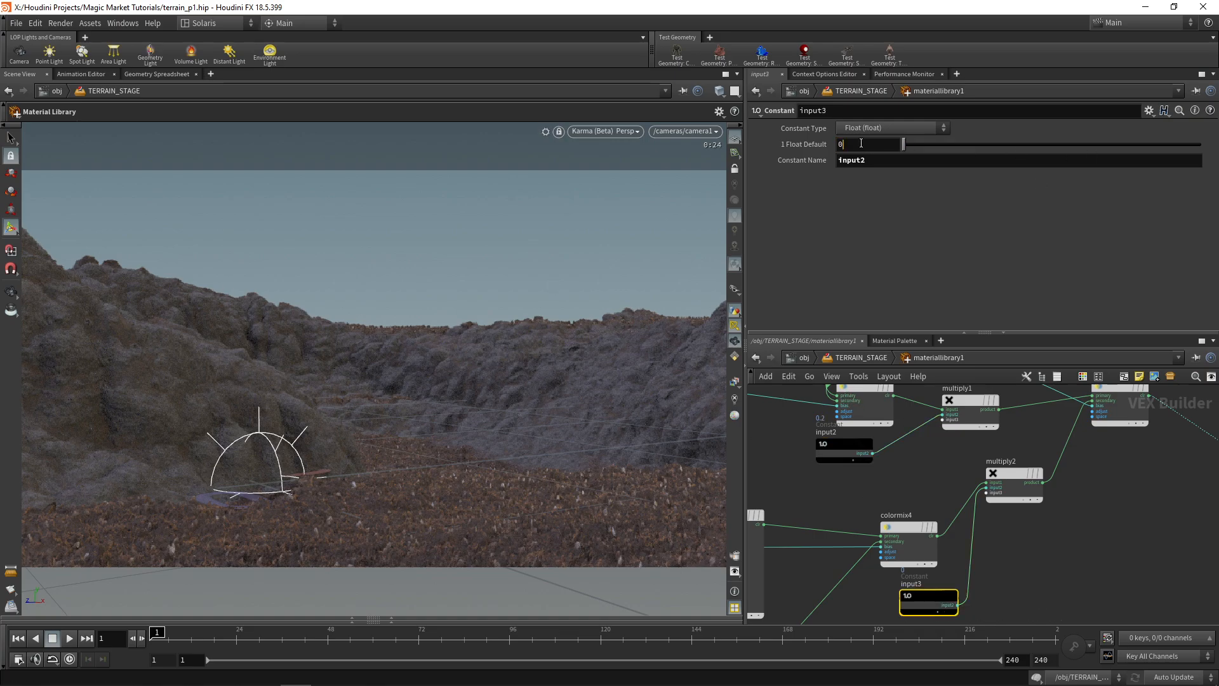
pyautogui.write('0.6')
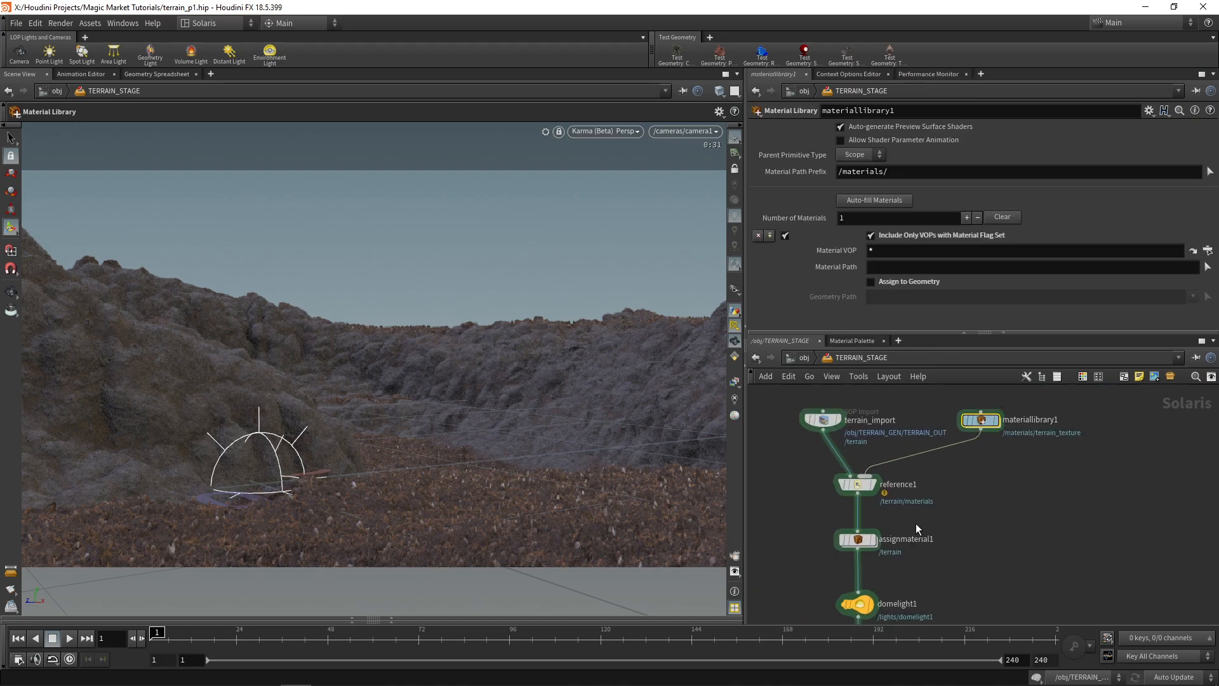
# Step: Return to the TERRAIN_STAGE network and detach the viewport from camera1 for free navigation
pyautogui.click(603, 130)
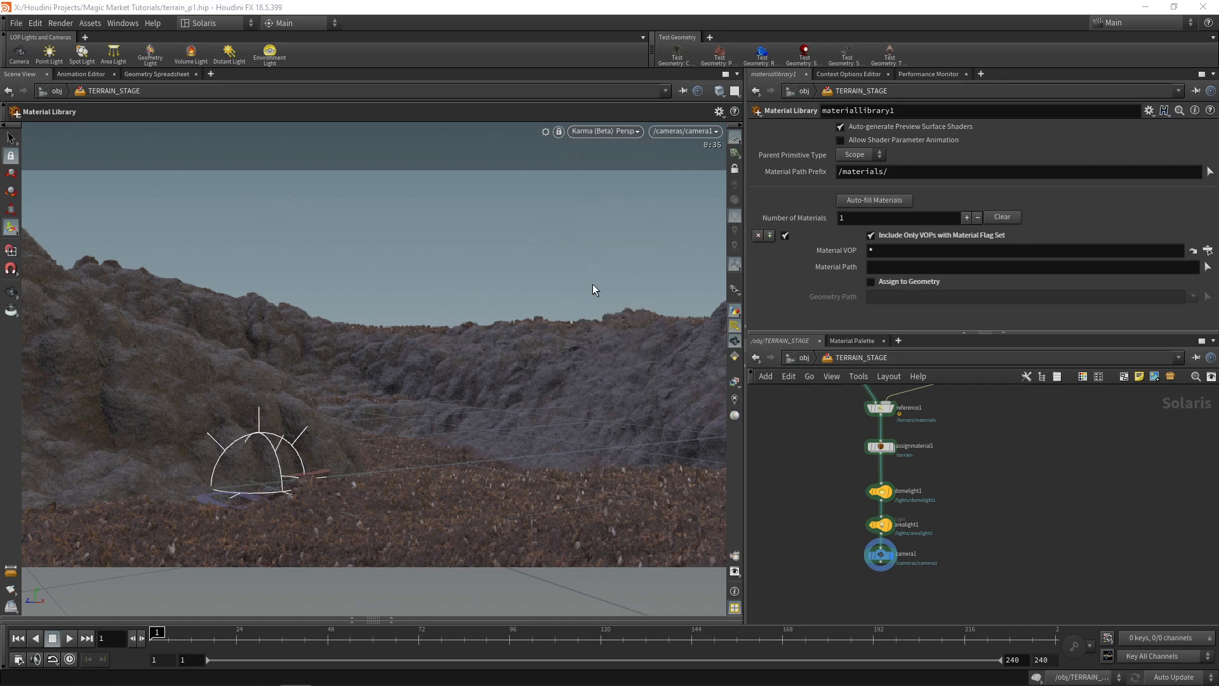
pyautogui.click(606, 130)
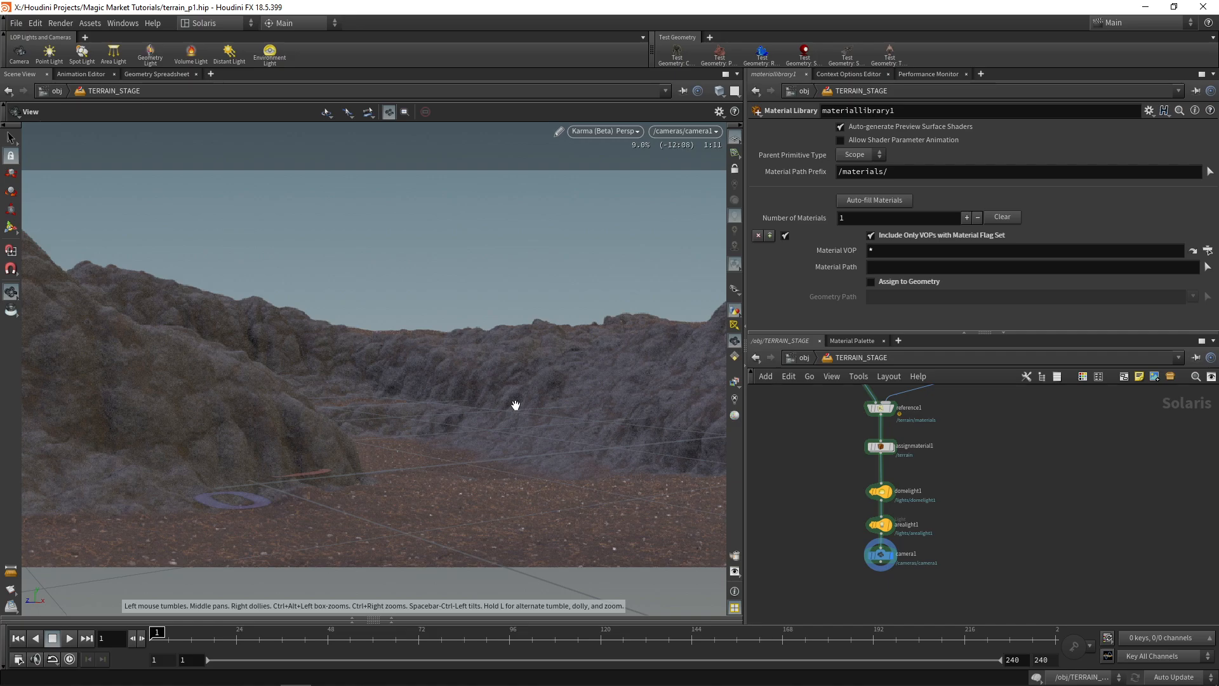
pyautogui.moveTo(44, 547)
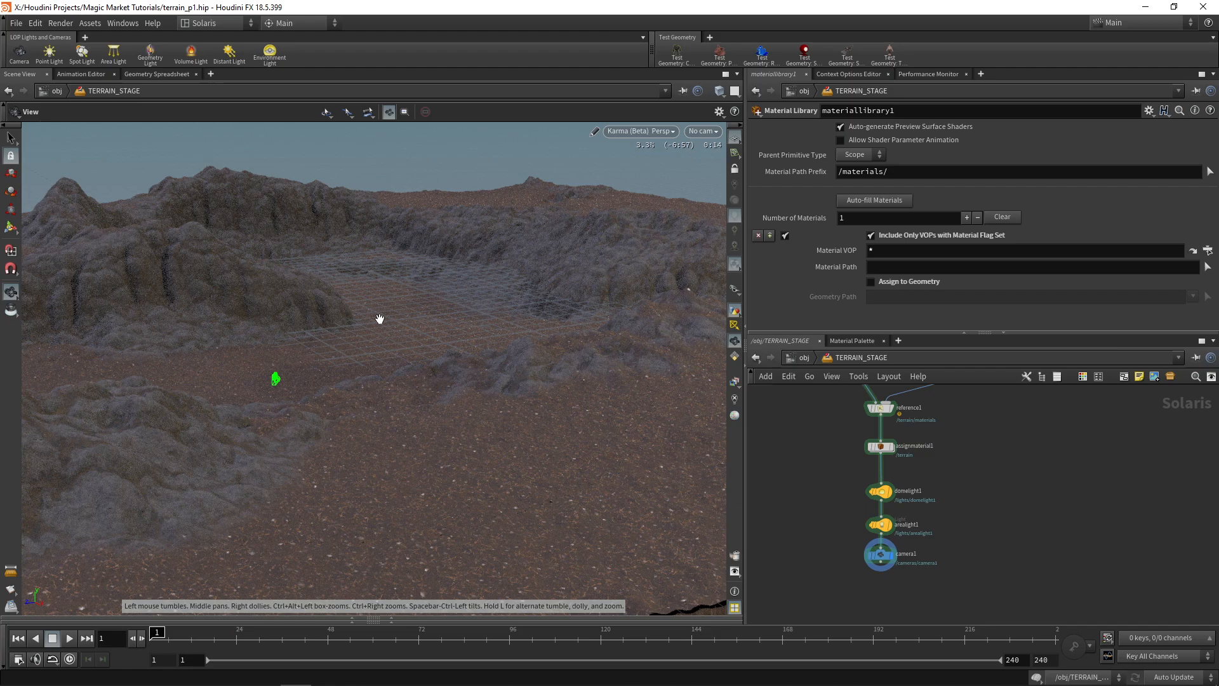
# Step: Tumble across the terrain and switch the viewport renderer from Karma to Houdini GL
pyautogui.moveTo(380, 319); pyautogui.dragTo(422, 322)
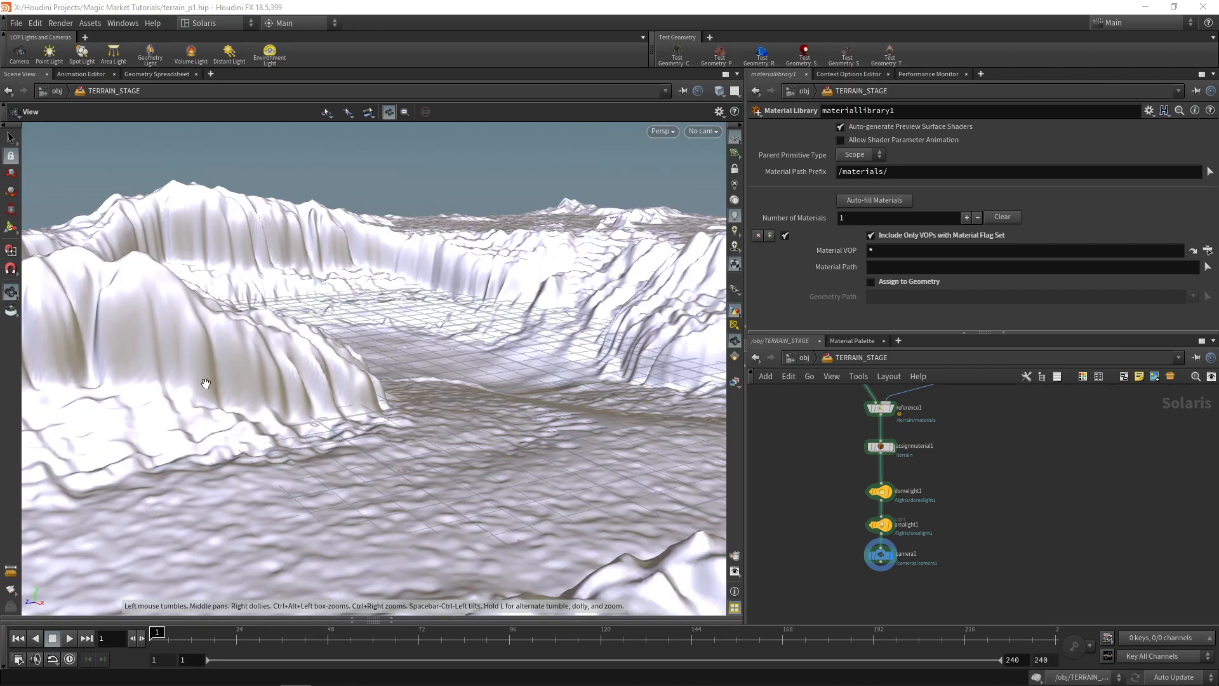
pyautogui.click(660, 131)
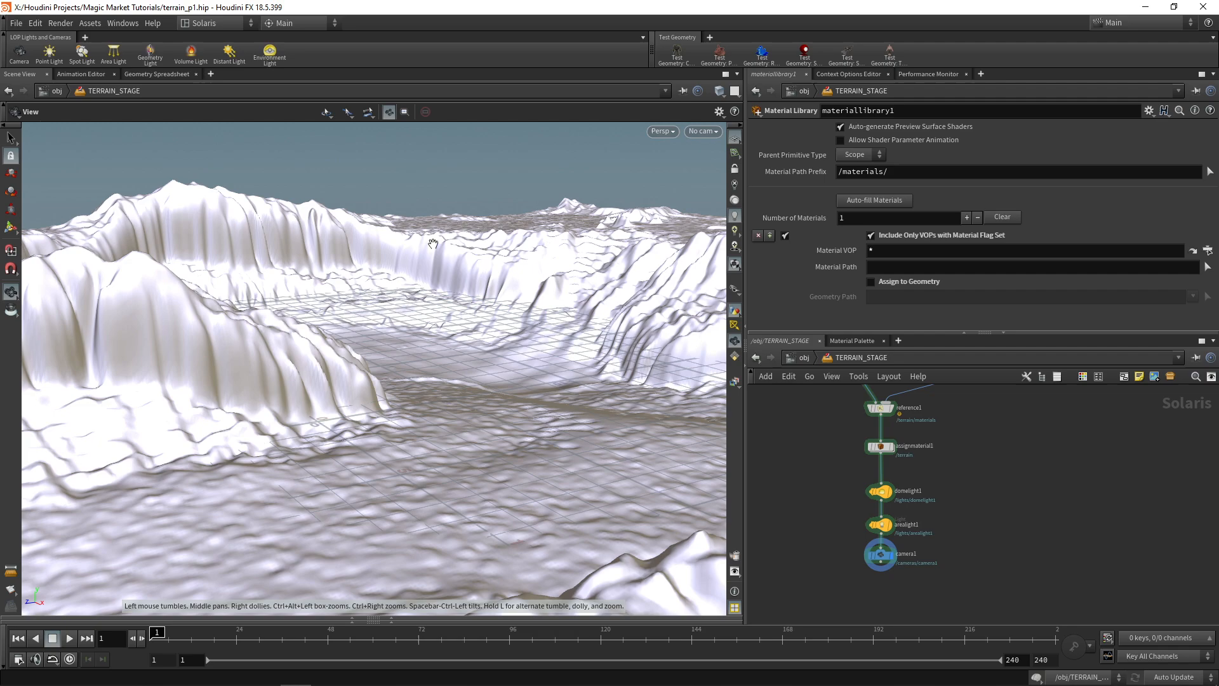
pyautogui.moveTo(586, 435)
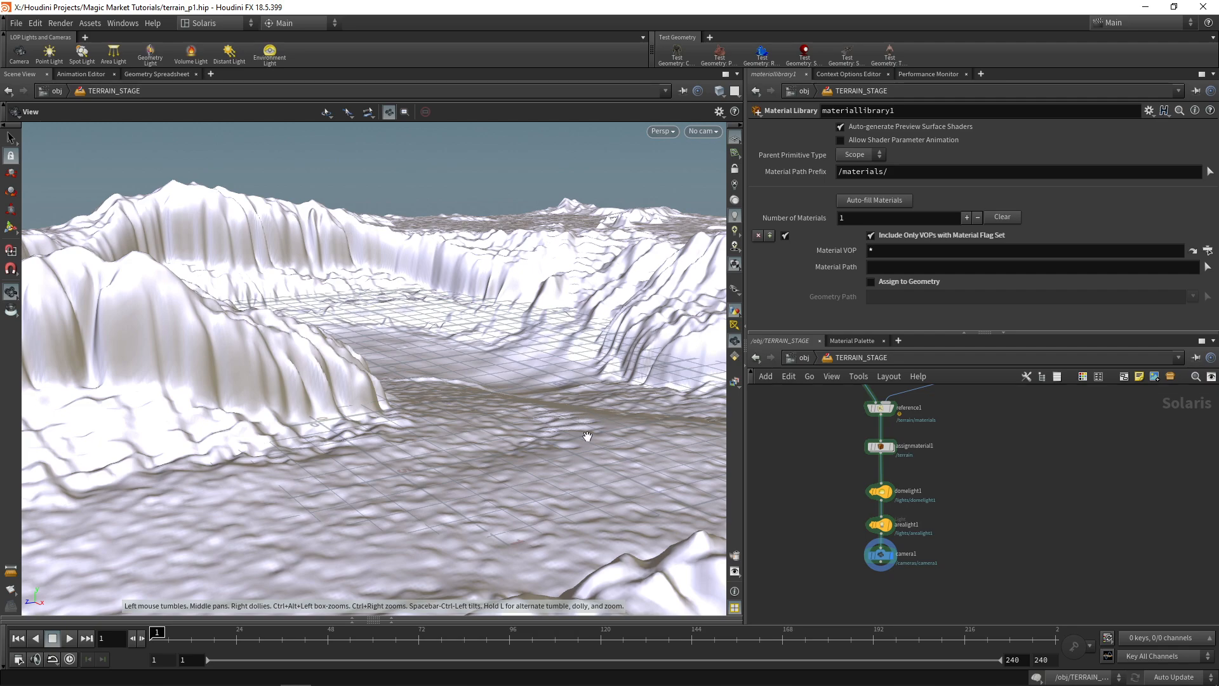
pyautogui.moveTo(437, 323)
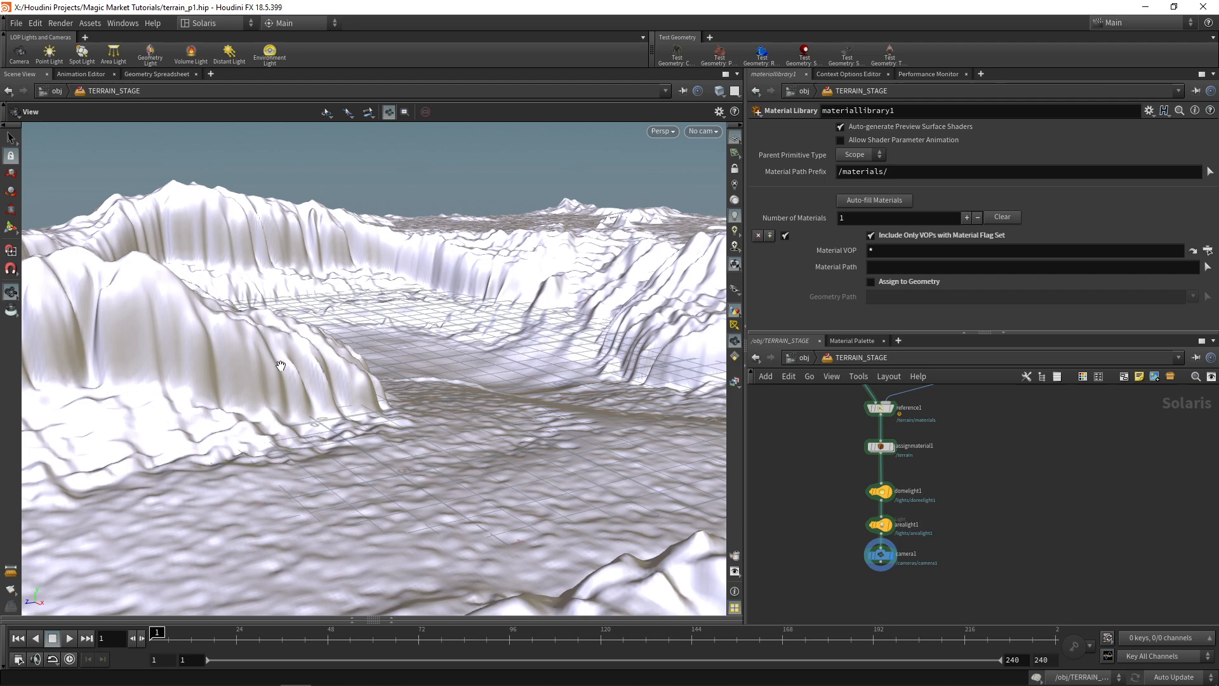
pyautogui.moveTo(447, 362)
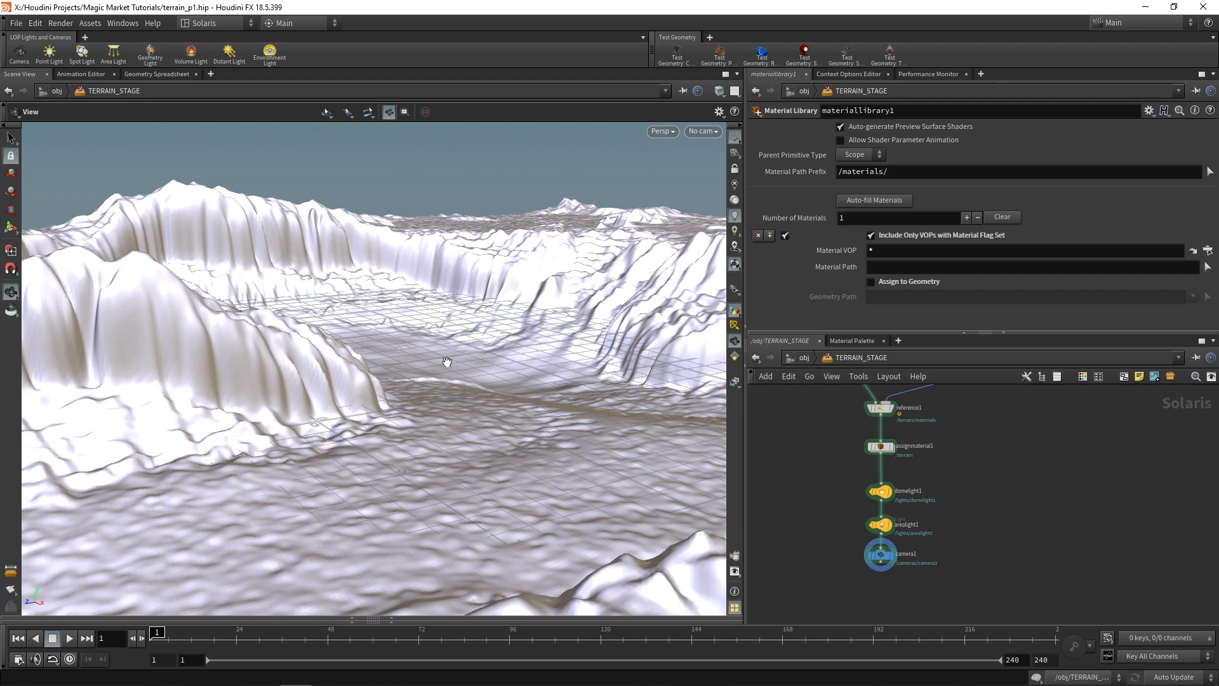
pyautogui.moveTo(491, 278)
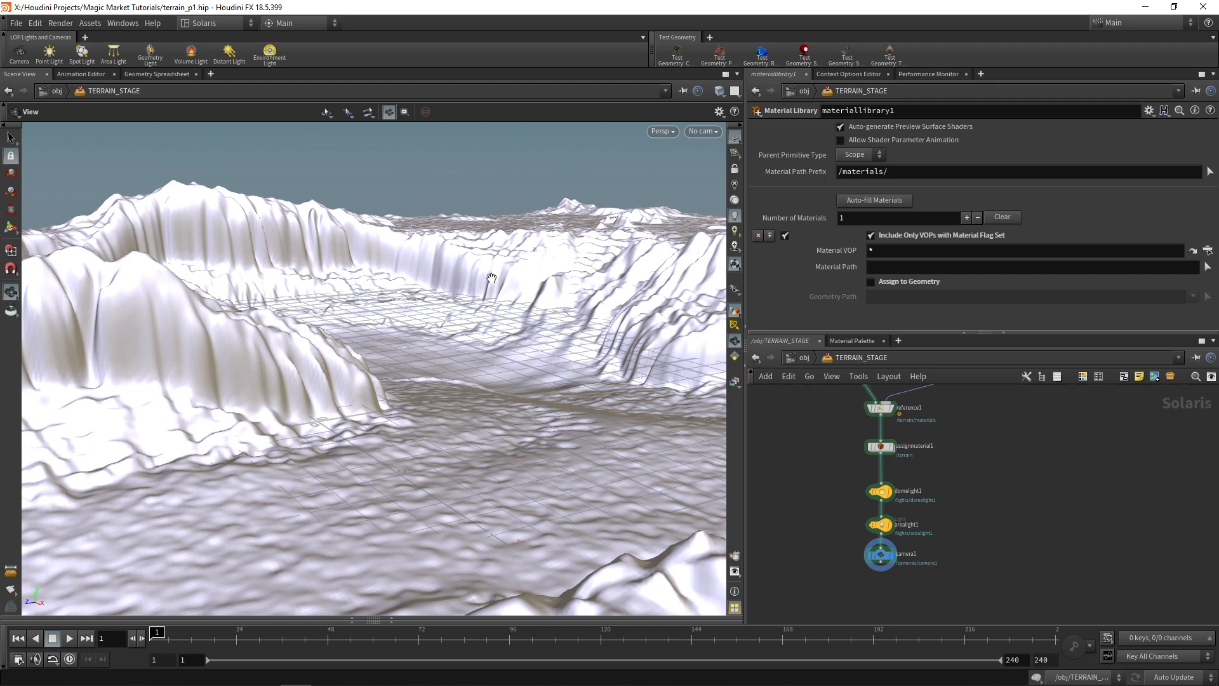
pyautogui.moveTo(516, 520)
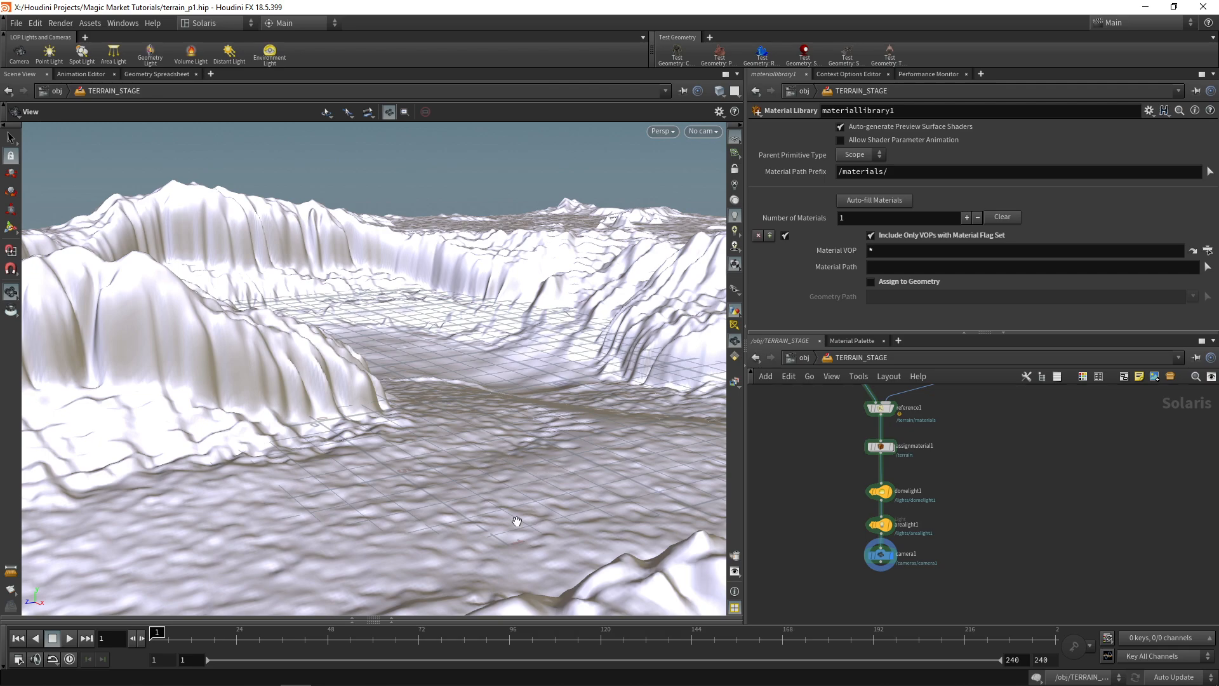
pyautogui.moveTo(347, 389)
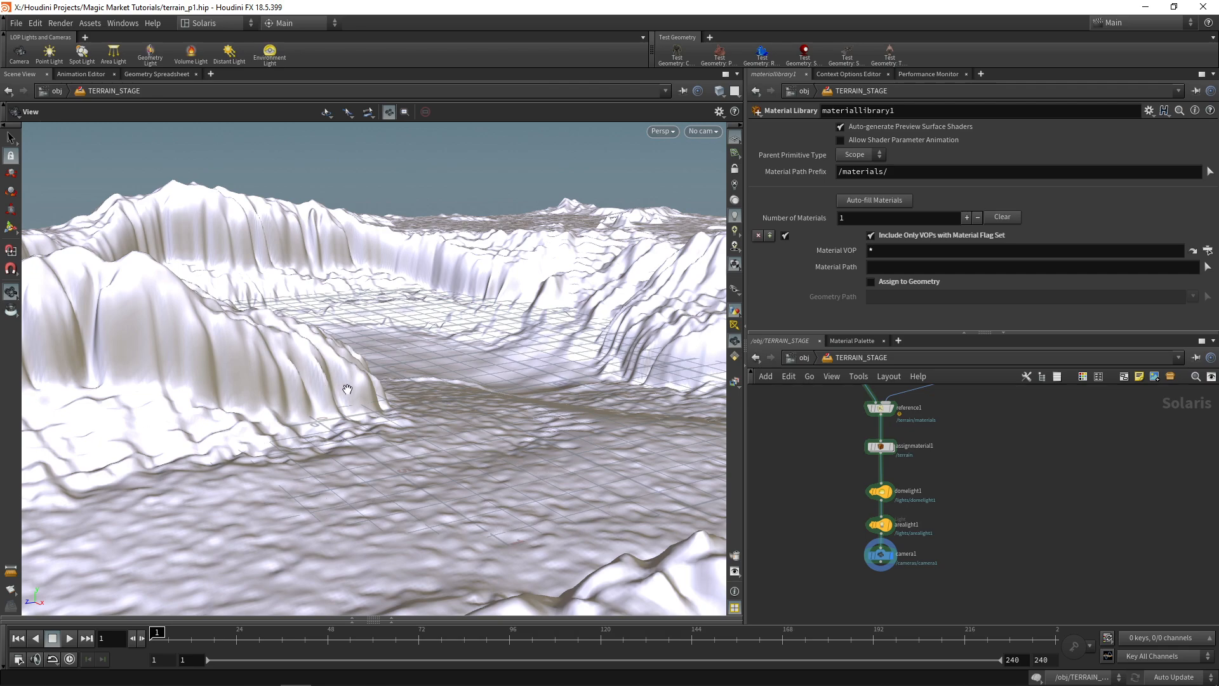